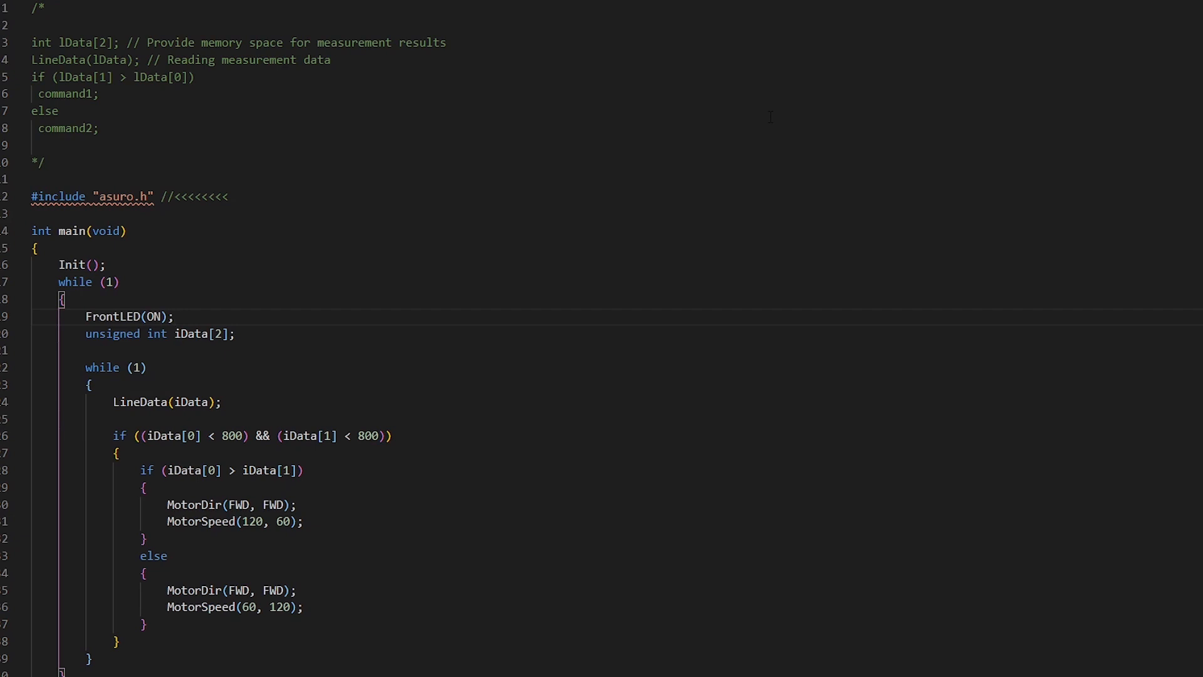
Comment the if line: the brighter it is the higher this value should be, and vice versa
{"action": "left_click", "coordinate": [176, 315]}
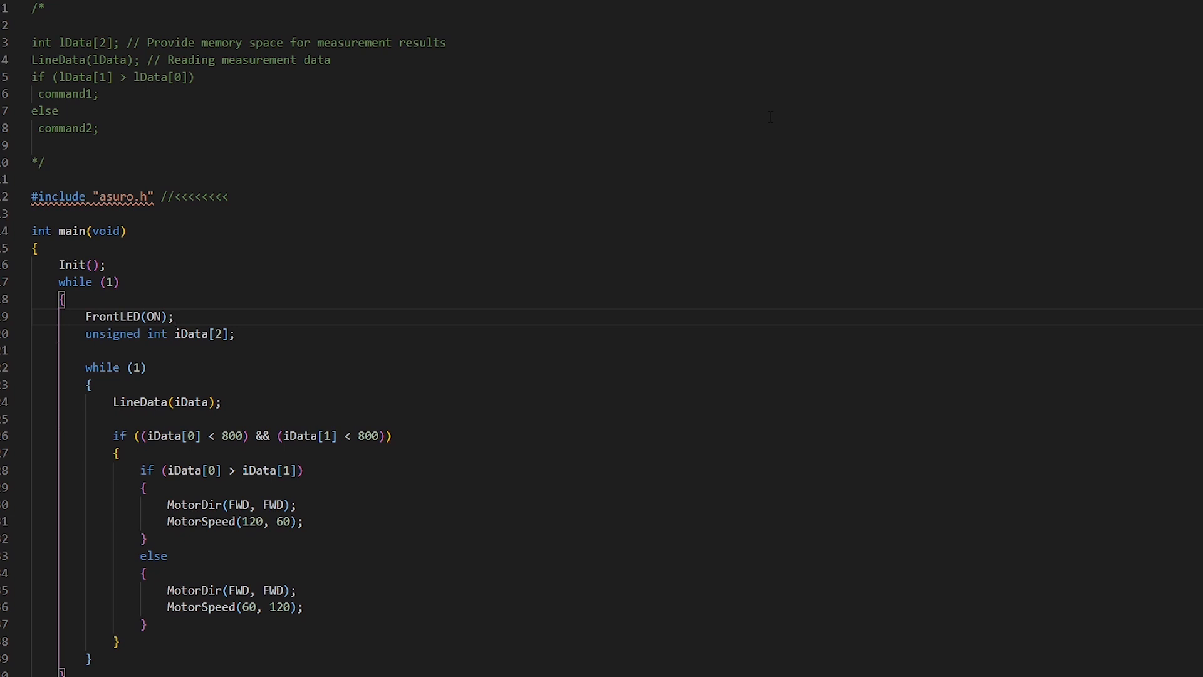
{"action": "left_click", "coordinate": [176, 316]}
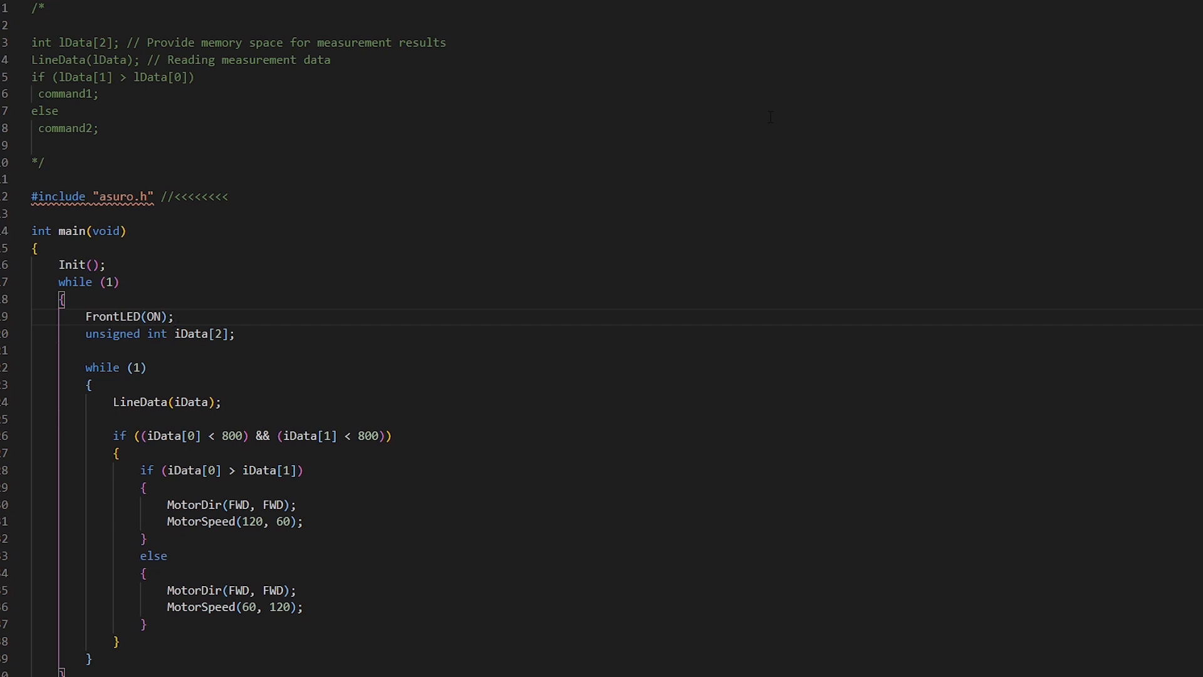
{"action": "left_click", "coordinate": [176, 316]}
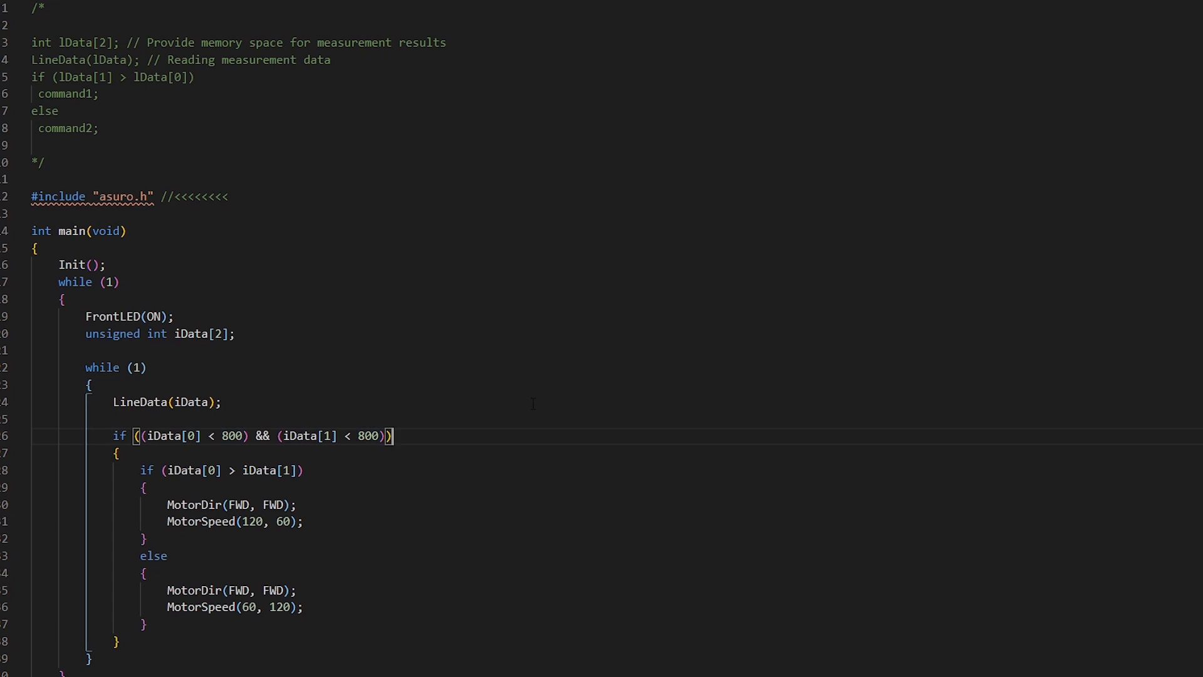
{"action": "type", "text": "// the brighter your enviroment, the"}
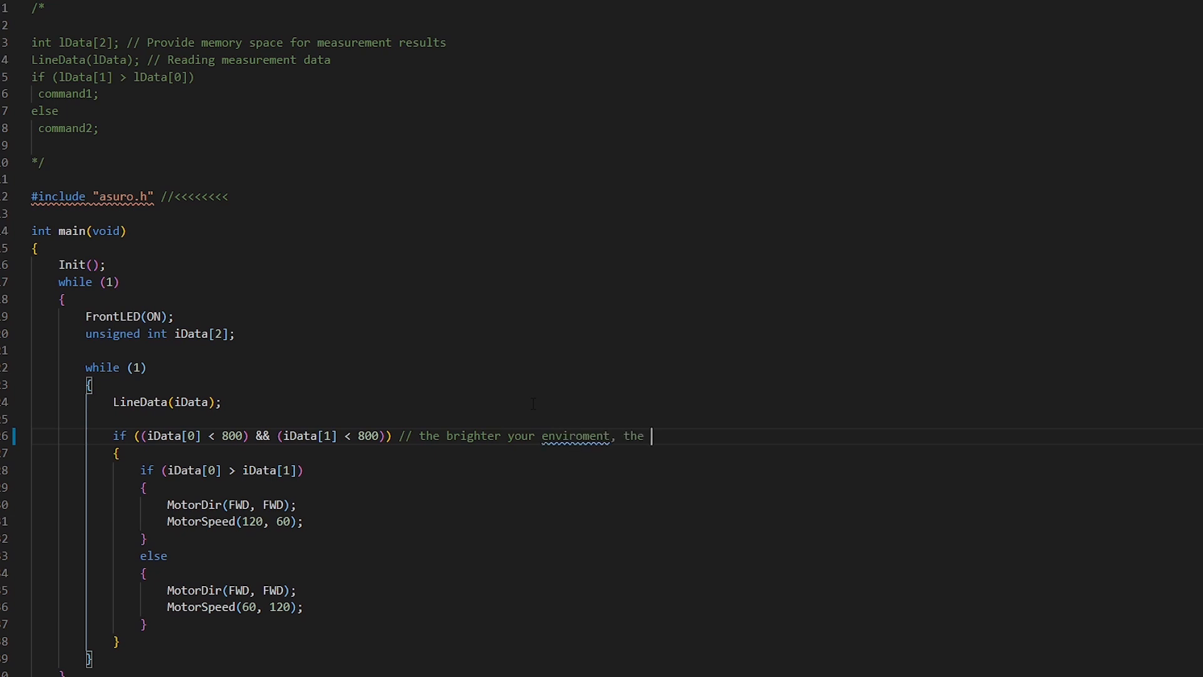
{"action": "type", "text": "higher"}
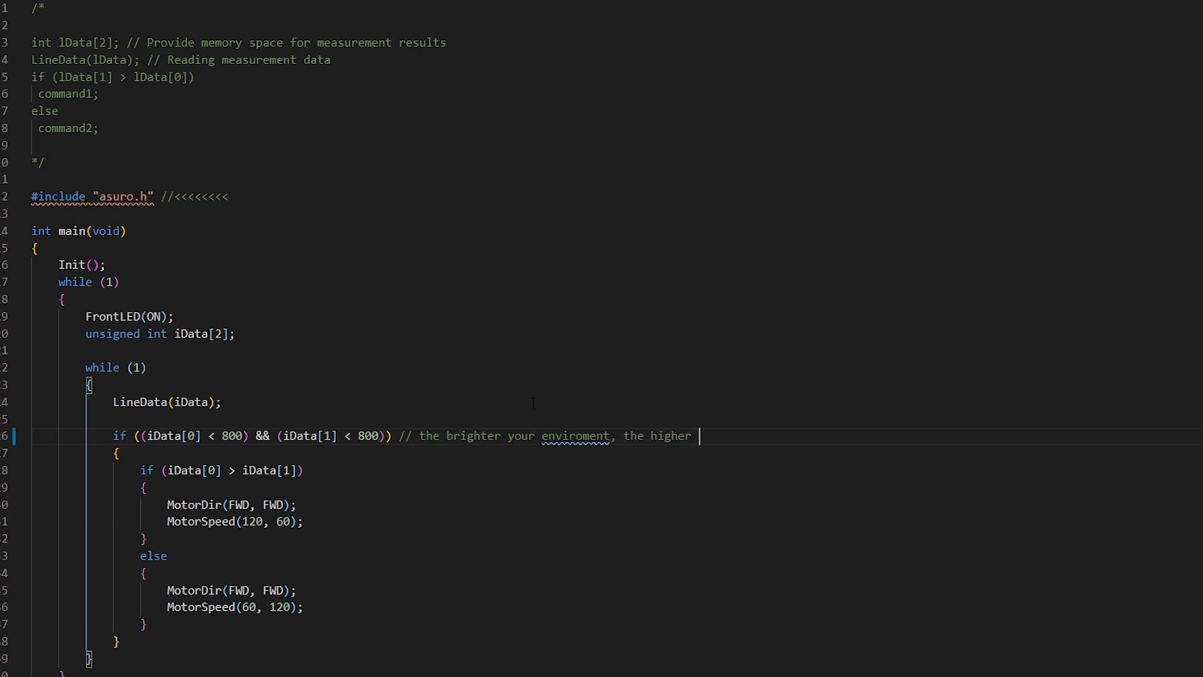
{"action": "type", "text": "this value should be"}
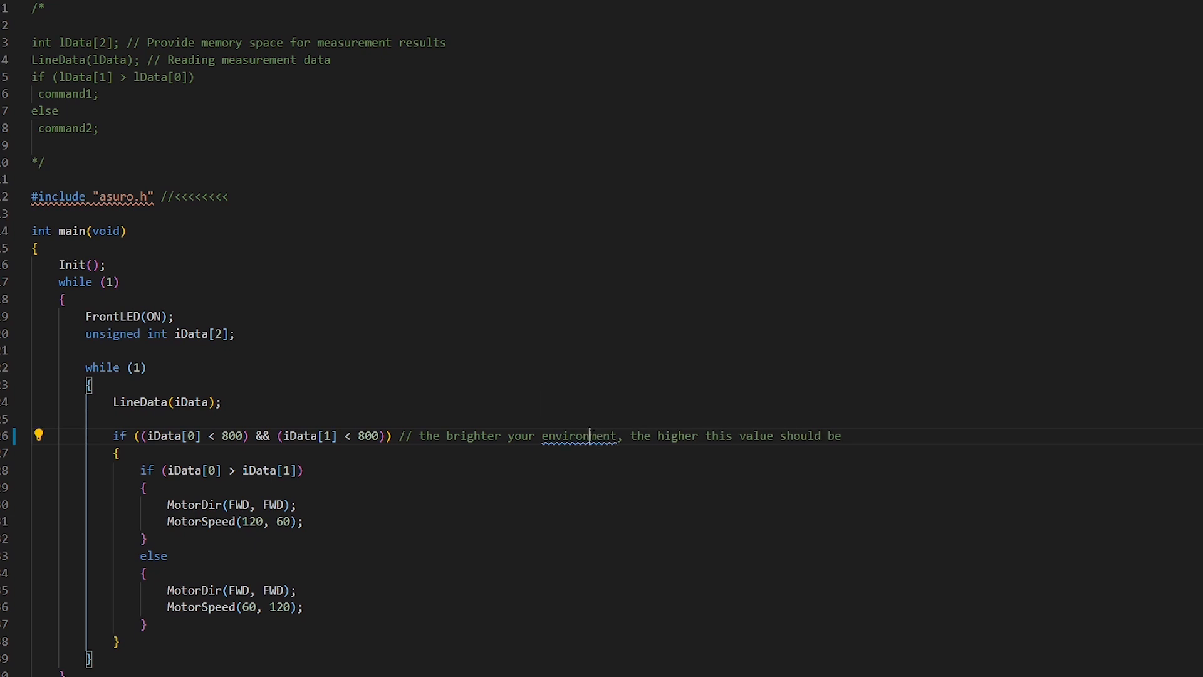
{"action": "type", "text": "- and vi"}
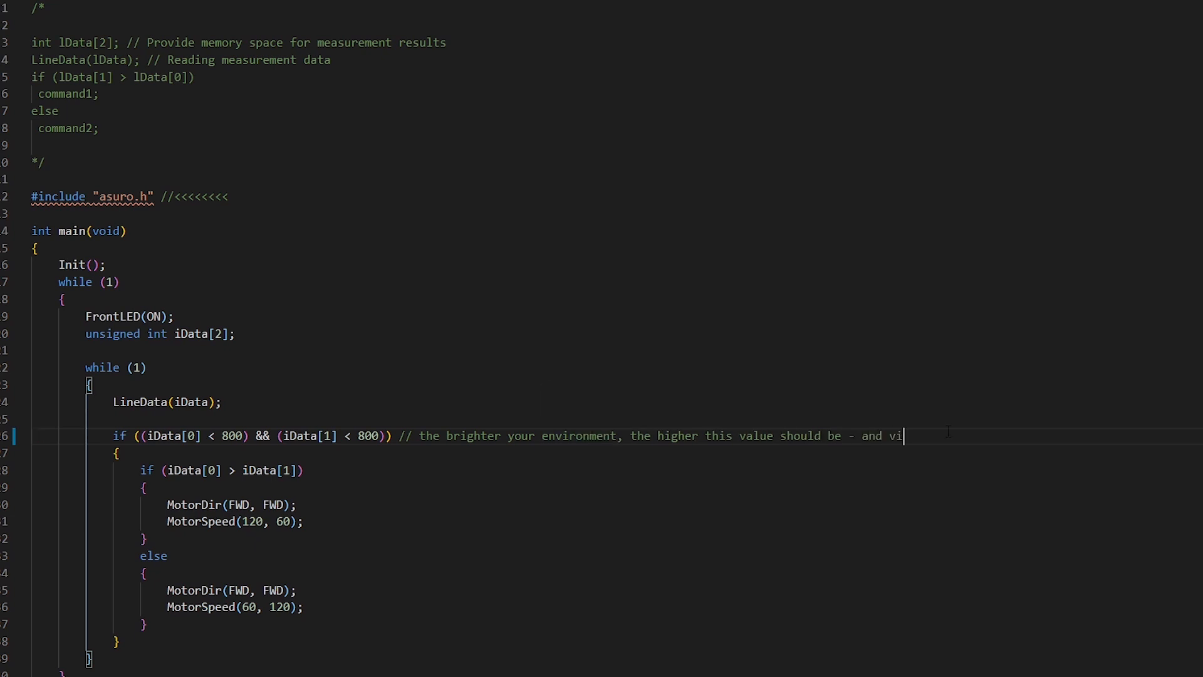
{"action": "type", "text": "ce versa"}
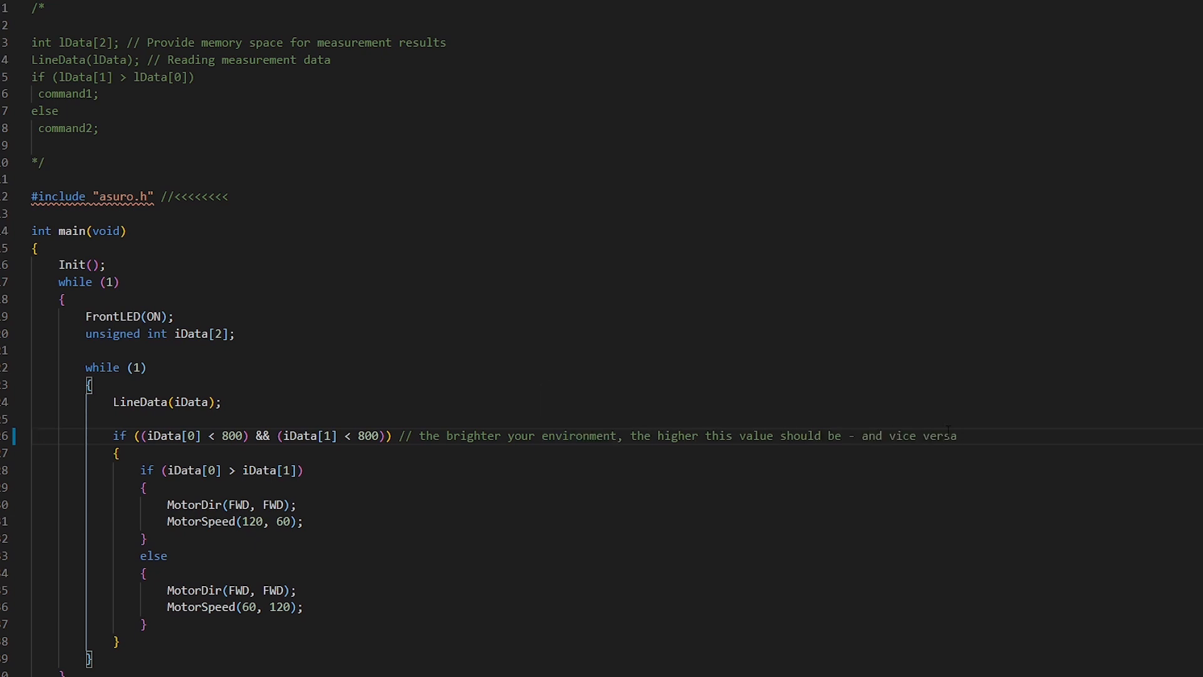
Select the old example notes in the top comment block for deletion
{"action": "left_click", "coordinate": [956, 435]}
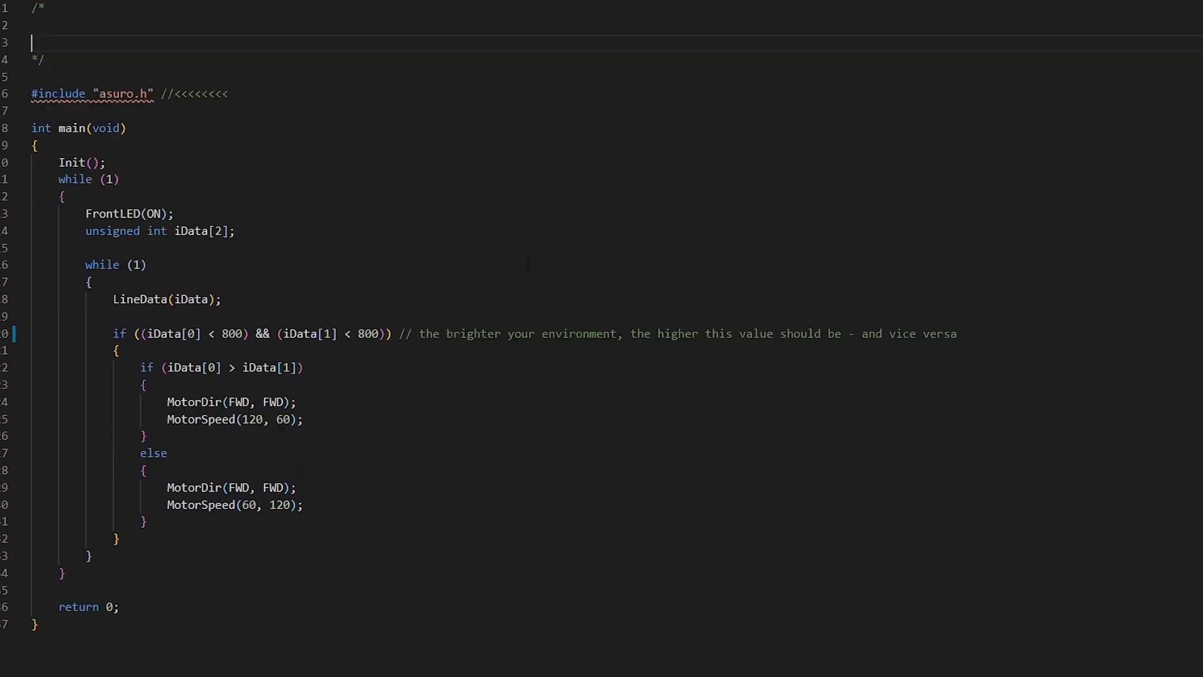
Write 'Program Description: Line following program that responds to collisions by reversing and spinning around' plus a Psuedo heading
{"action": "key", "text": "Enter"}
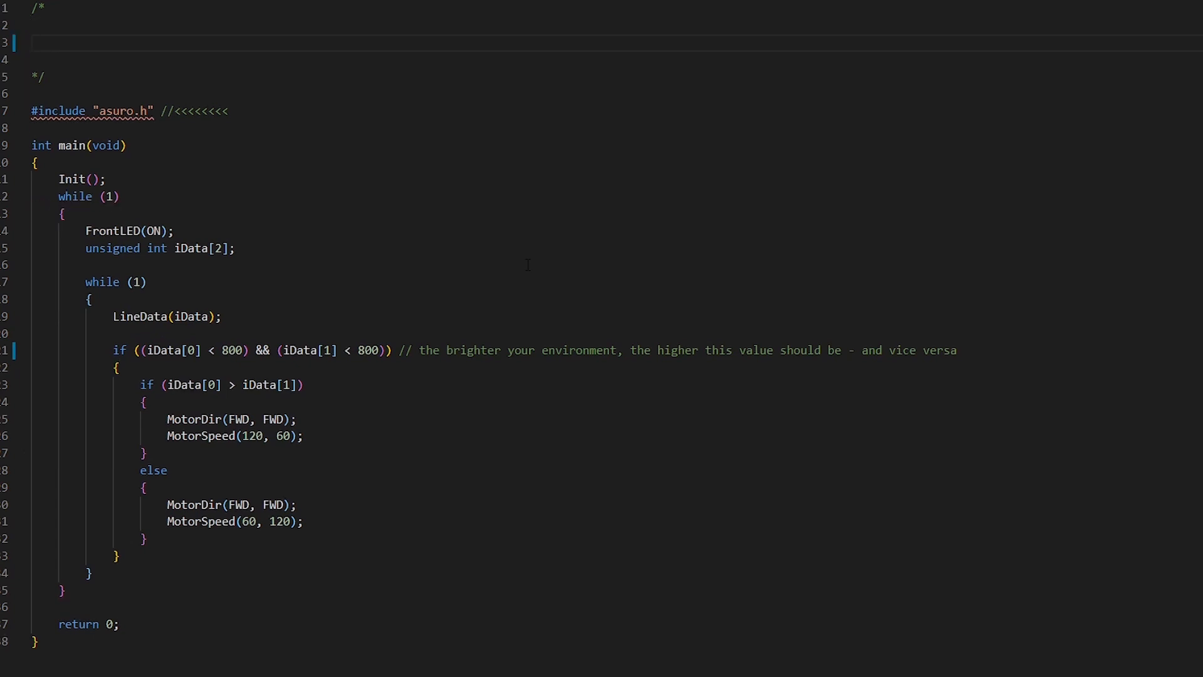
{"action": "type", "text": "Program Desc"}
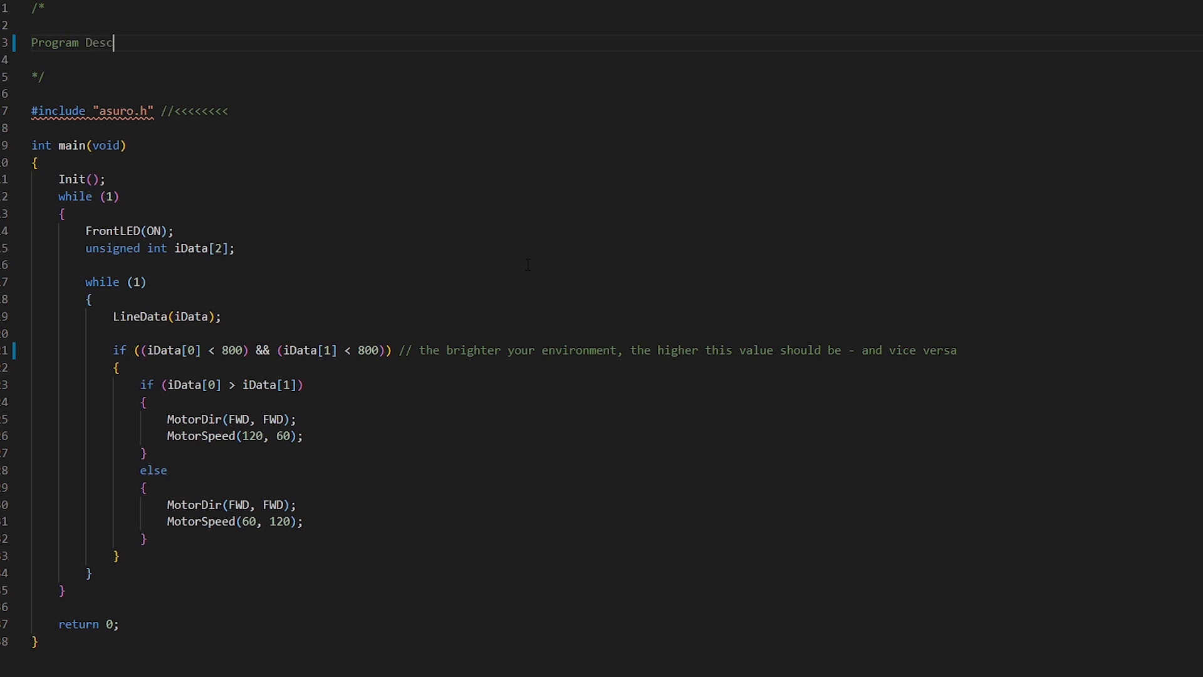
{"action": "type", "text": "ription:"}
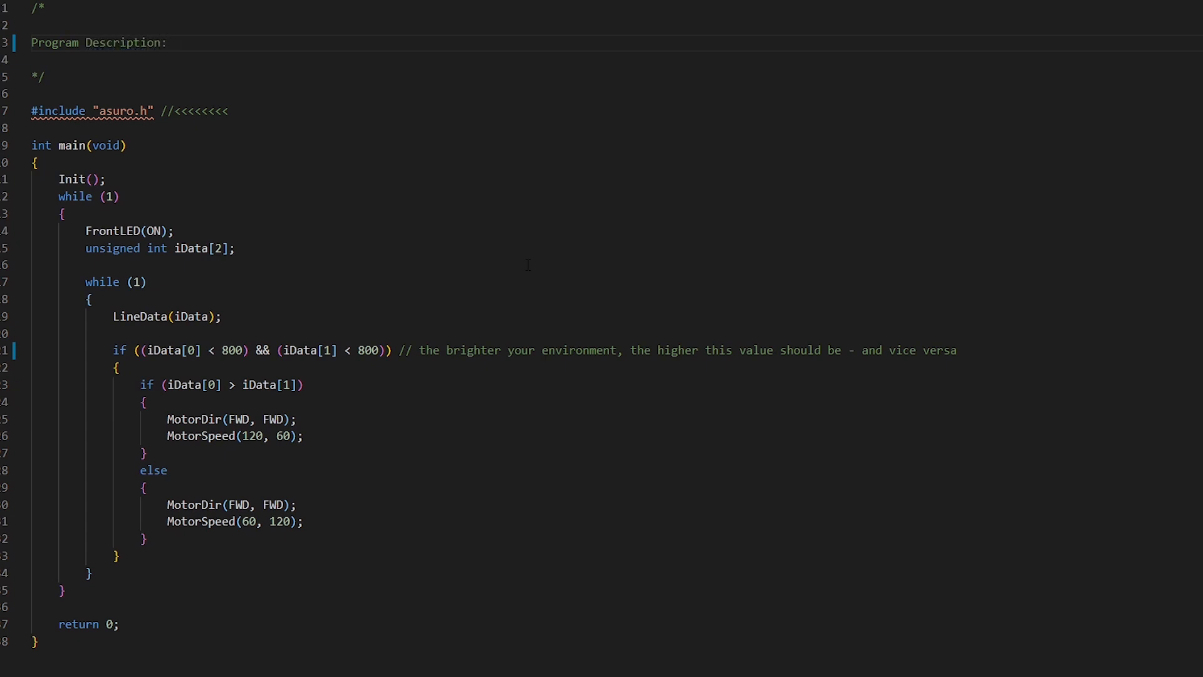
{"action": "type", "text": "Line following"}
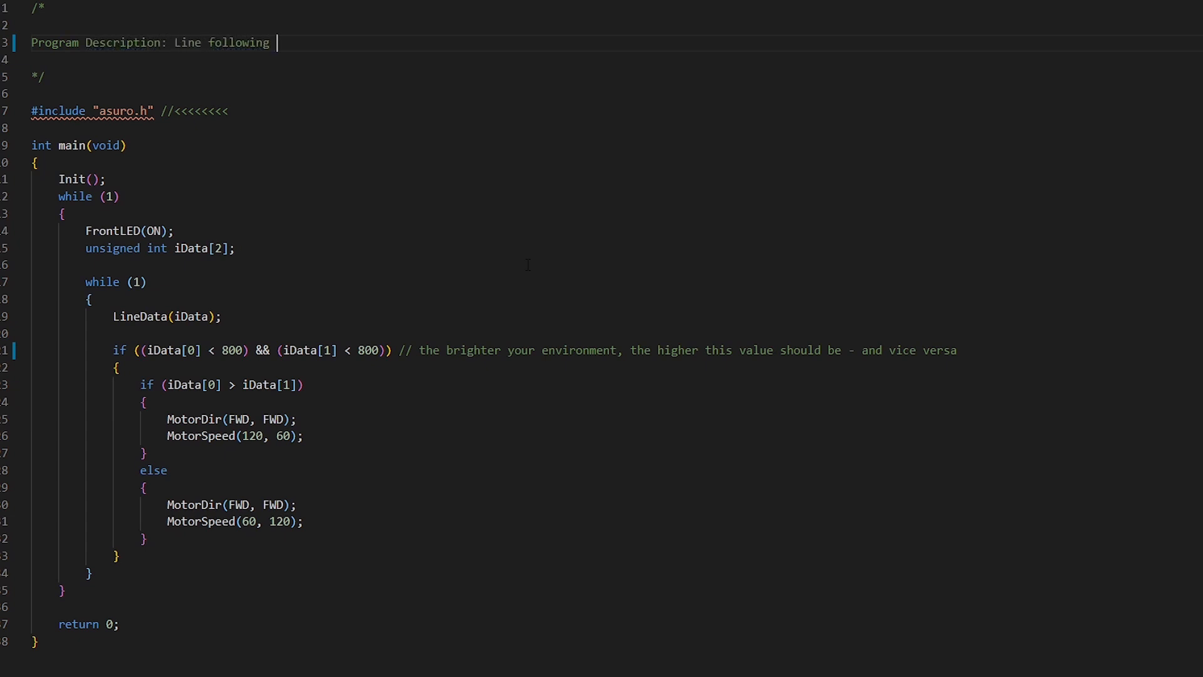
{"action": "type", "text": "program tthat responds"}
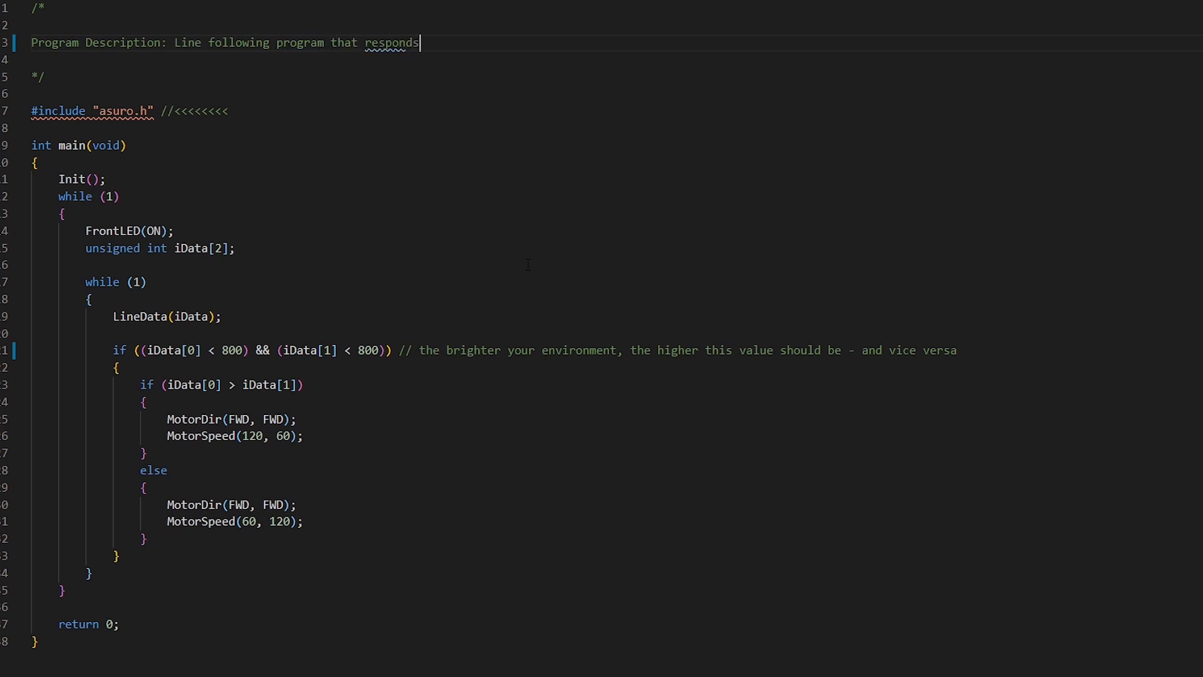
{"action": "type", "text": "to collissions"}
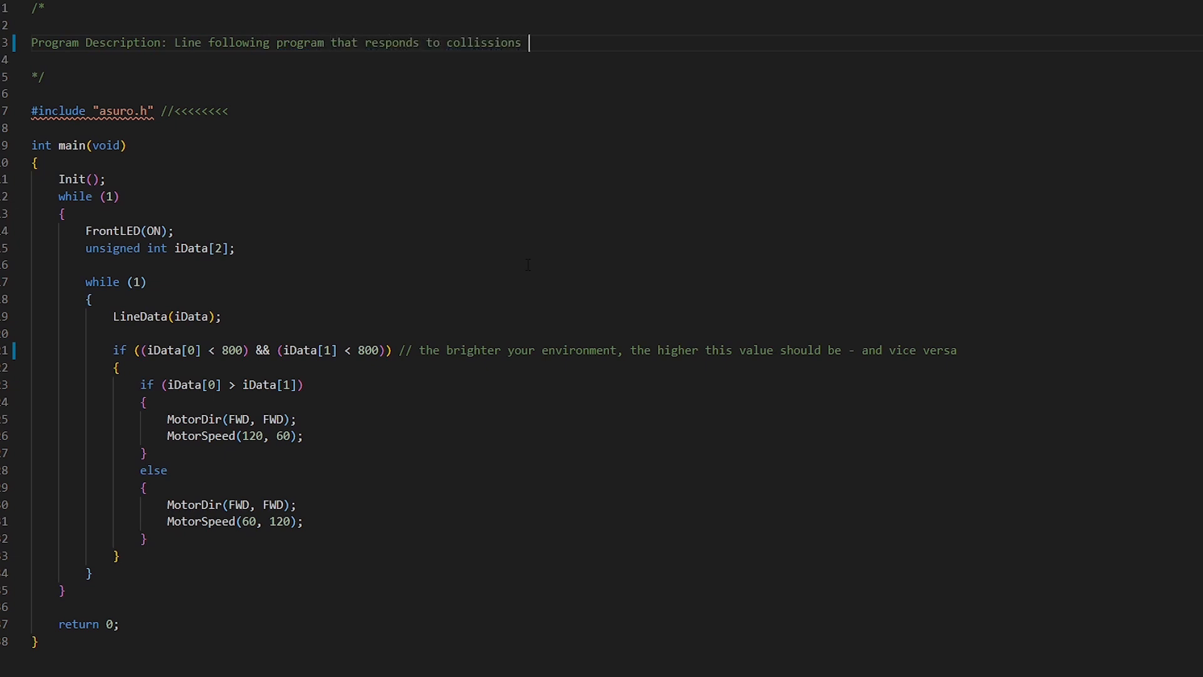
{"action": "type", "text": "by reversing and spinng"}
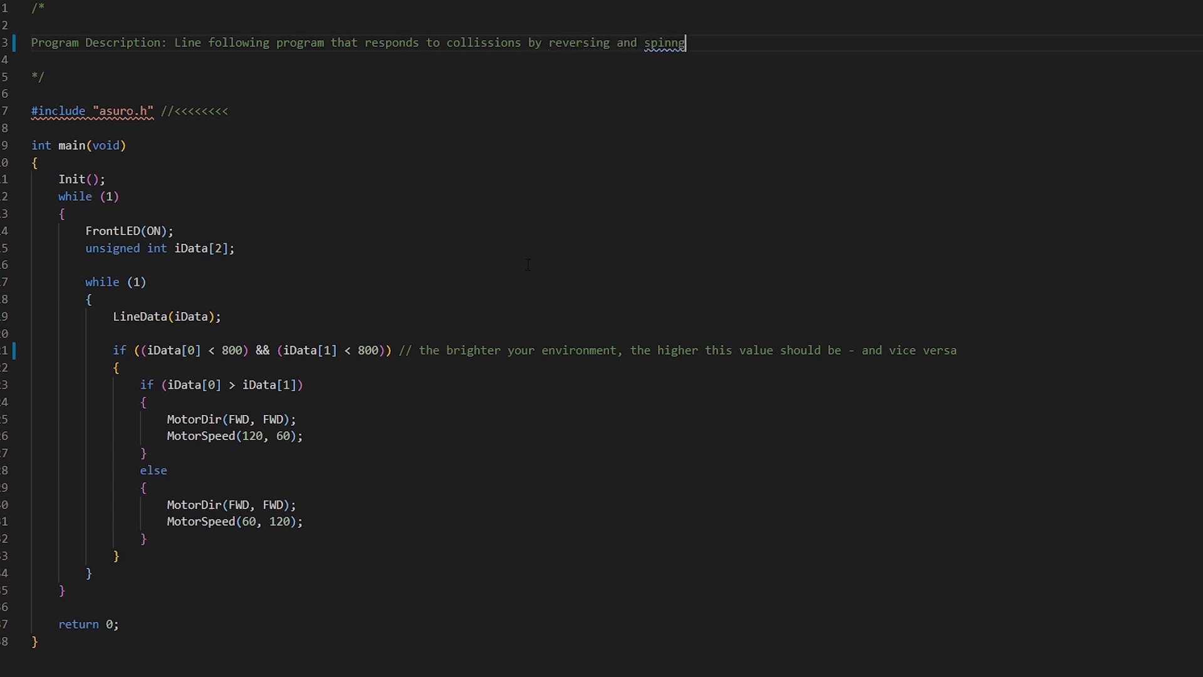
{"action": "type", "text": "ing around"}
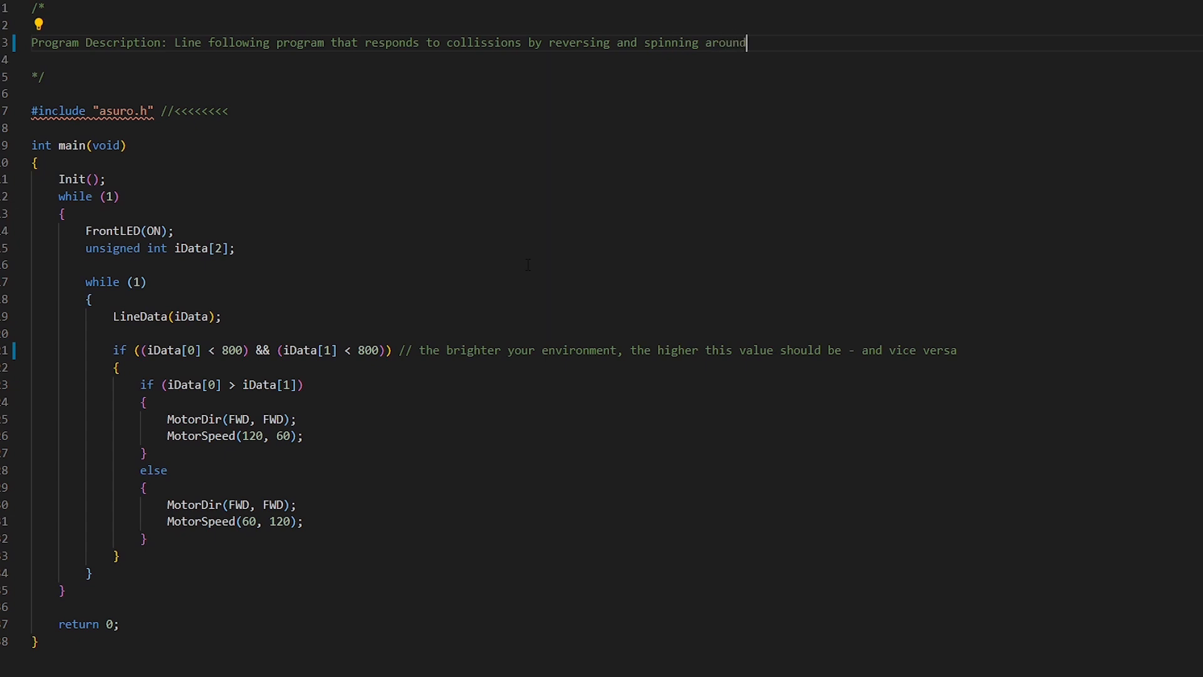
{"action": "type", "text": "Psuedo Code"}
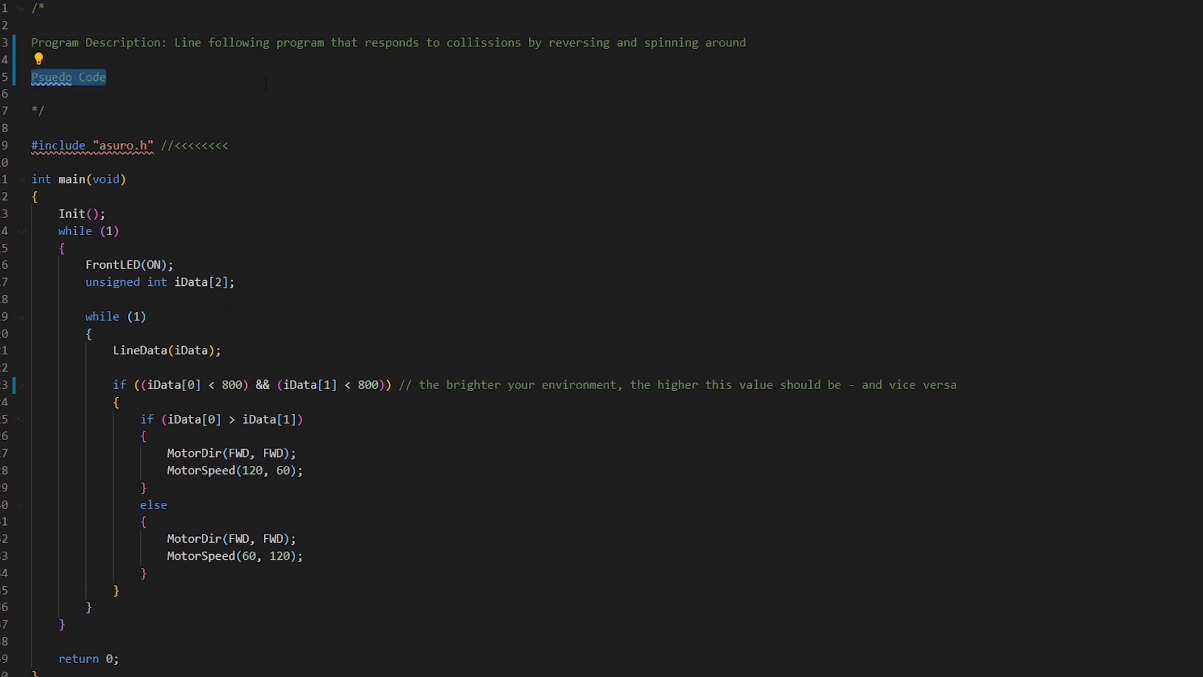
Write the Outline: comparing line data from two front LEDs, line following code, collisions
{"action": "type", "text": "Outline"}
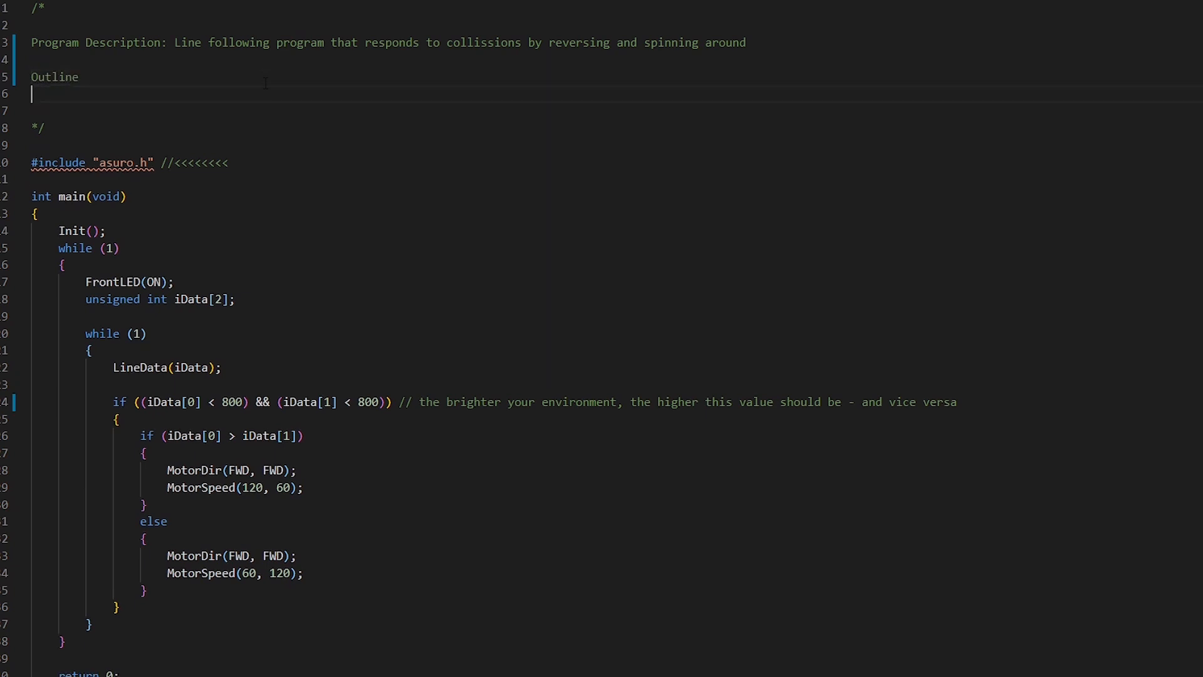
{"action": "type", "text": "Comparing line data from two front LEDs"}
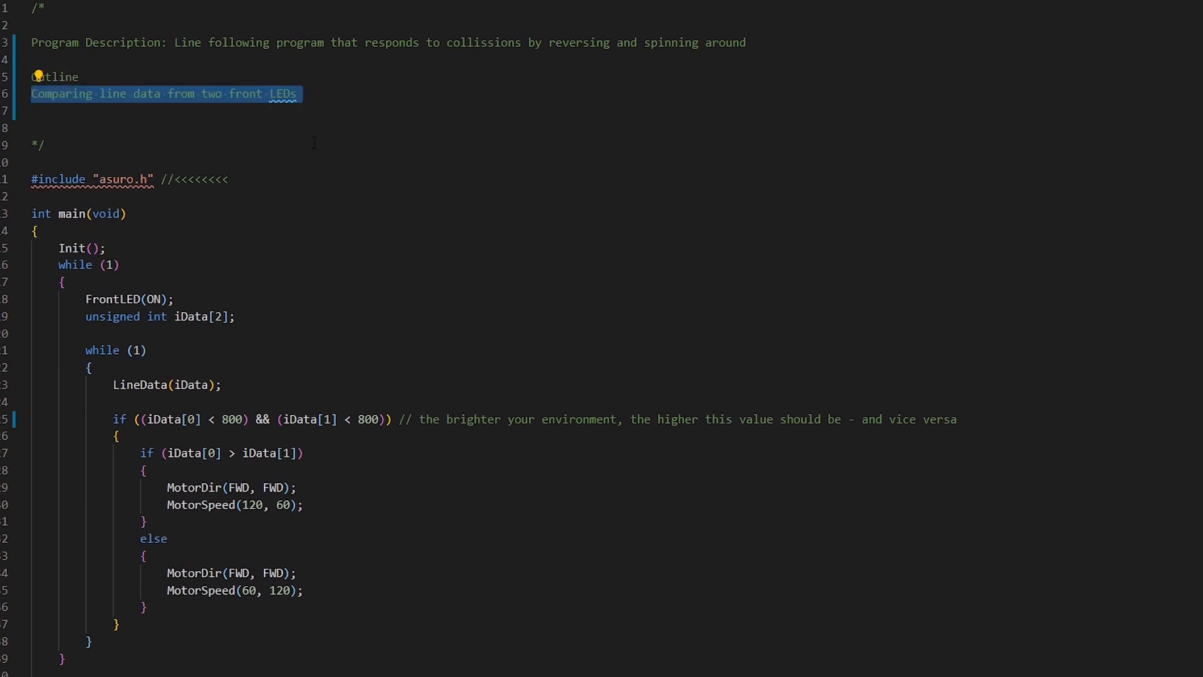
{"action": "type", "text": "Line following"}
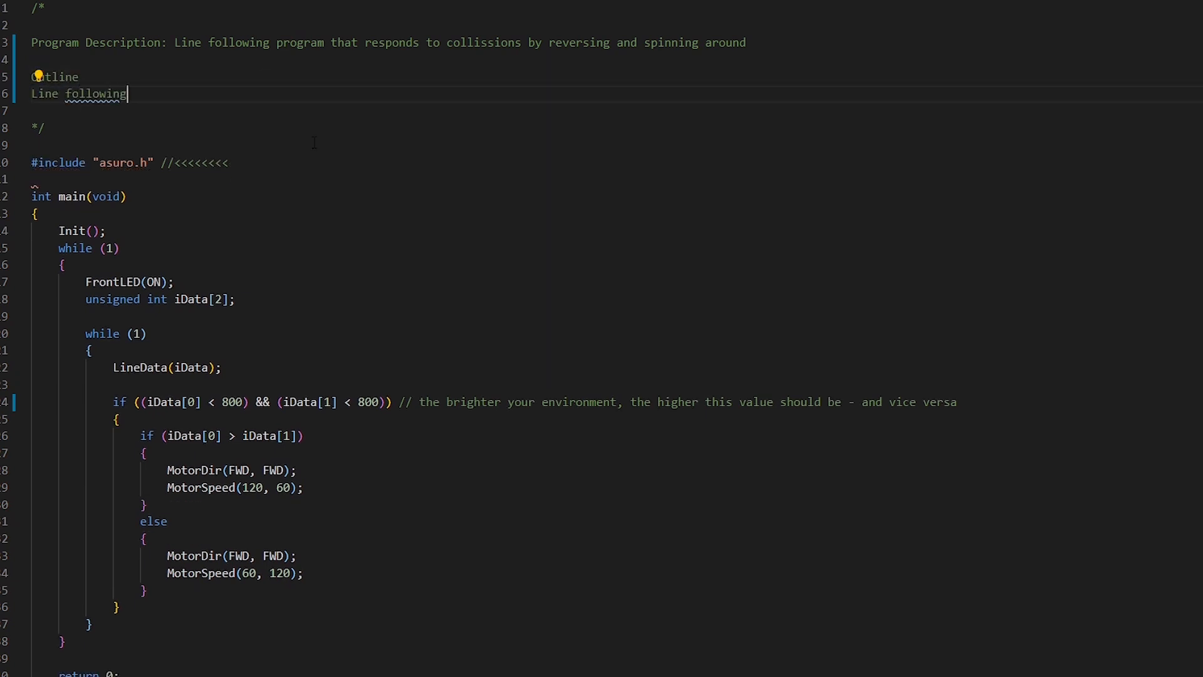
{"action": "type", "text": "code"}
{"action": "type", "text": "check for"}
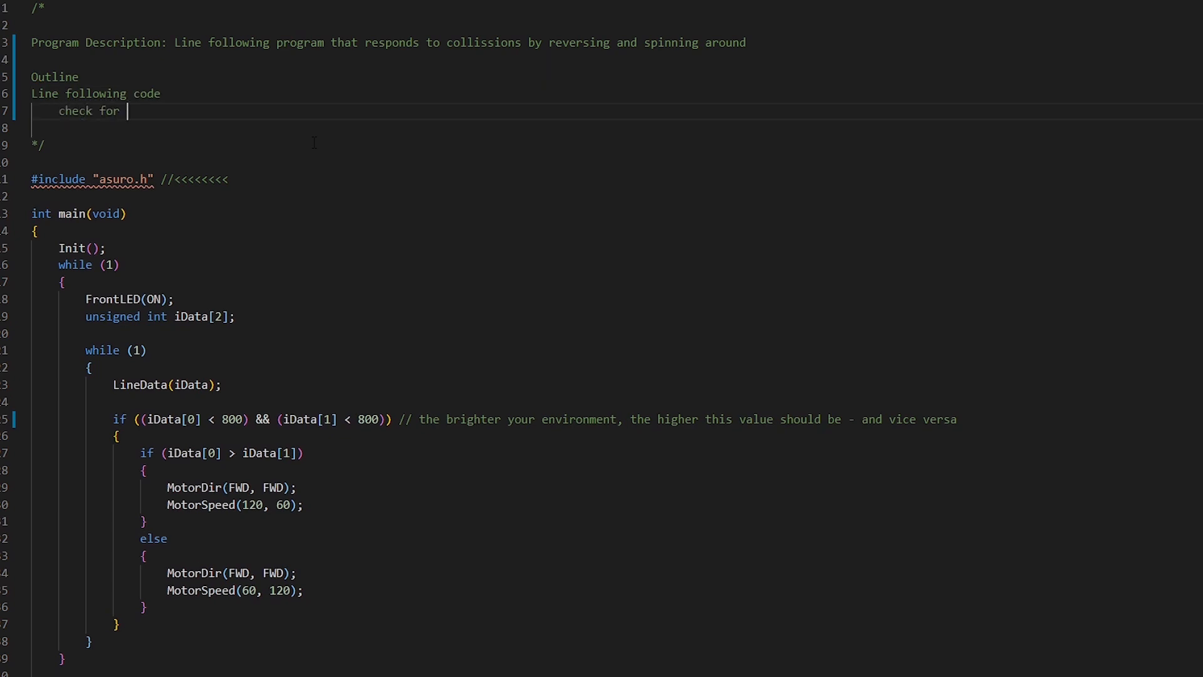
{"action": "type", "text": "collis"}
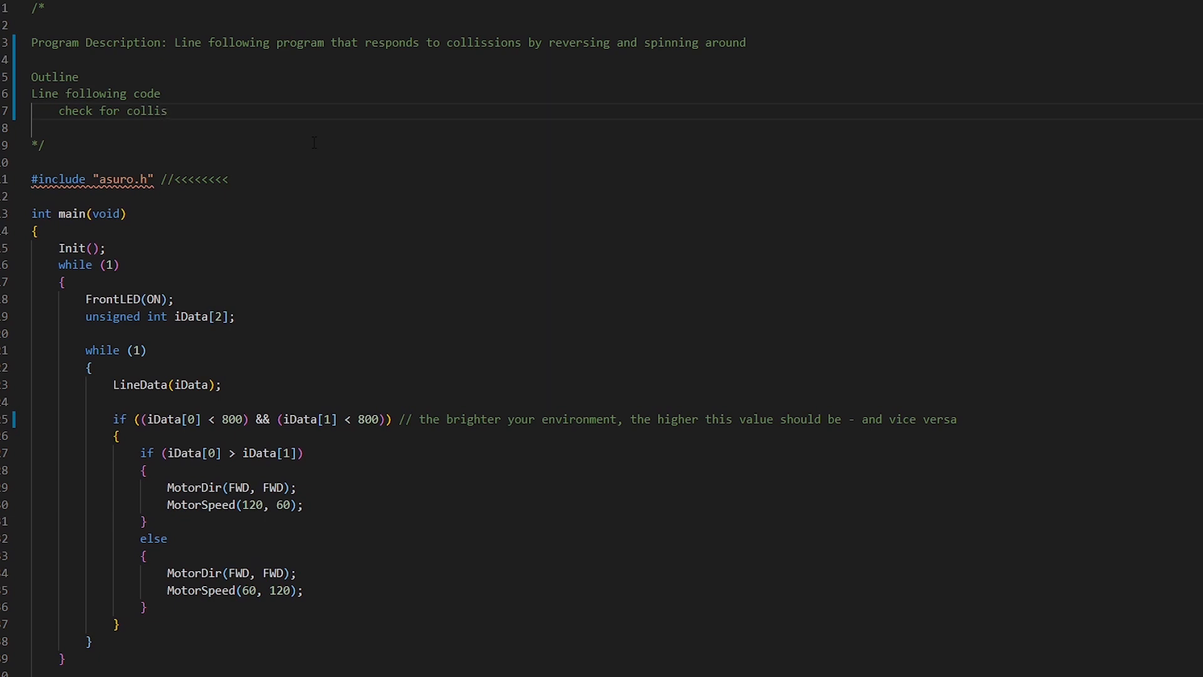
{"action": "type", "text": "ions"}
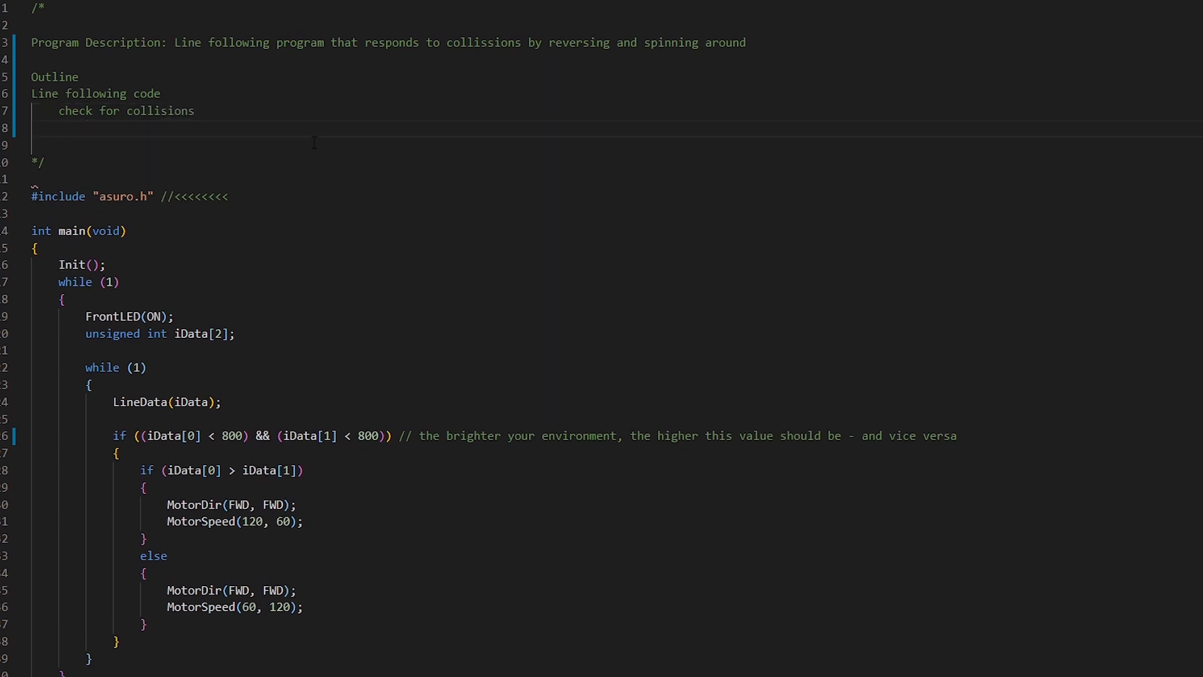
Add the loop steps: if collision, reverse for 0.5s then spin 180 degrees
{"action": "type", "text": "if collision"}
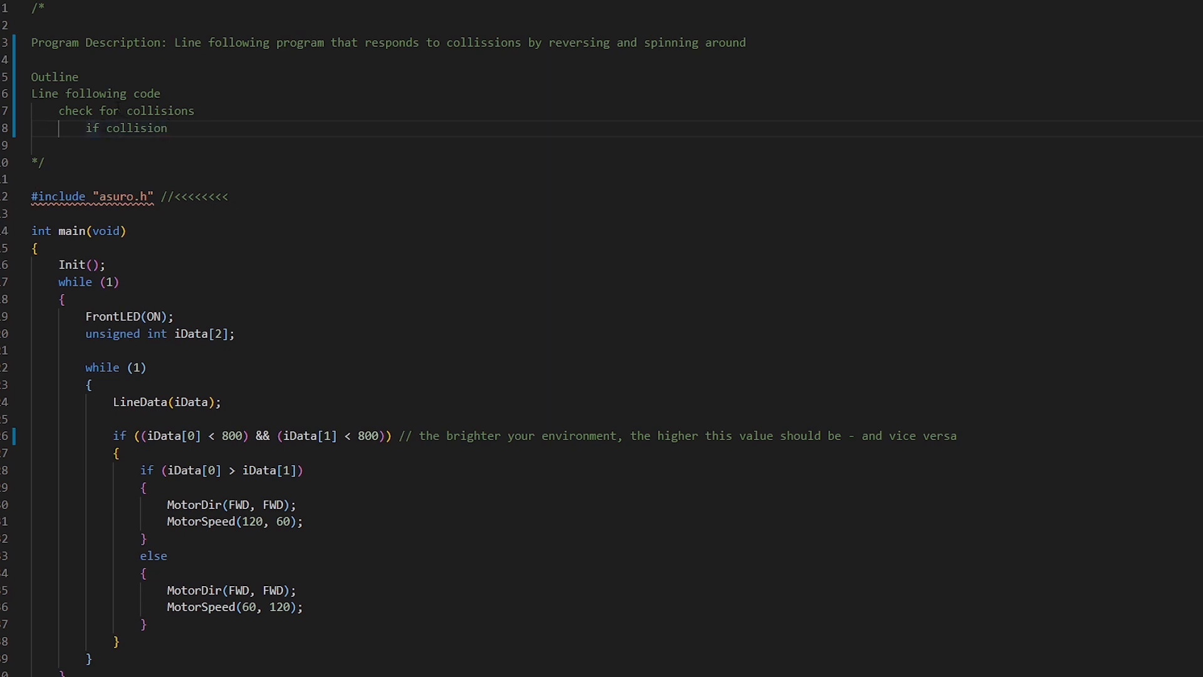
{"action": "type", "text": "if collisions"}
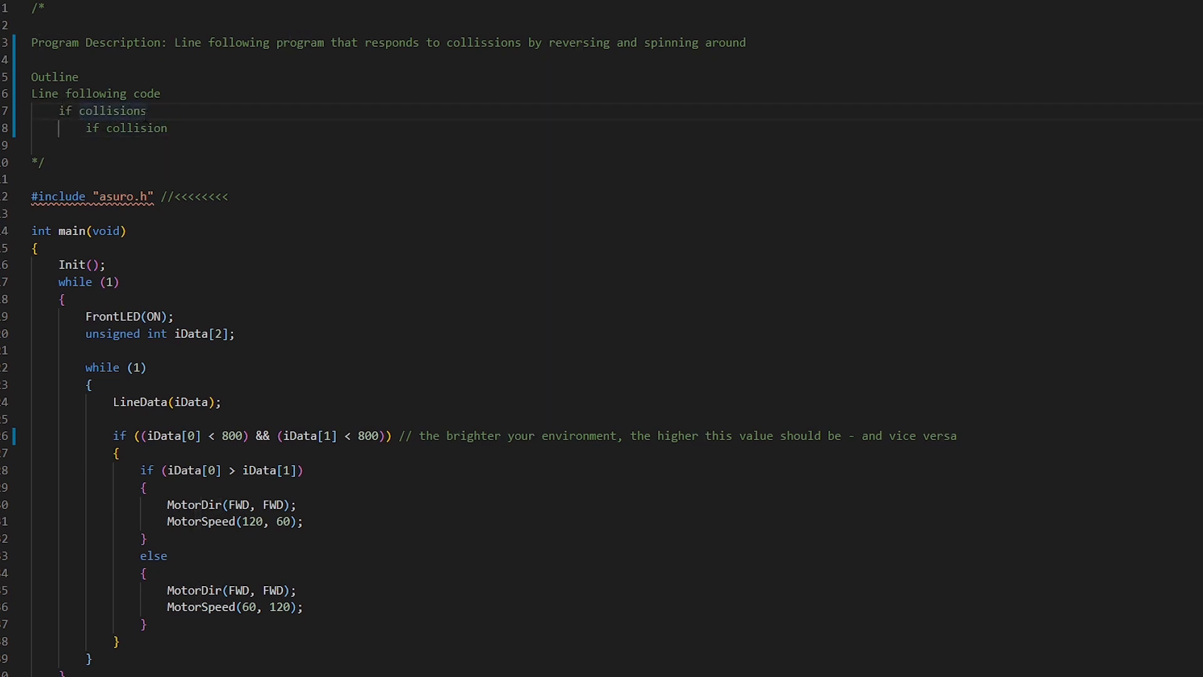
{"action": "type", "text": "reverse"}
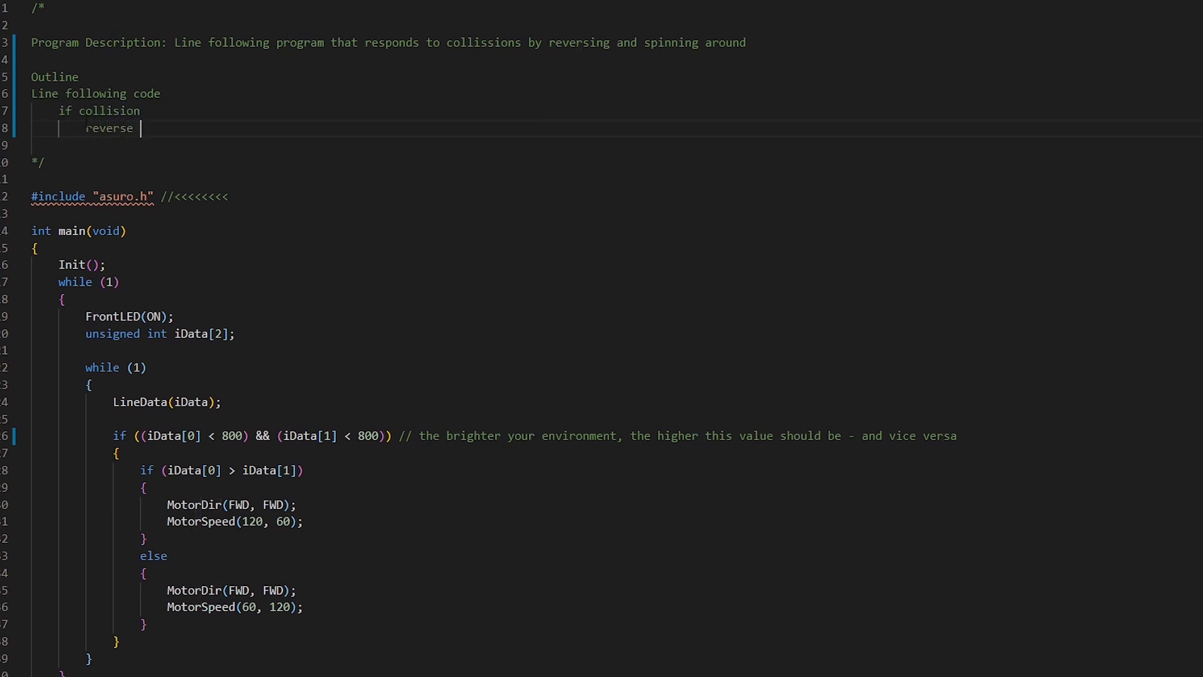
{"action": "type", "text": "for 0."}
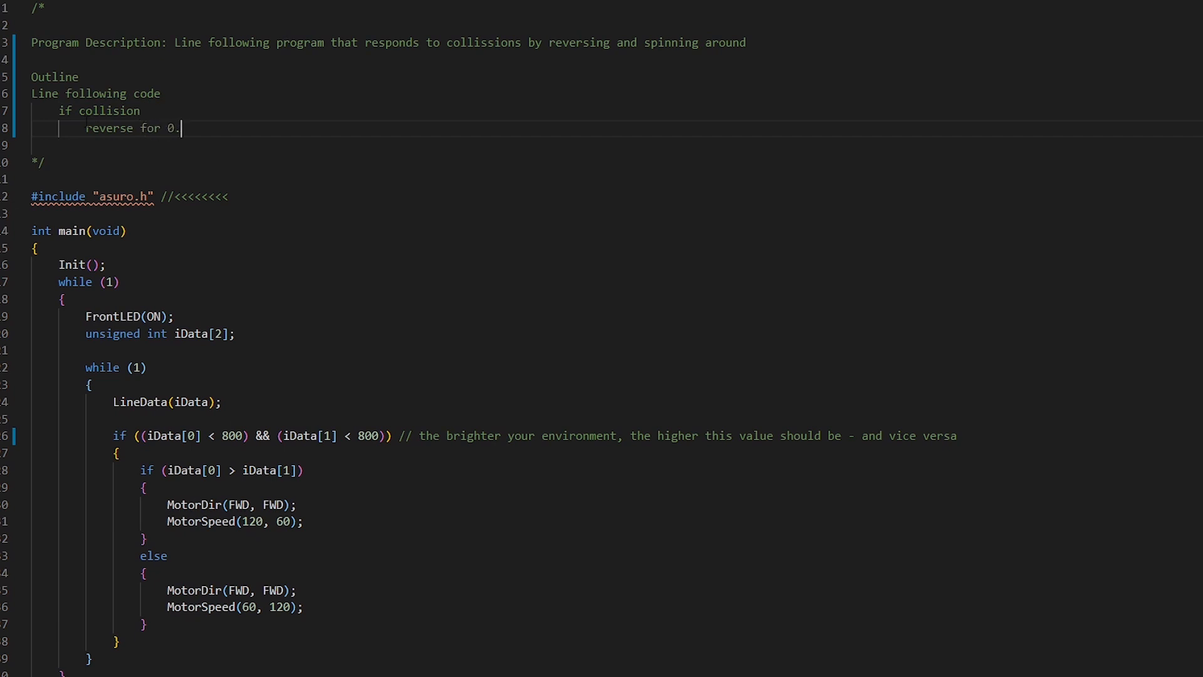
{"action": "type", "text": "5s"}
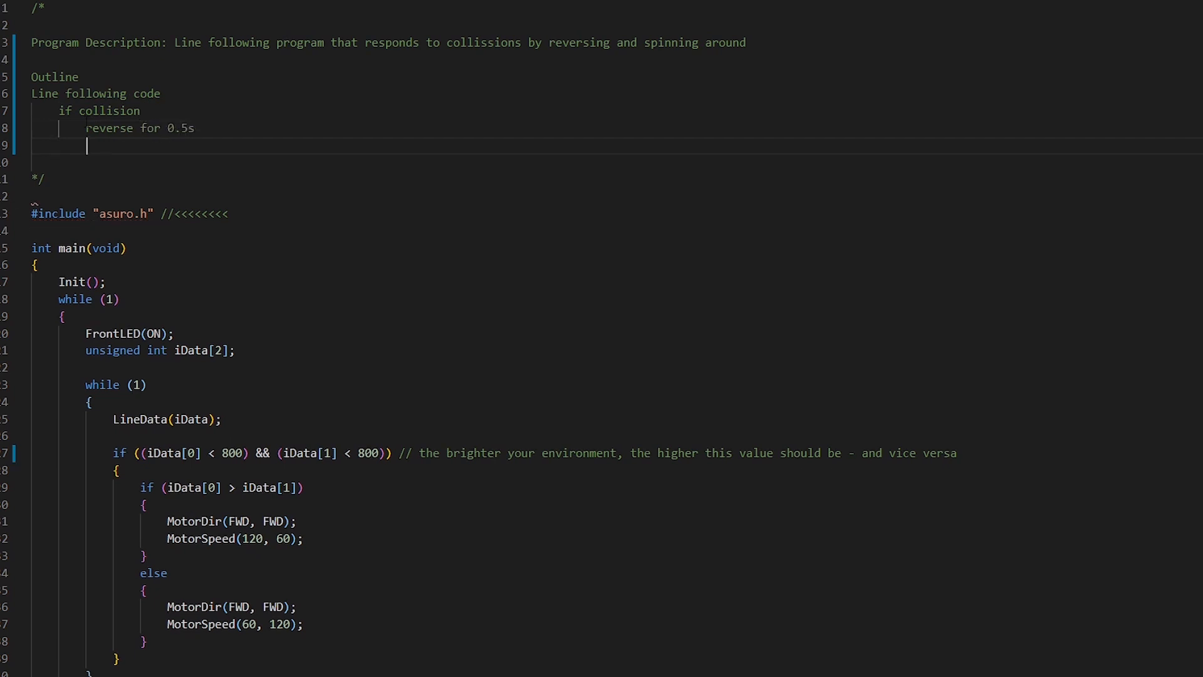
{"action": "type", "text": "spin"}
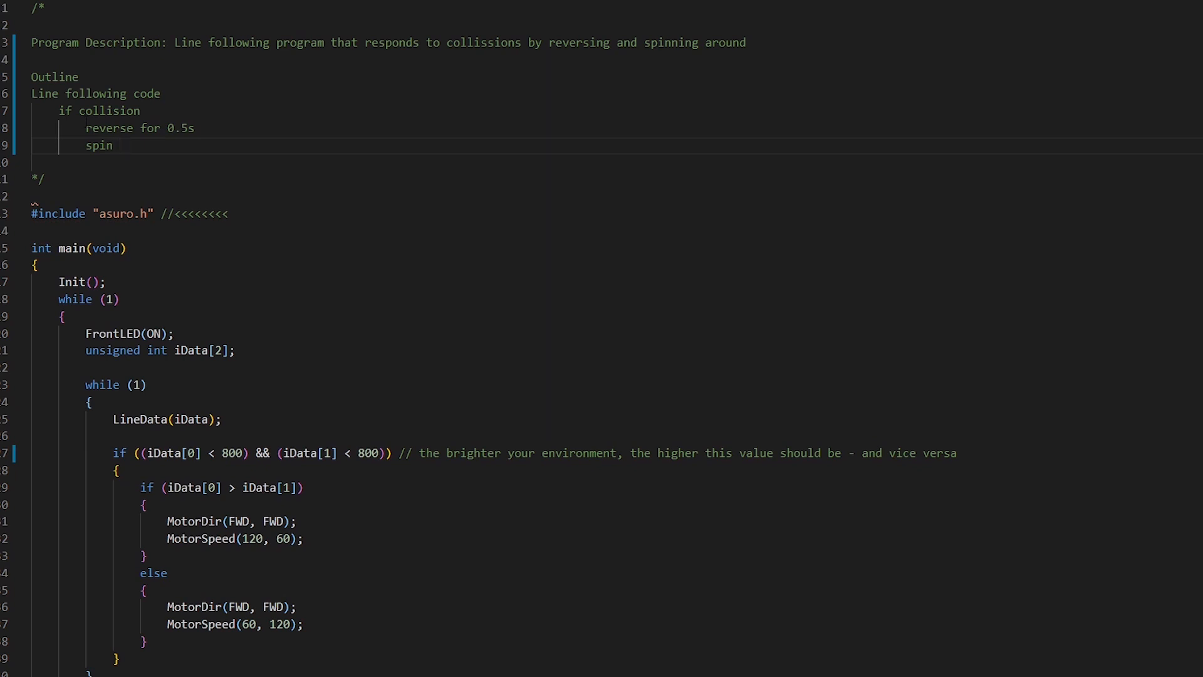
{"action": "type", "text": "180 degrees"}
{"action": "type", "text": "Loop:"}
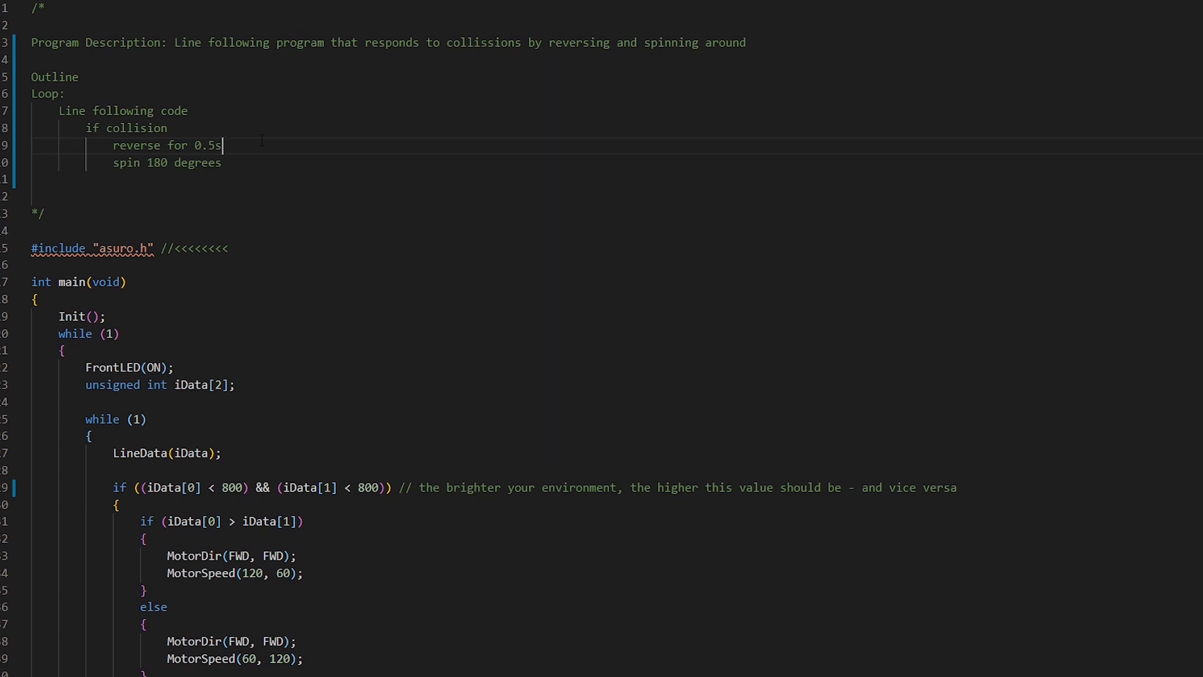
{"action": "left_click", "coordinate": [188, 110]}
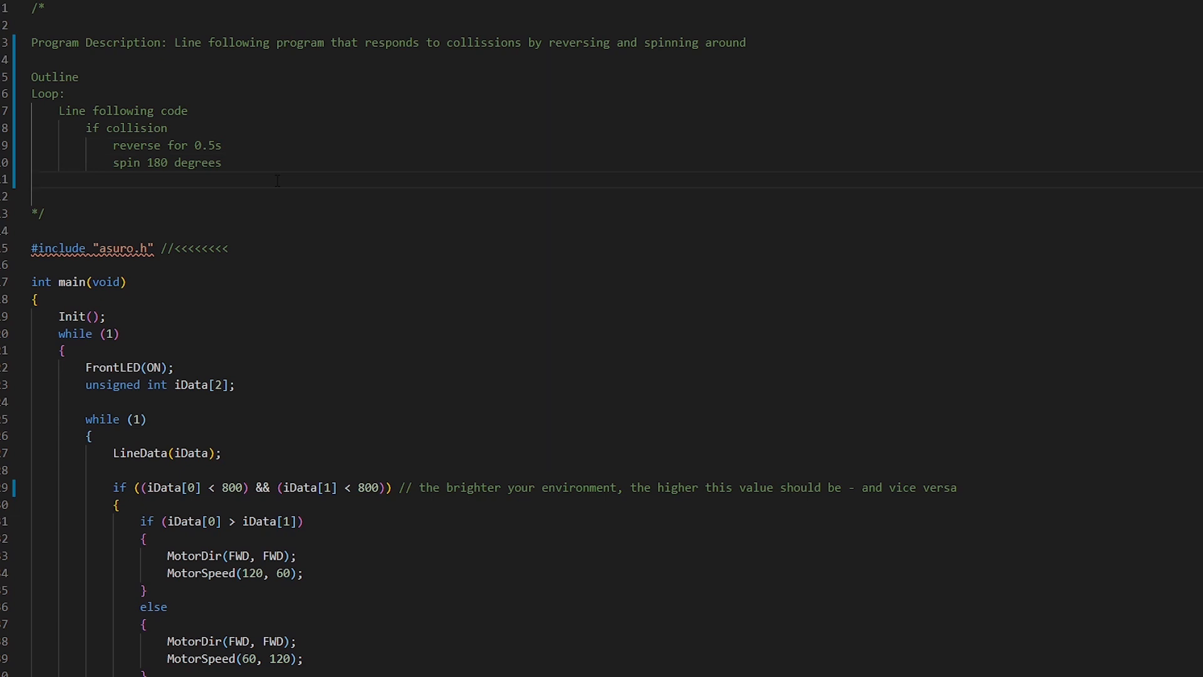
Note 'LEDs Green if no collision, red if collision and whilst reversing' in the outline
{"action": "type", "text": "LEDs"}
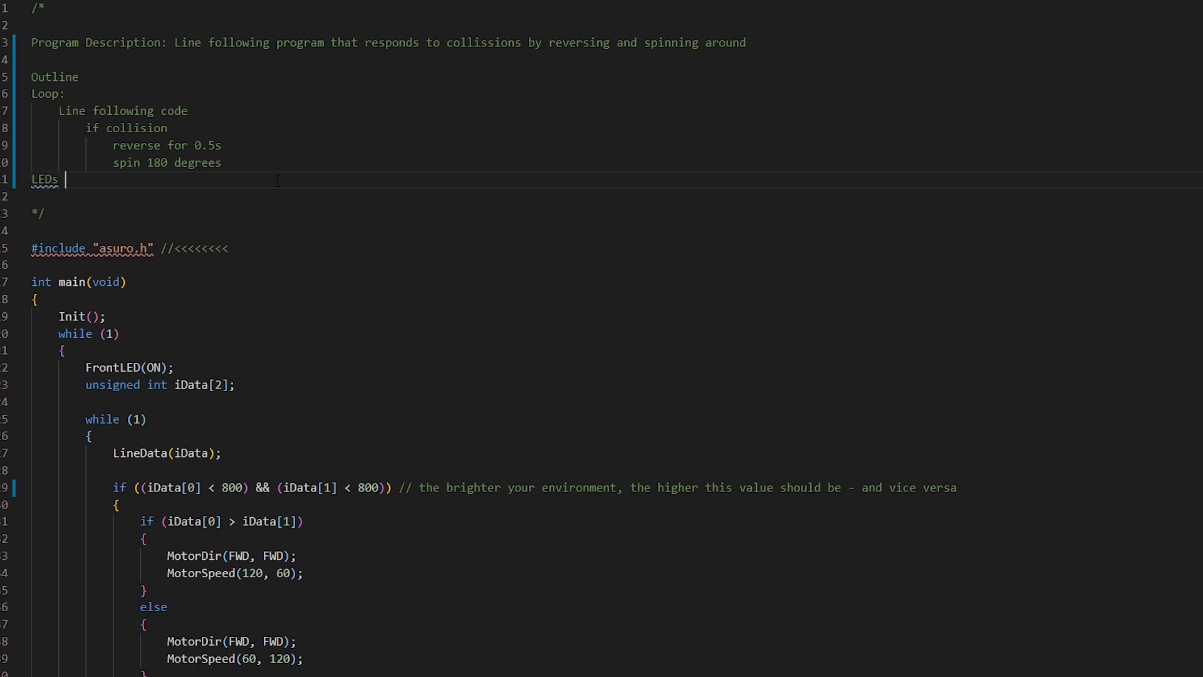
{"action": "type", "text": "Green if no"}
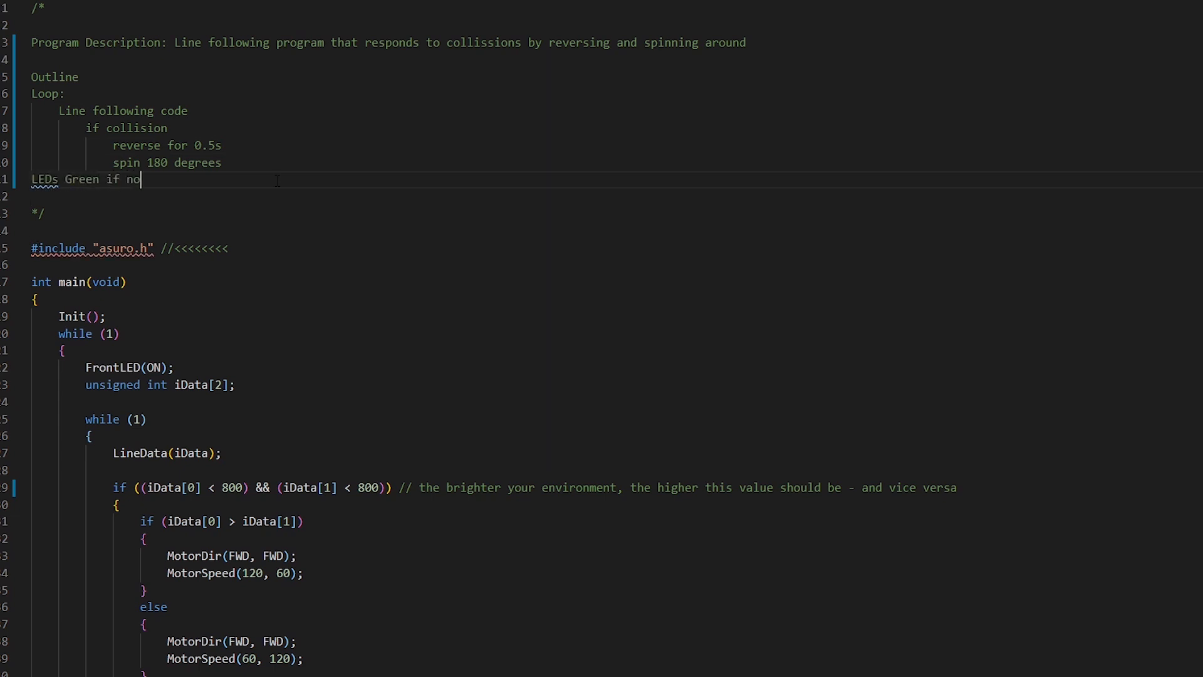
{"action": "type", "text": "collision, red if"}
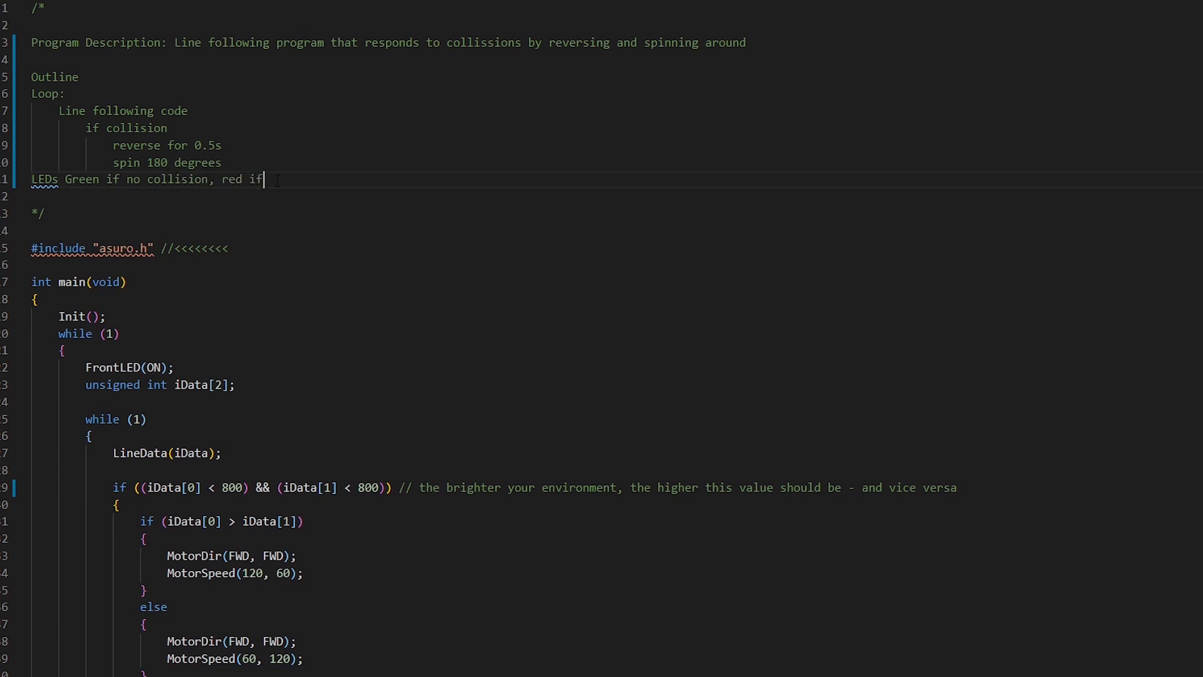
{"action": "type", "text": "collision"}
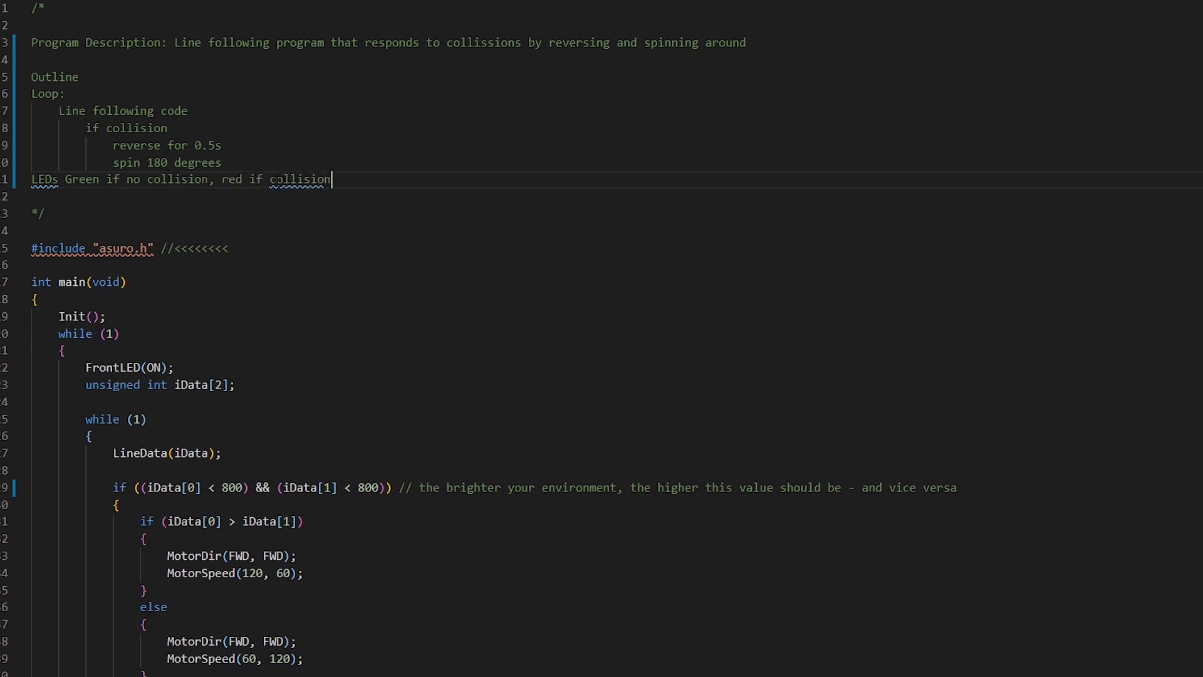
{"action": "type", "text": "and whilst reversing"}
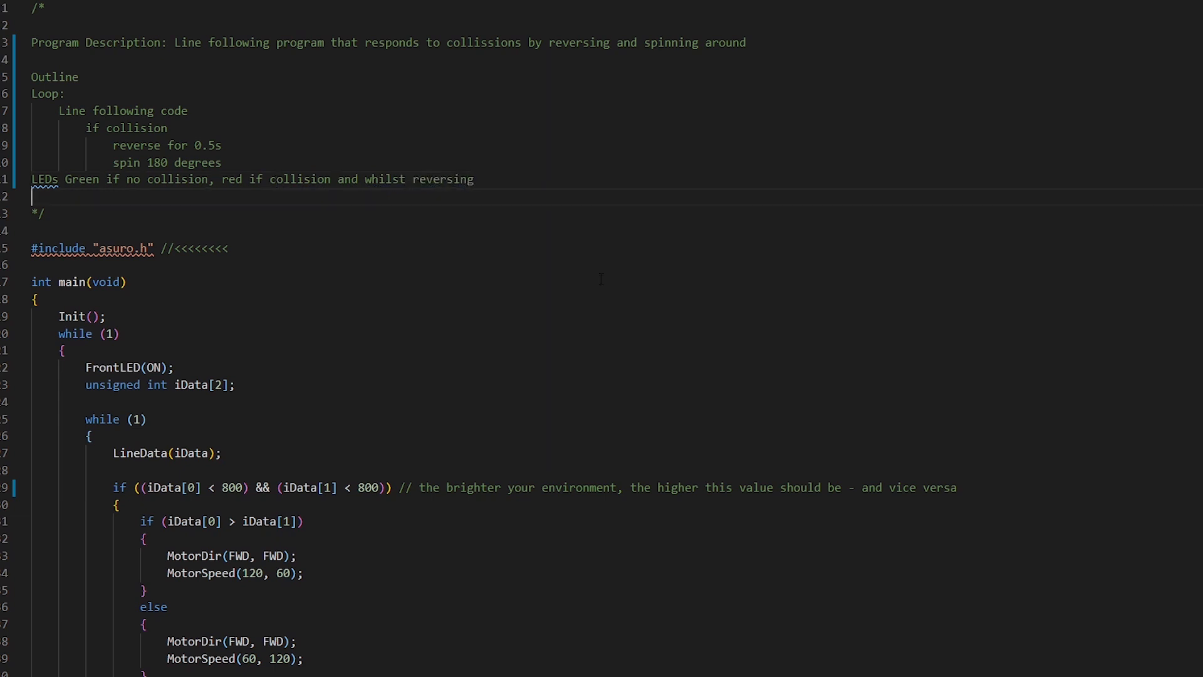
{"action": "mouse_move", "coordinate": [245, 252]}
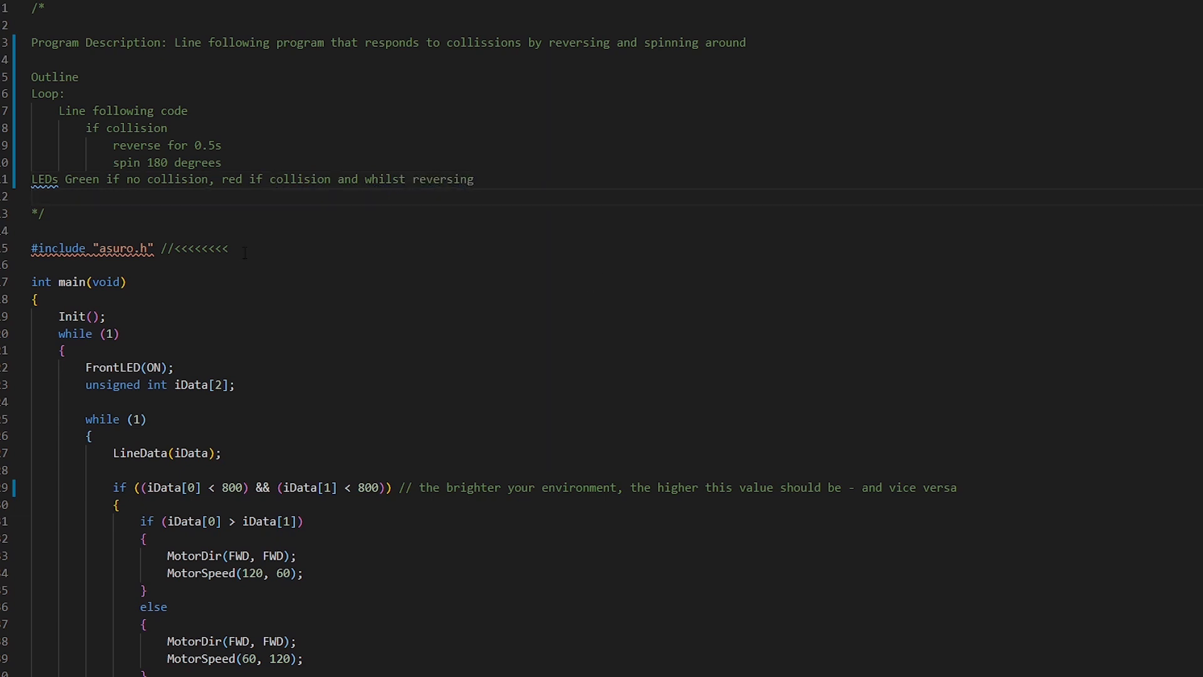
Delete the //<<<<<<<< marker after #include asuro.h and start a line after MotorSpeed(120, 60);
{"action": "scroll", "scroll_direction": "down", "scroll_amount": 3}
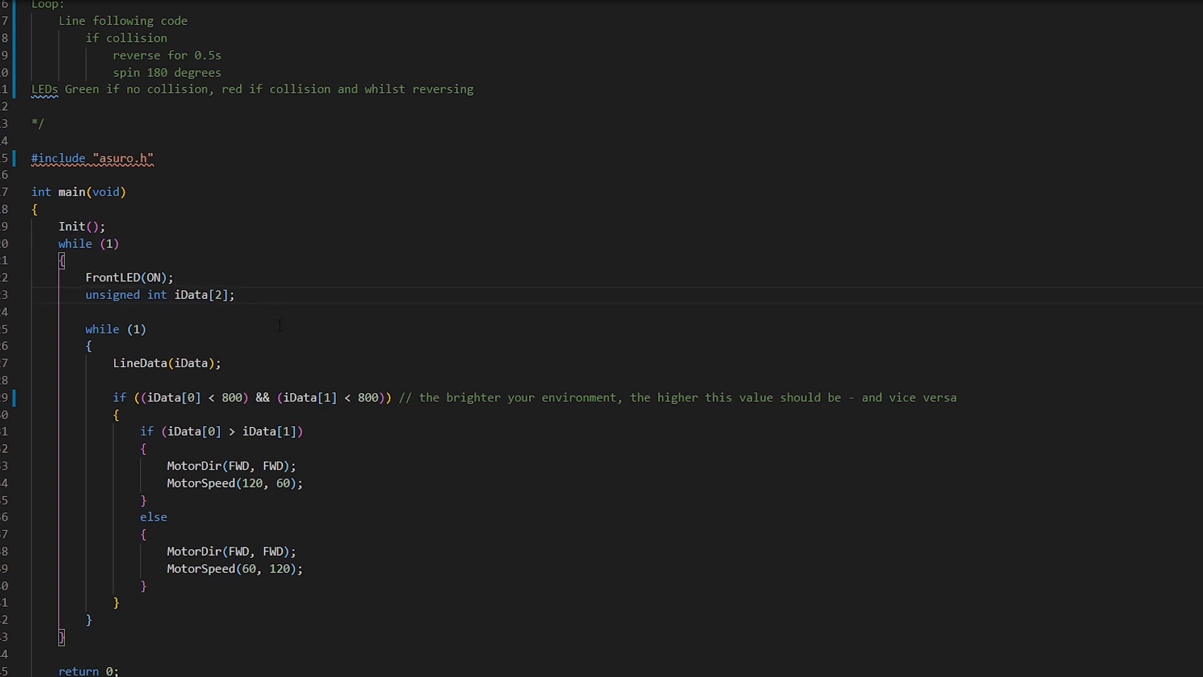
{"action": "scroll", "scroll_direction": "down", "scroll_amount": 3}
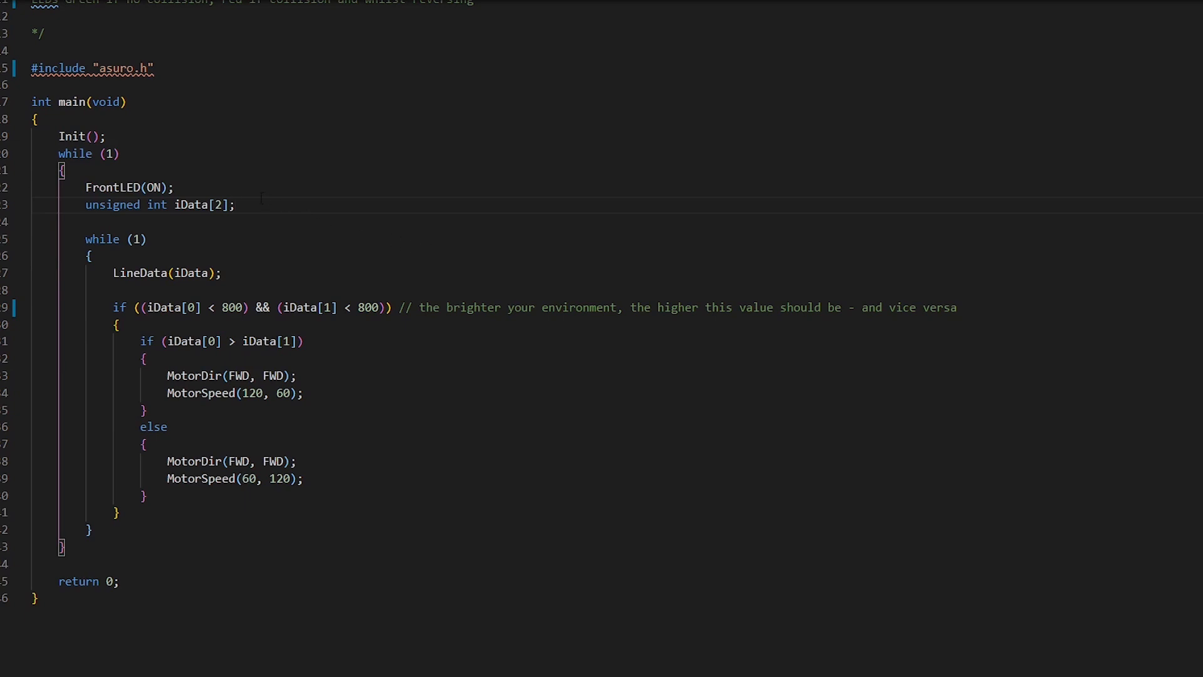
{"action": "left_click", "coordinate": [224, 272]}
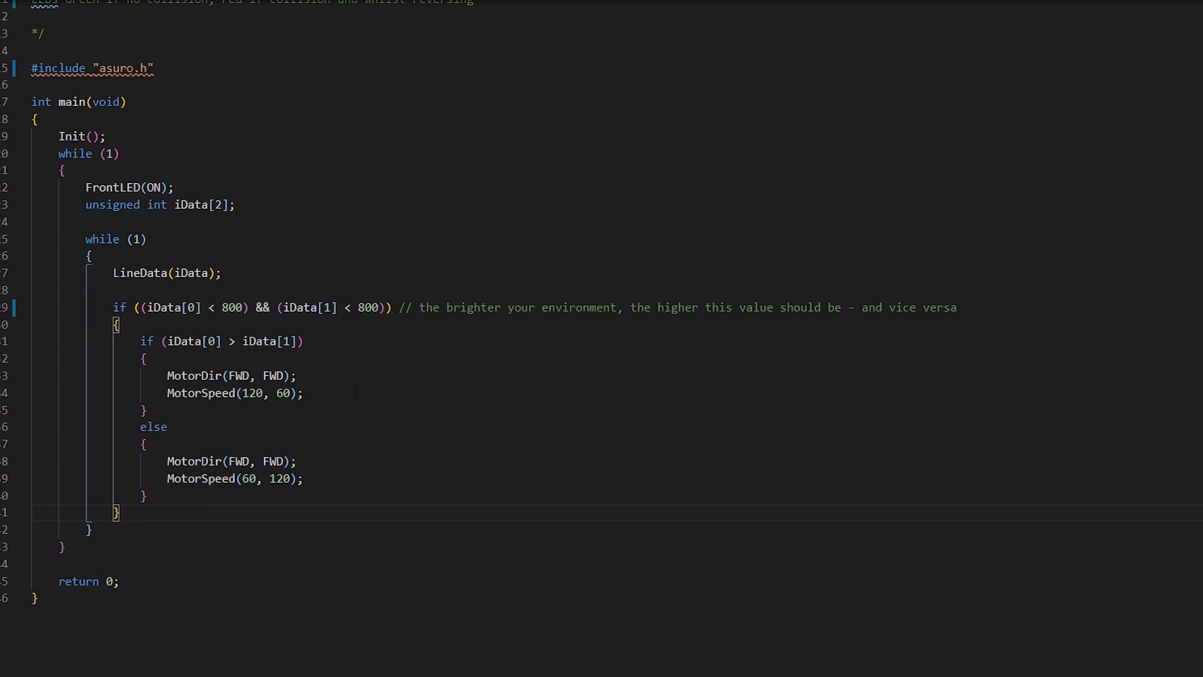
{"action": "left_click", "coordinate": [303, 392]}
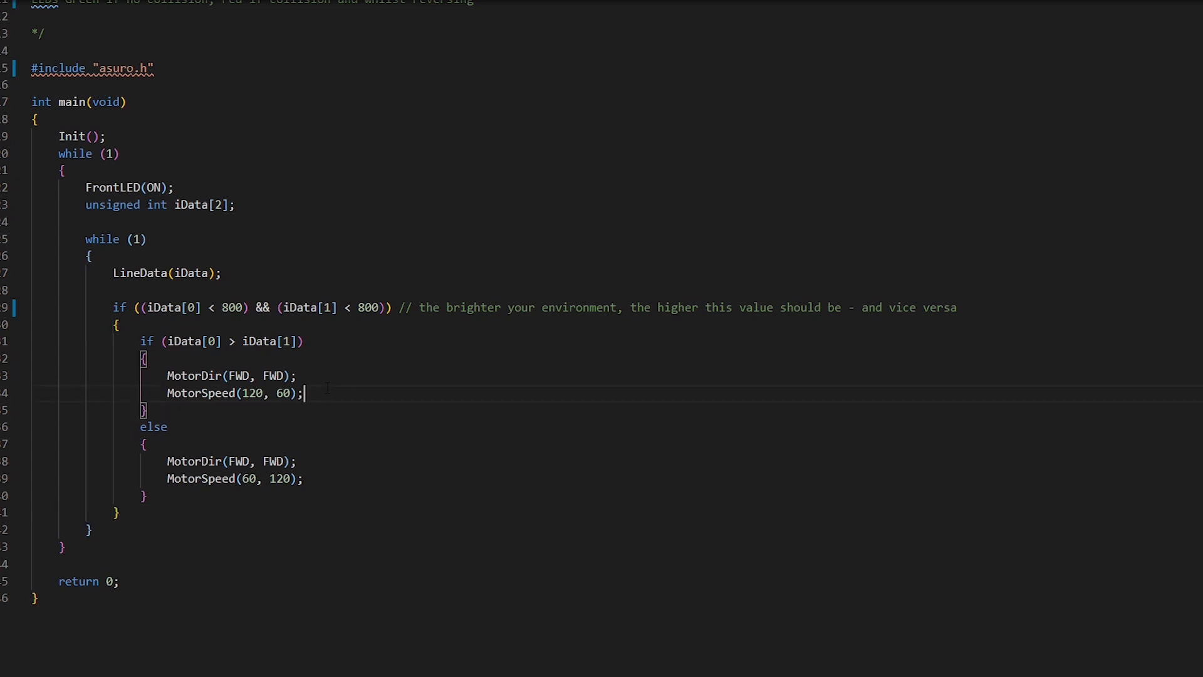
{"action": "key", "text": "Enter"}
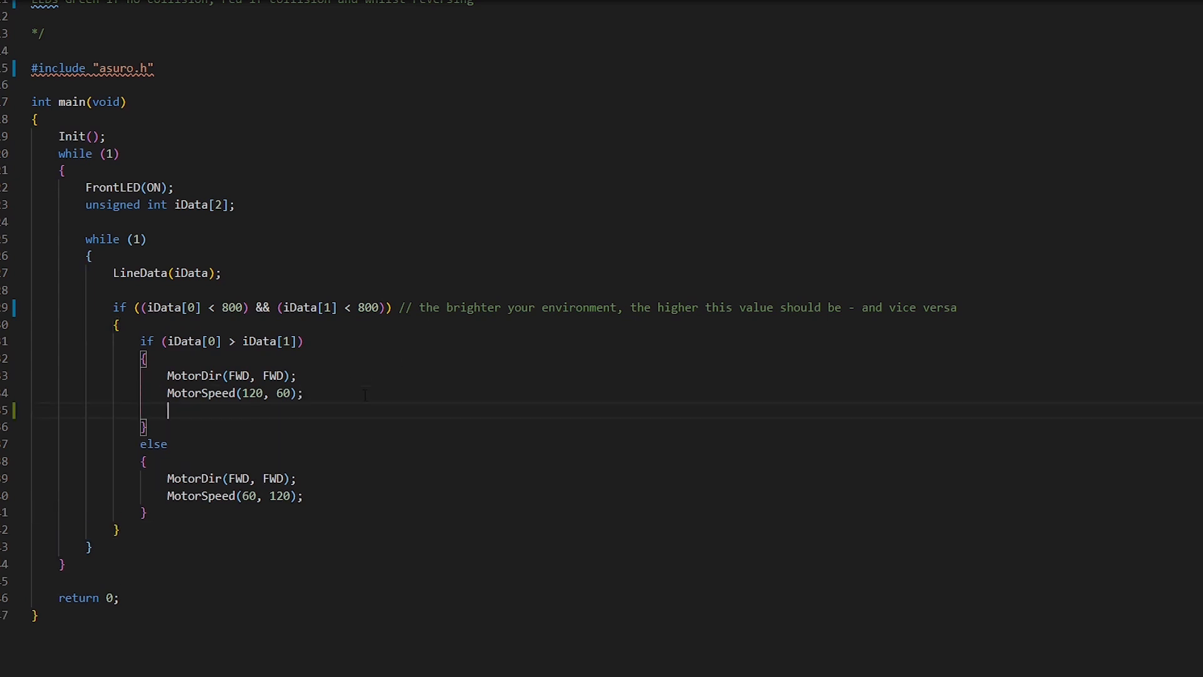
Write '// check for collision' after MotorSpeed(120, 60); in the first branch
{"action": "type", "text": "//"}
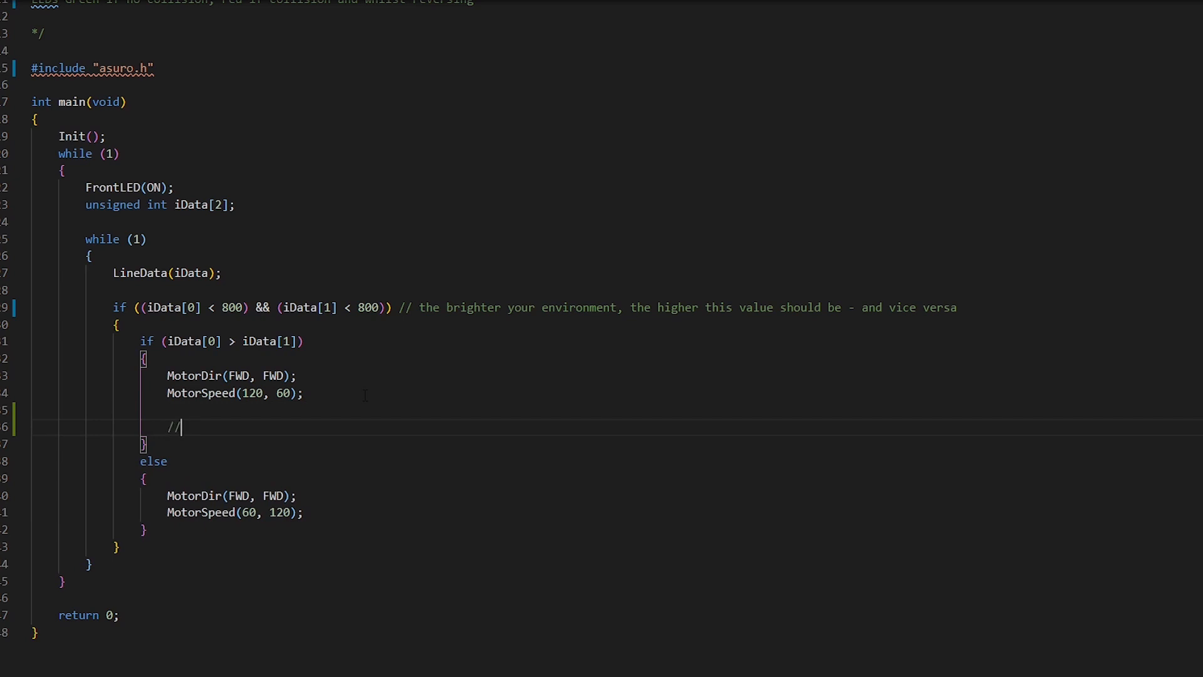
{"action": "type", "text": "check for col"}
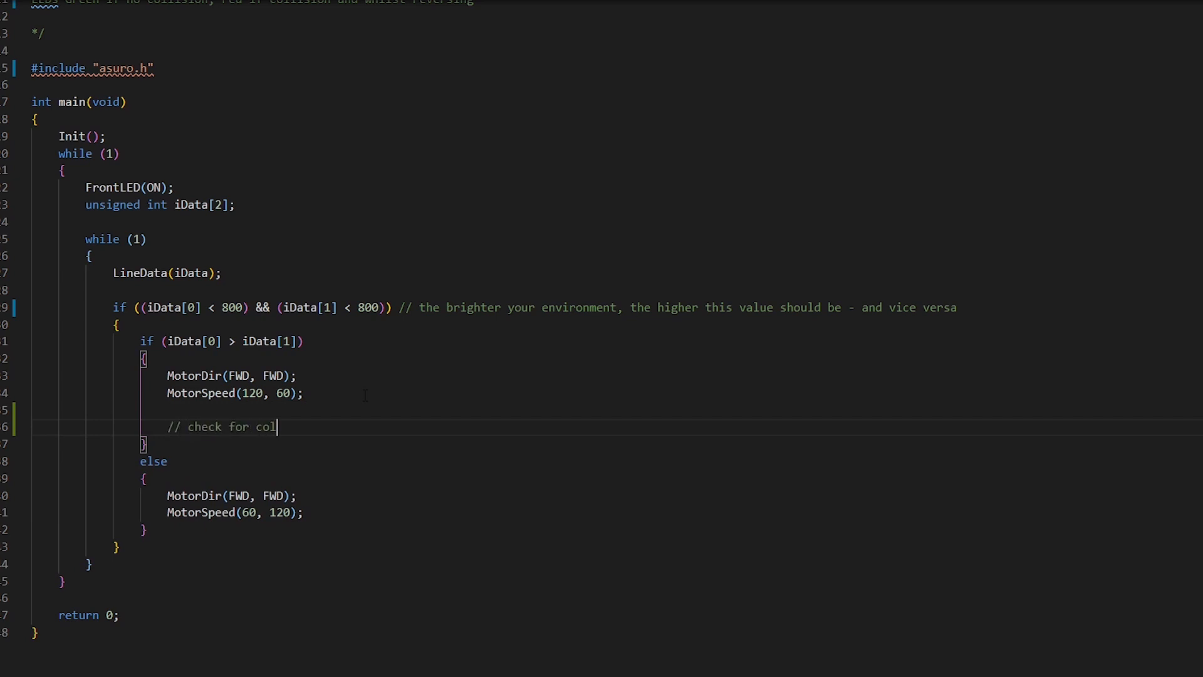
{"action": "type", "text": "lision"}
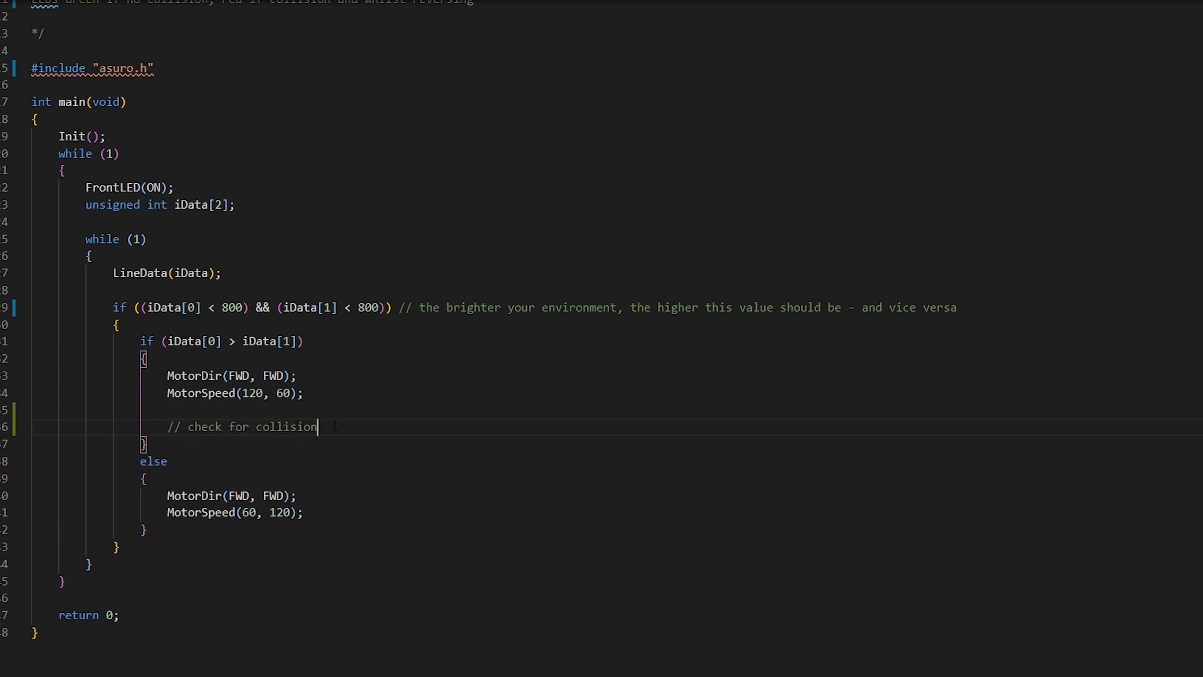
Copy the same collision comment after MotorSpeed(60, 120); in the else branch
{"action": "left_click", "coordinate": [304, 513]}
{"action": "type", "text": "// check for collision"}
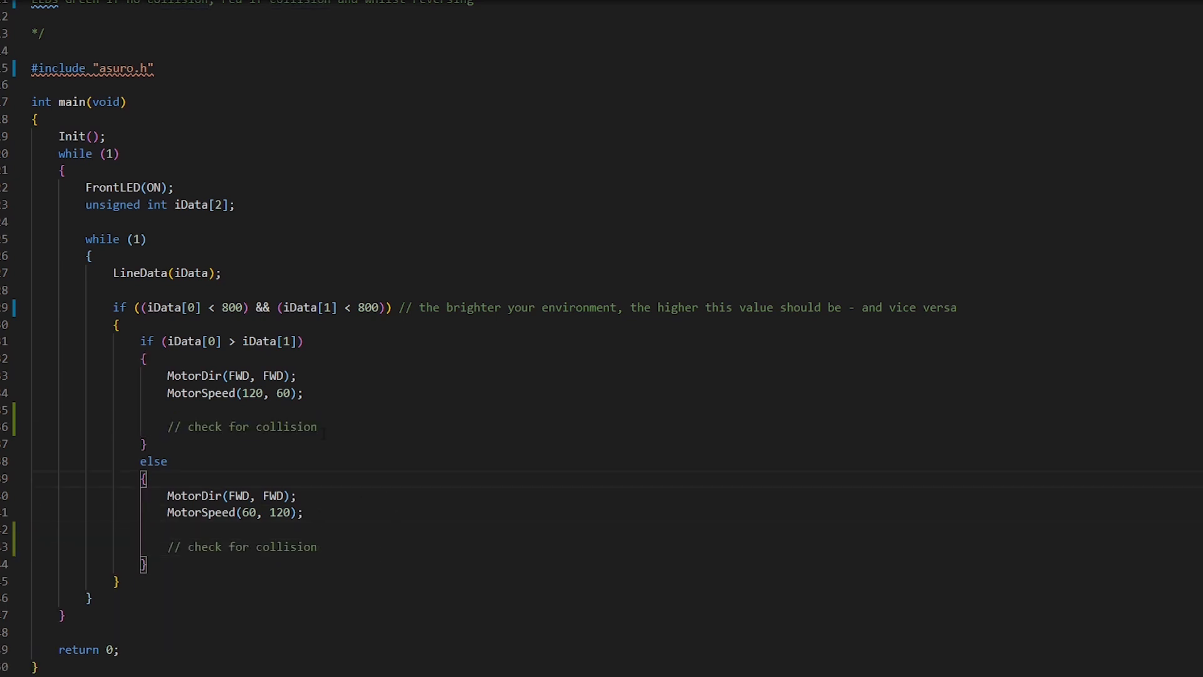
{"action": "double_click", "coordinate": [241, 426]}
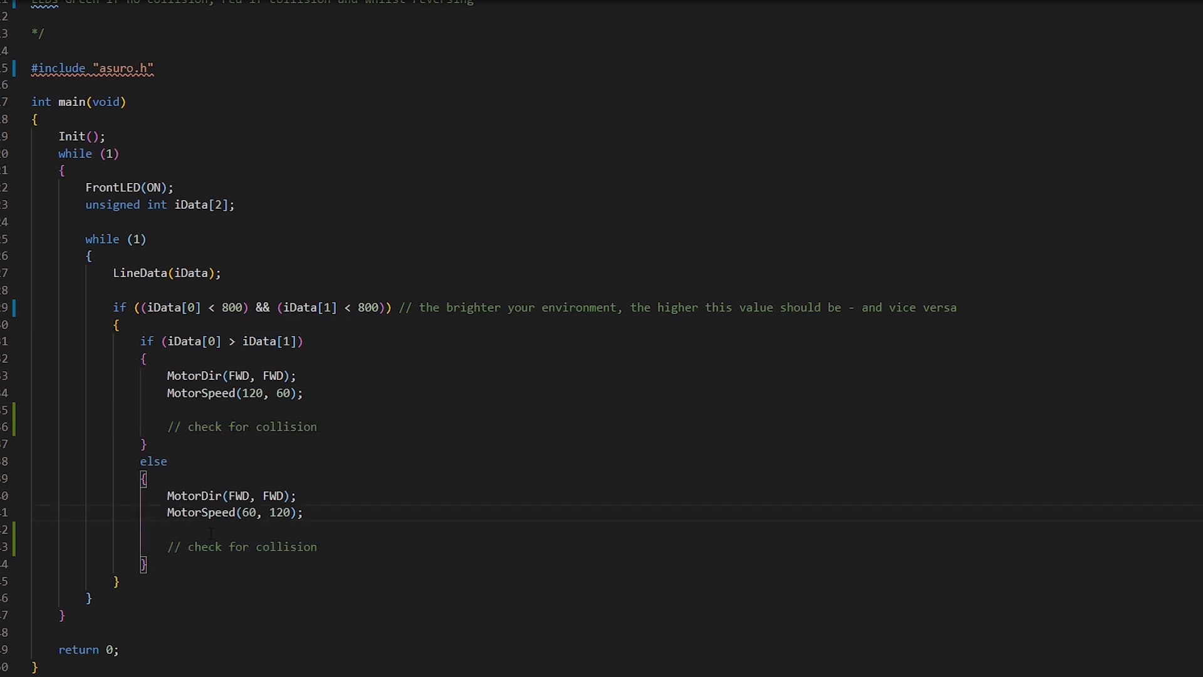
{"action": "double_click", "coordinate": [238, 546]}
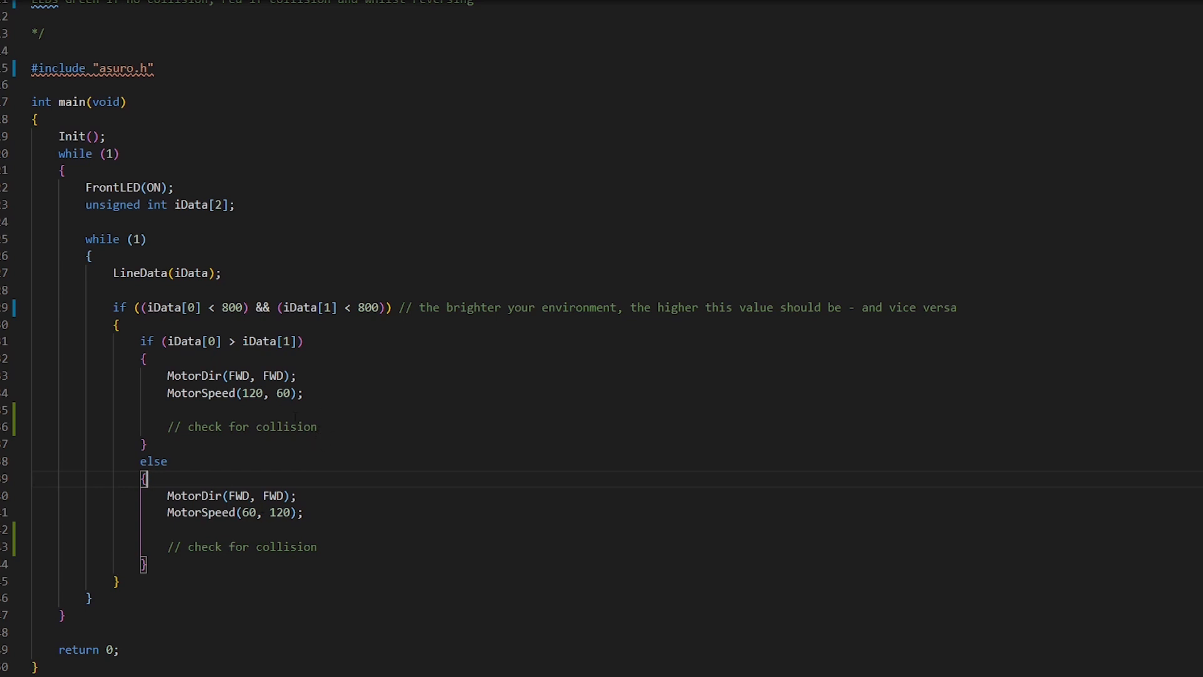
{"action": "left_click", "coordinate": [317, 426]}
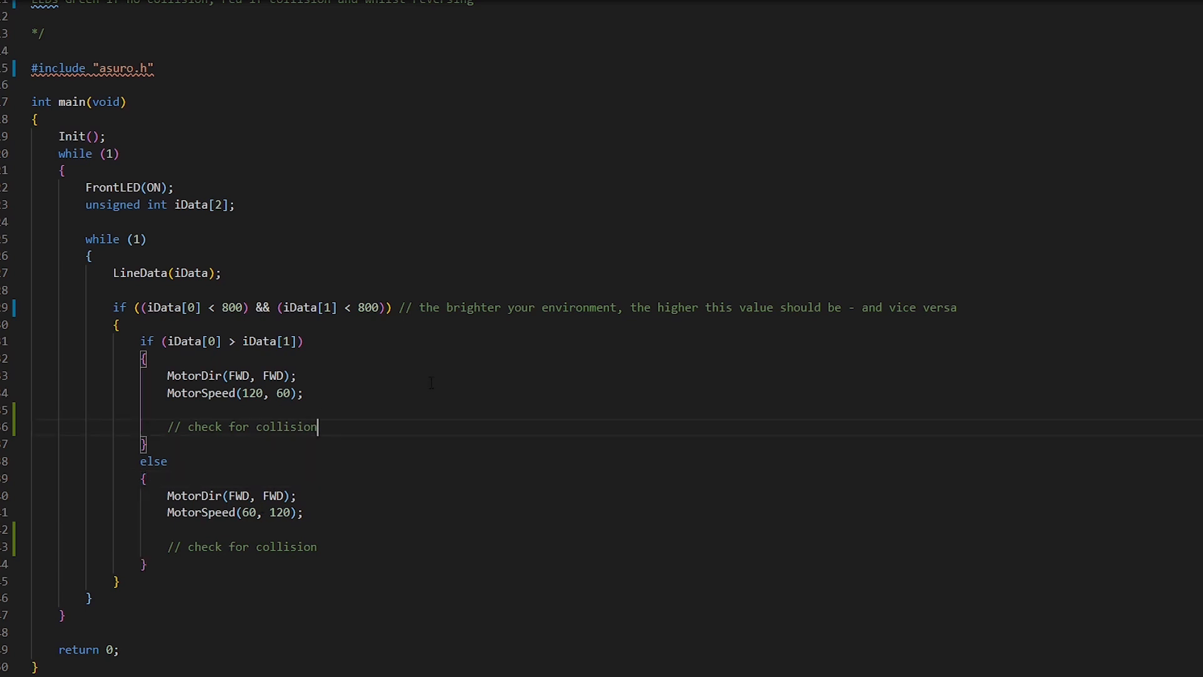
Start an if (PollSwitch() > 0) block under the first collision comment
{"action": "key", "text": "enter"}
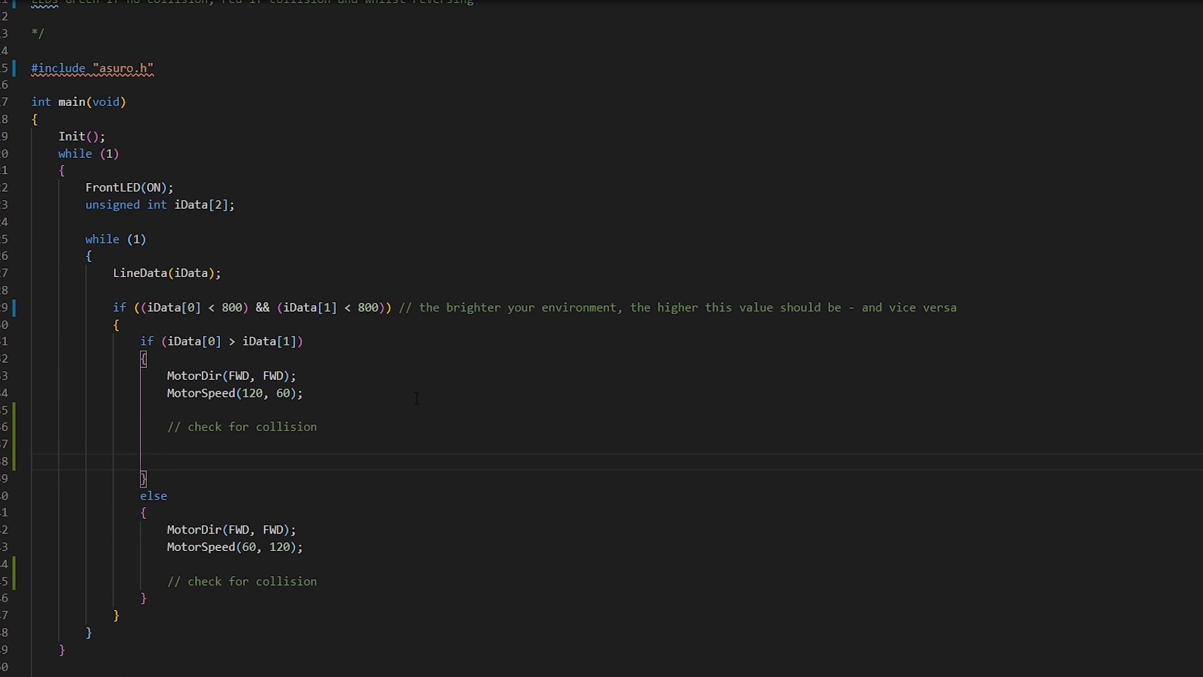
{"action": "type", "text": "if ("}
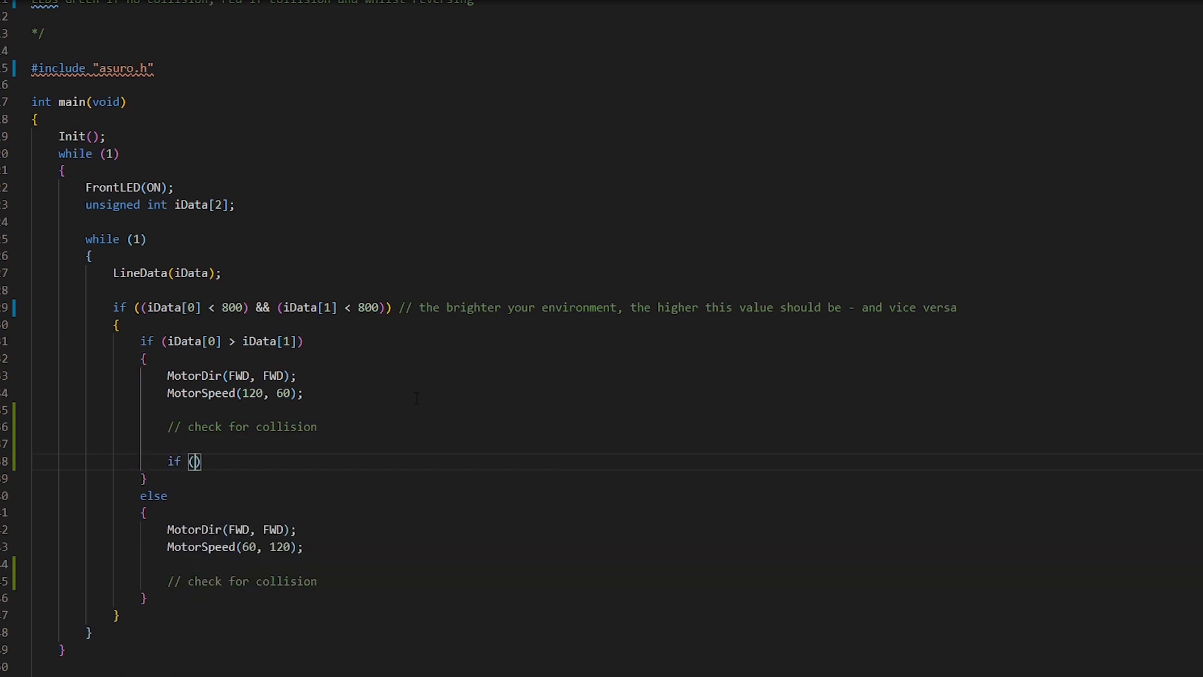
{"action": "type", "text": "Pollswi"}
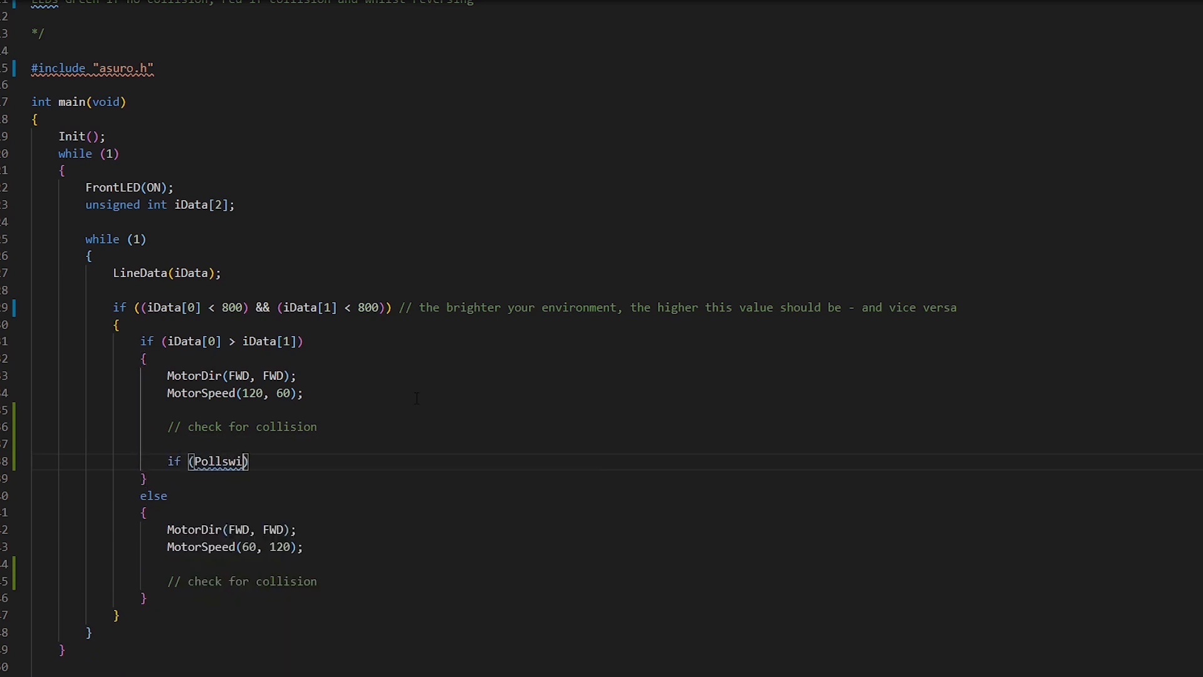
{"action": "type", "text": "tch)"}
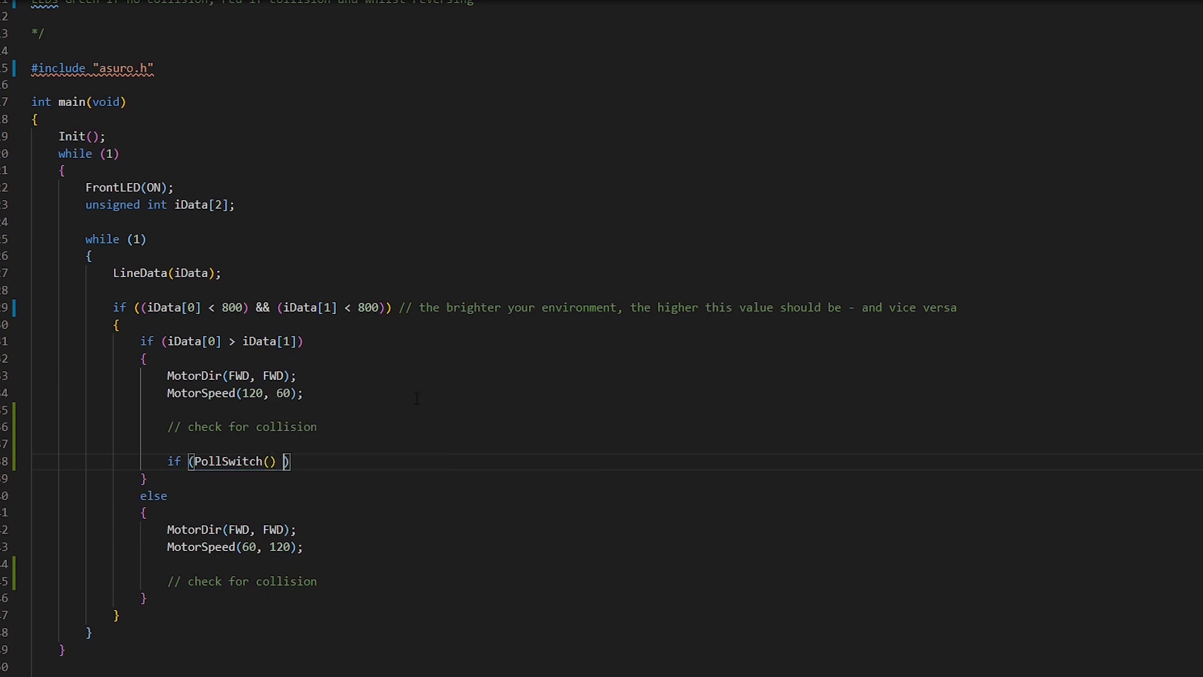
{"action": "type", "text": "> 0"}
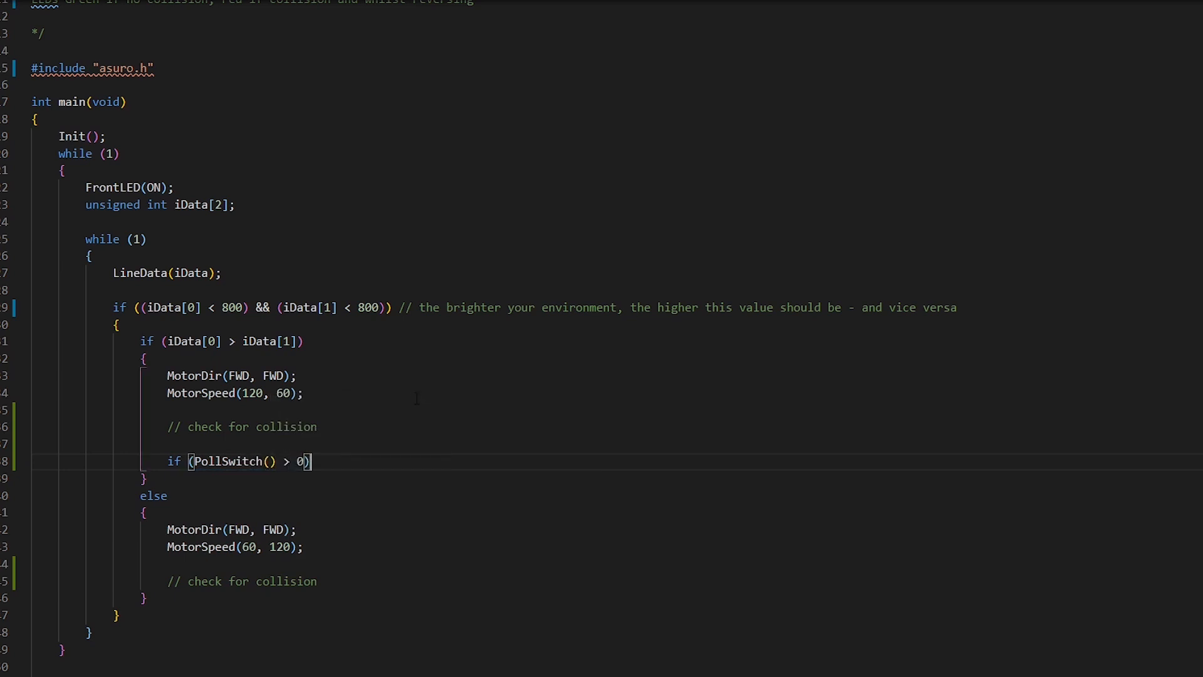
{"action": "key", "text": "enter"}
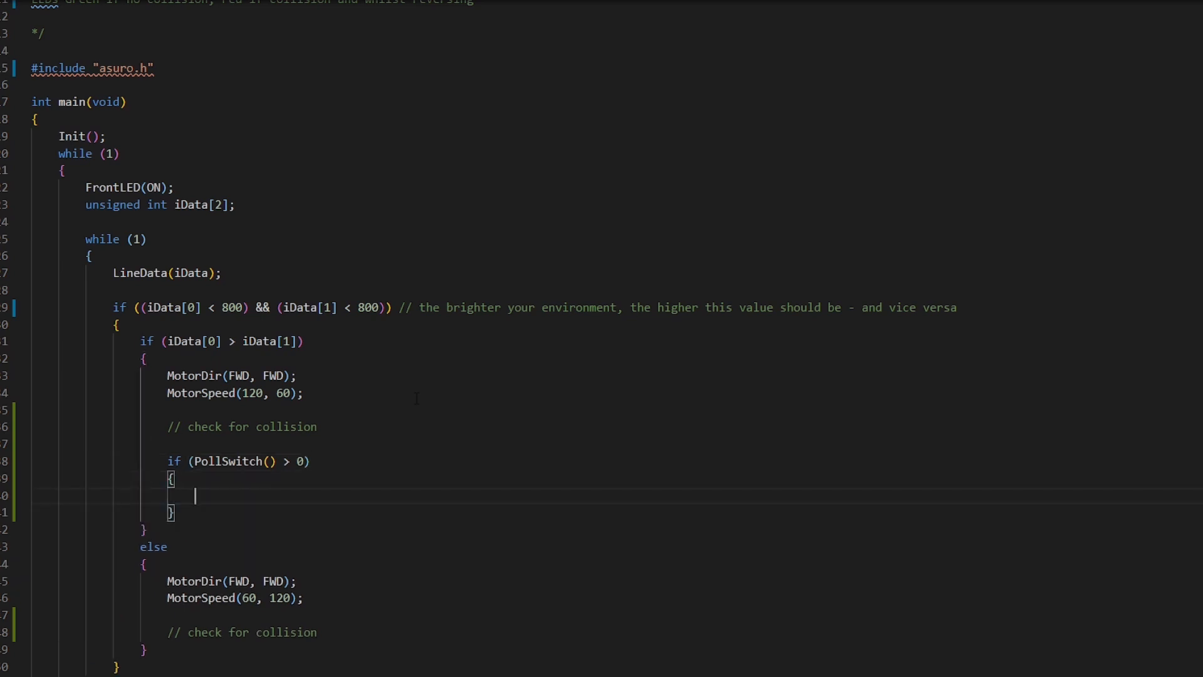
Inside it set StatusLED(RED), MotorDir(RWD,RWD) and MotorSpeed(100,100)
{"action": "type", "text": "StatusLED(RED);"}
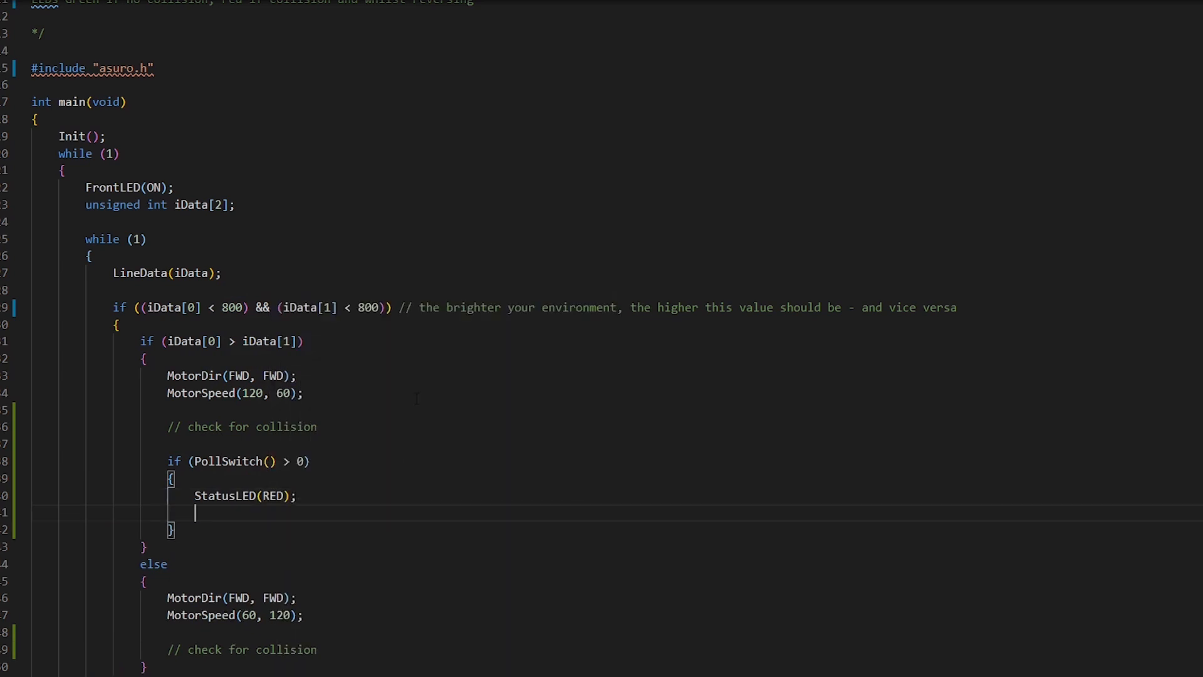
{"action": "type", "text": "MotorDir"}
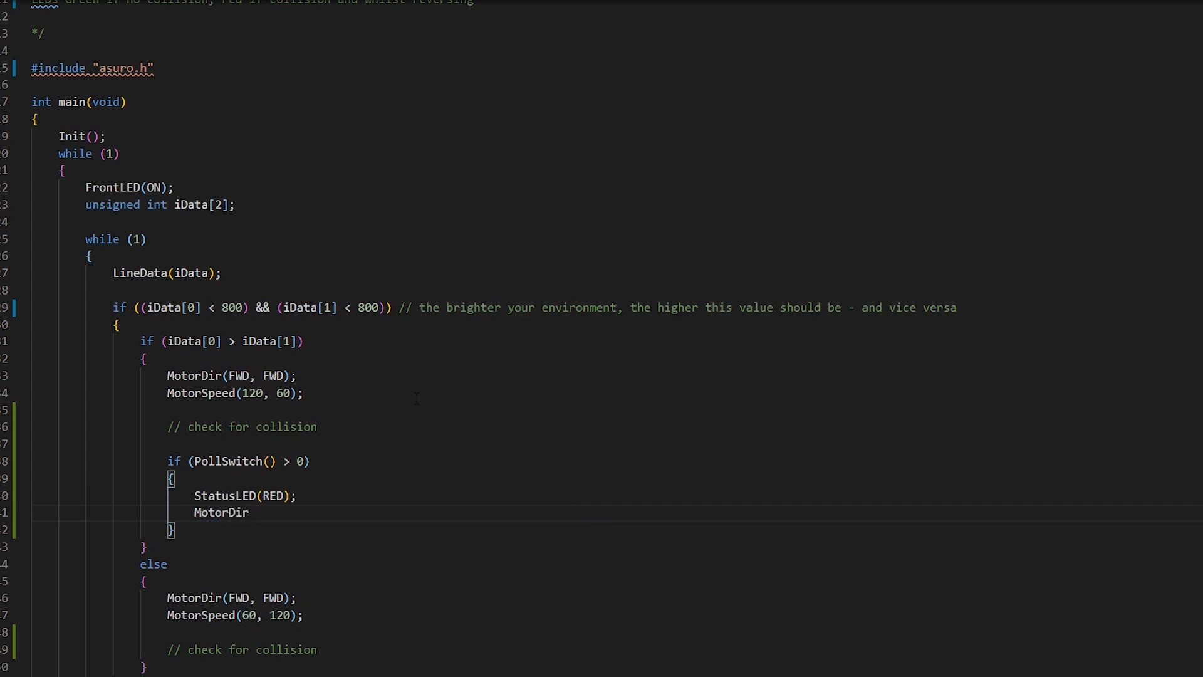
{"action": "type", "text": "()"}
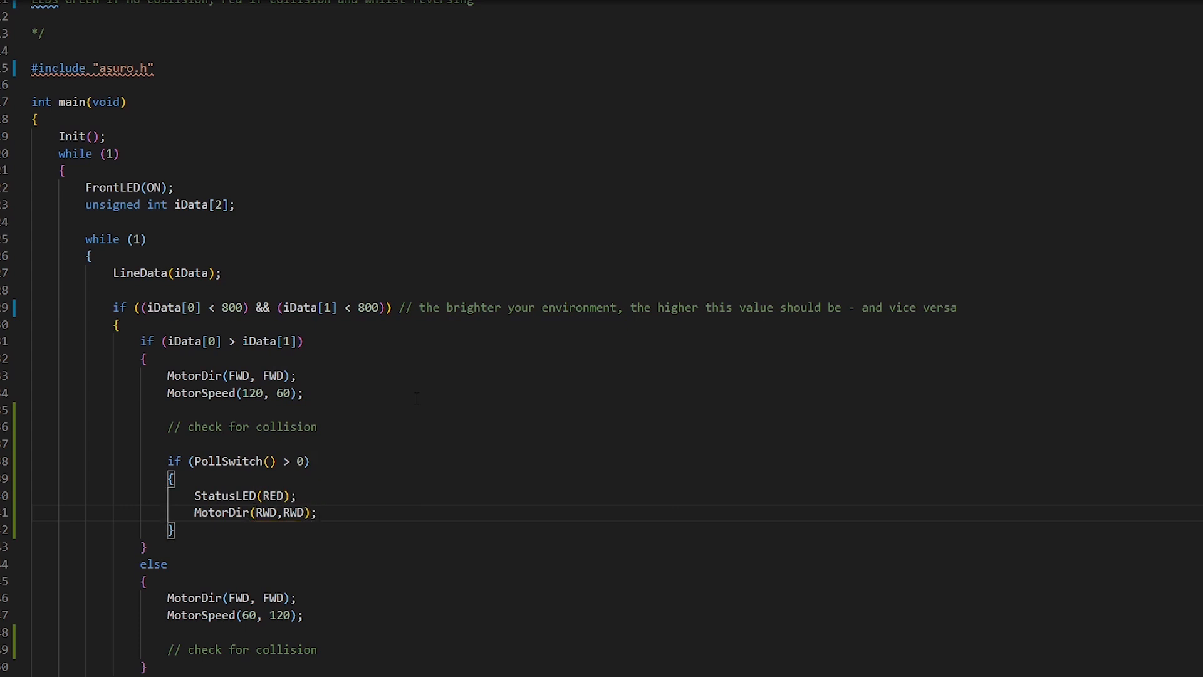
{"action": "type", "text": "MotorSpeed("}
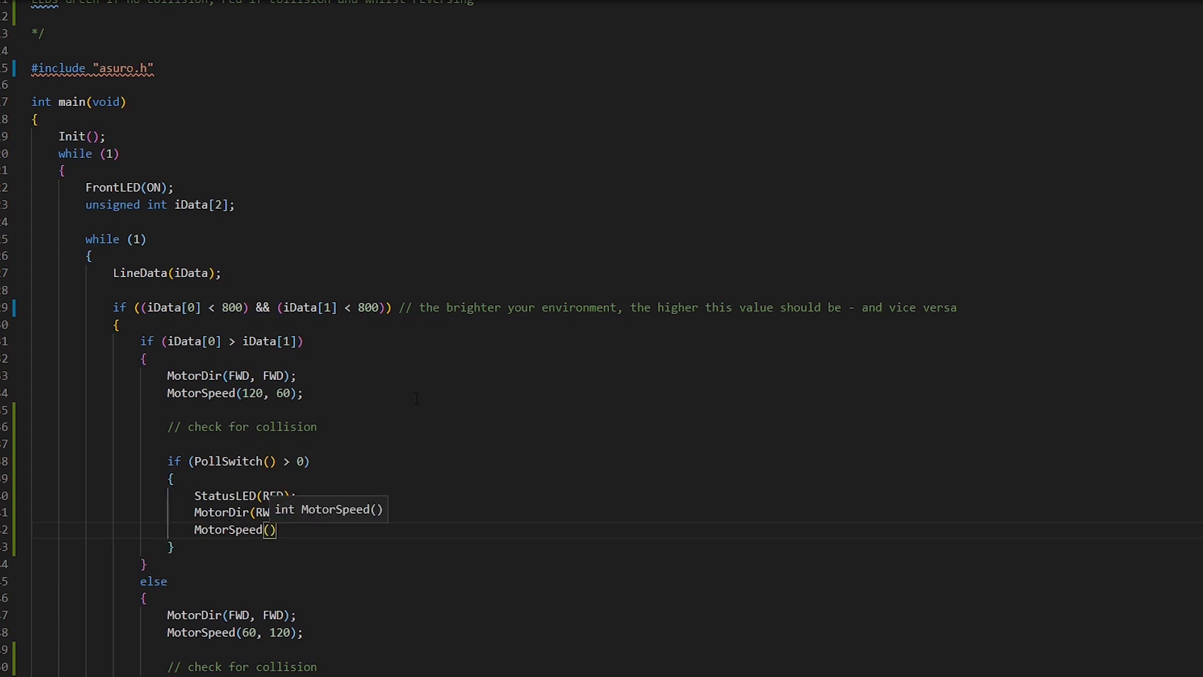
{"action": "type", "text": "100,100"}
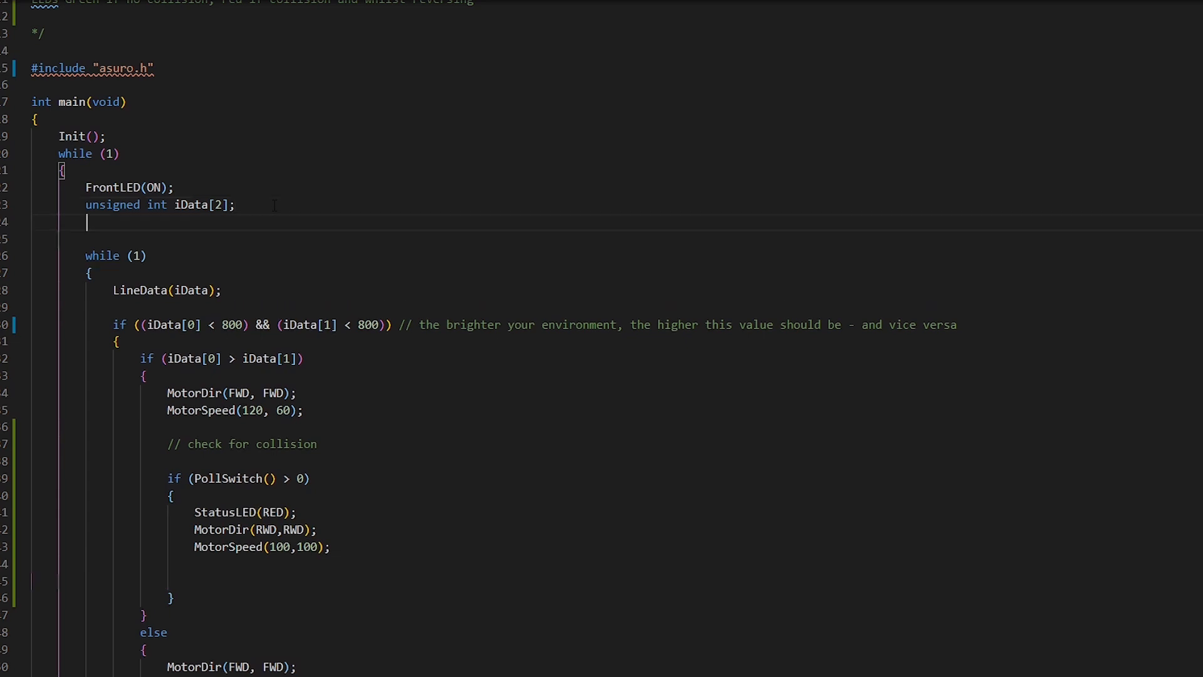
Declare int i and add for (i =0; i < 50; i++) { Sleep(216); } after the reverse commands
{"action": "type", "text": "int i = 0;"}
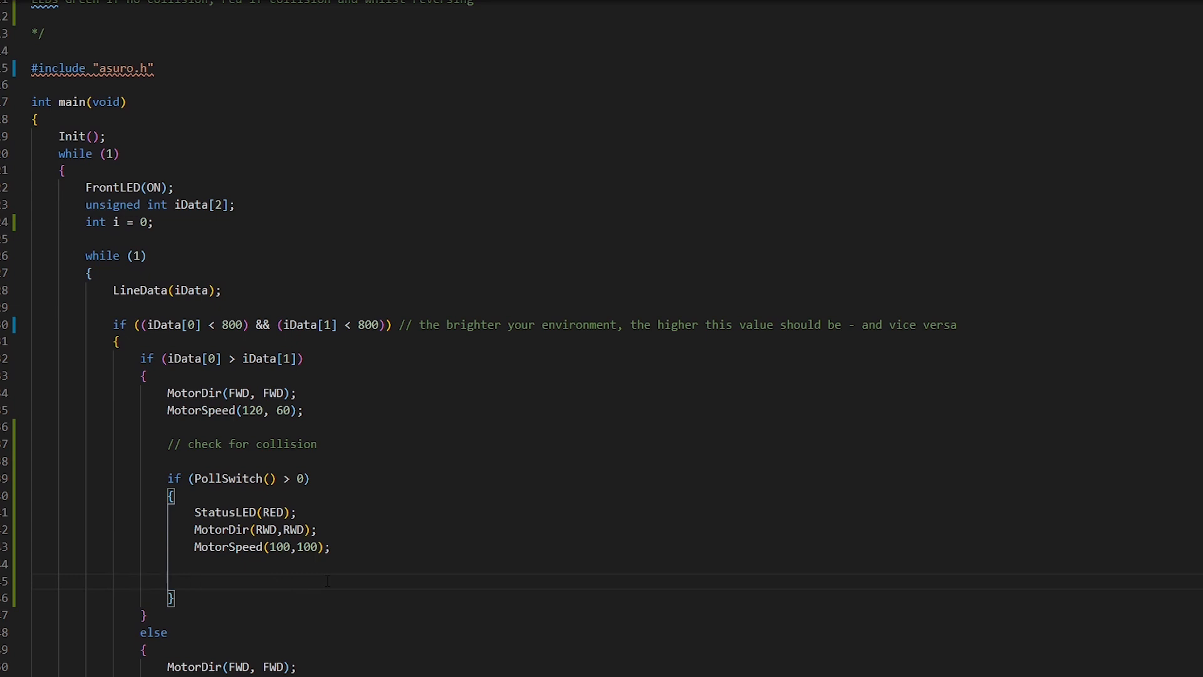
{"action": "type", "text": "for (i"}
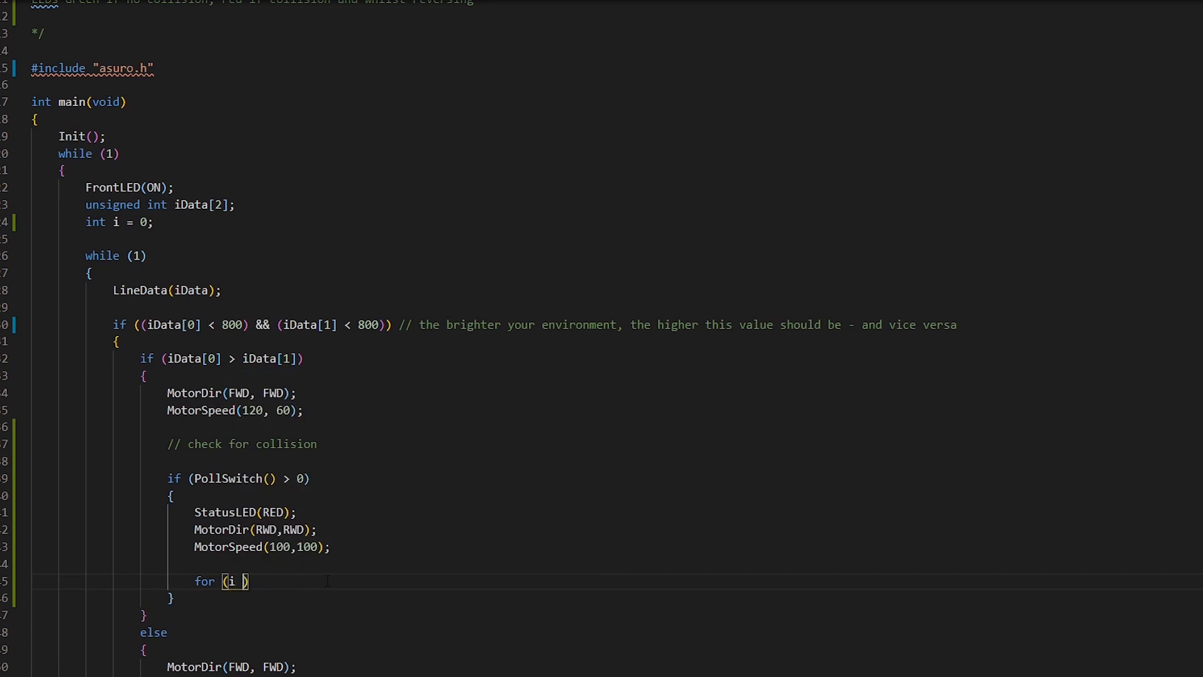
{"action": "type", "text": "=0;"}
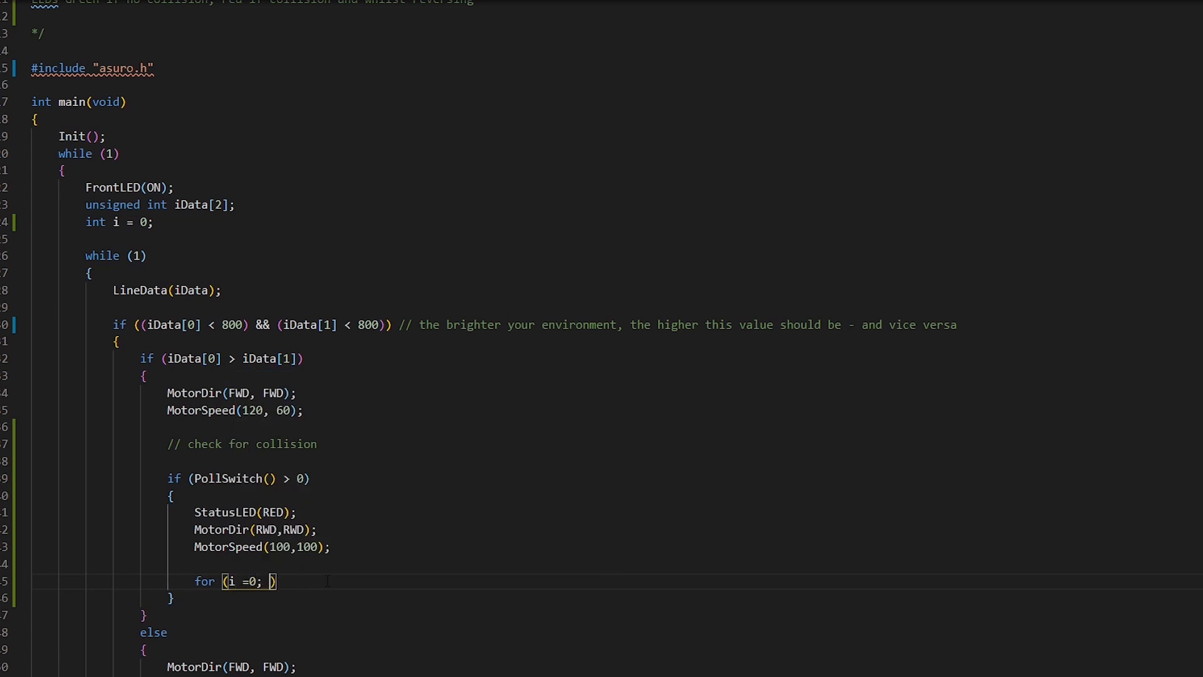
{"action": "type", "text": "i <"}
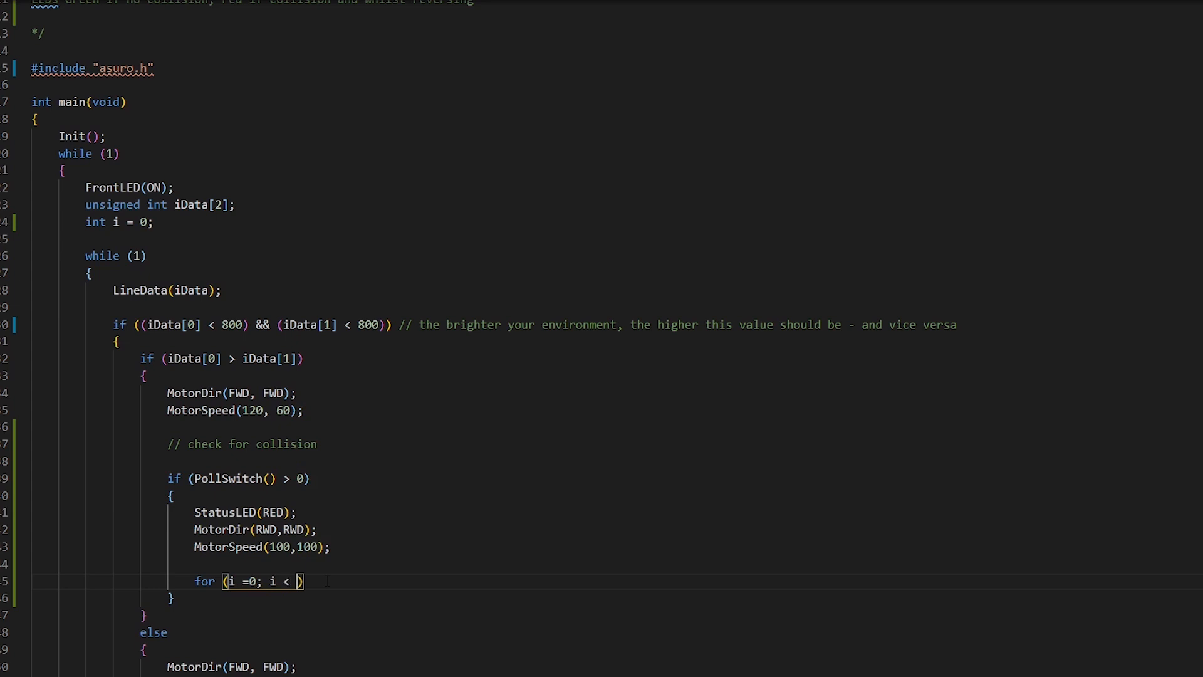
{"action": "type", "text": "50; i++"}
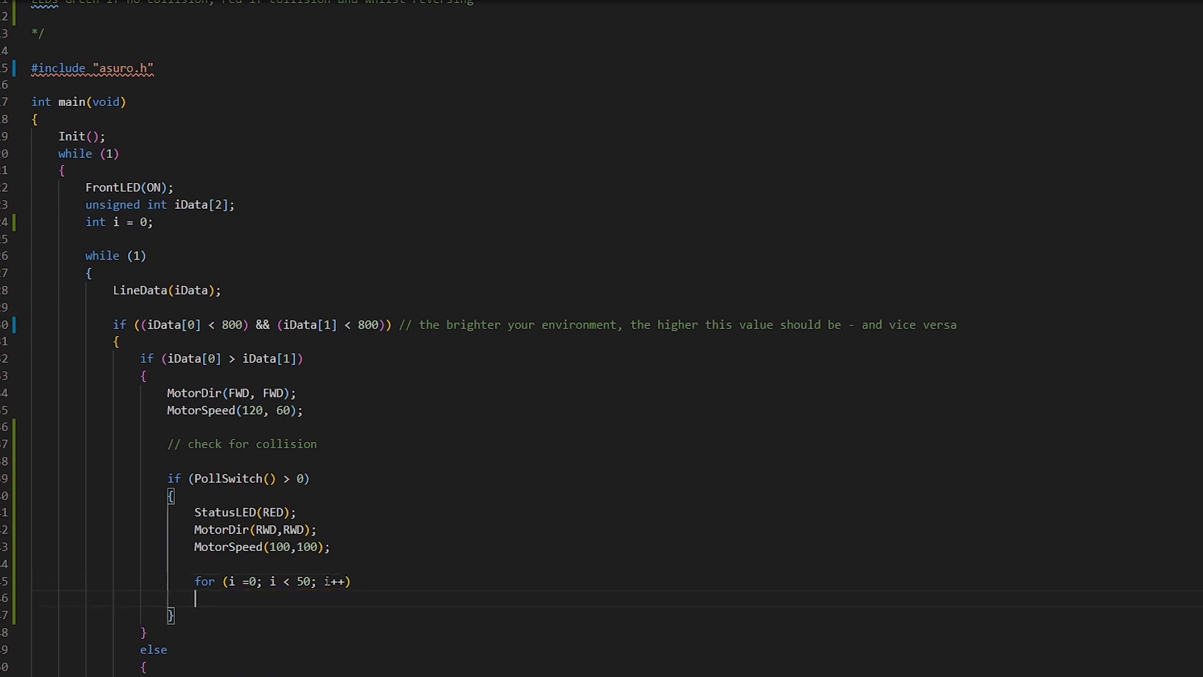
{"action": "type", "text": "Sleep"}
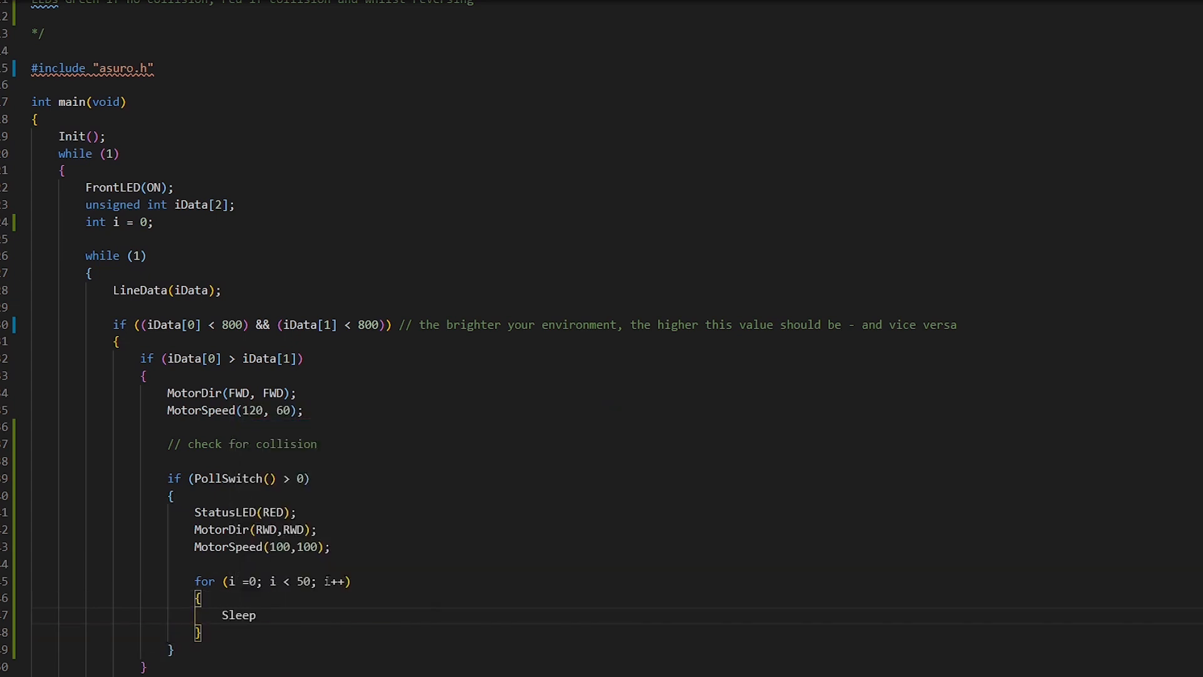
{"action": "type", "text": "(2)"}
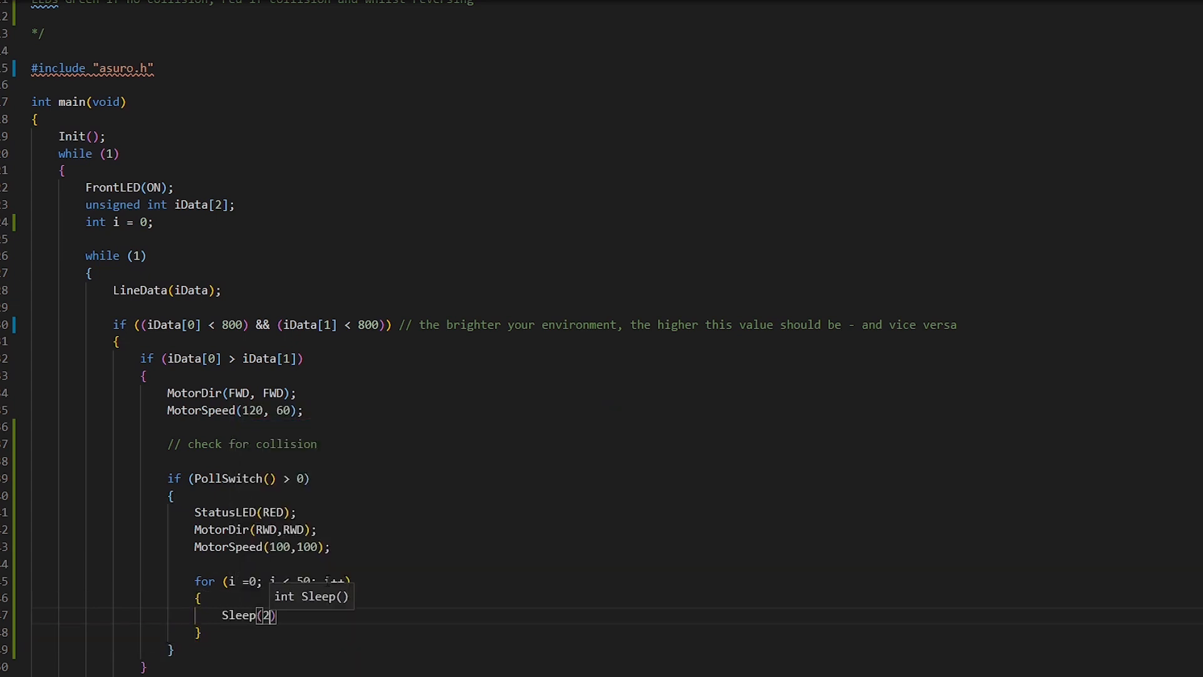
{"action": "type", "text": "16"}
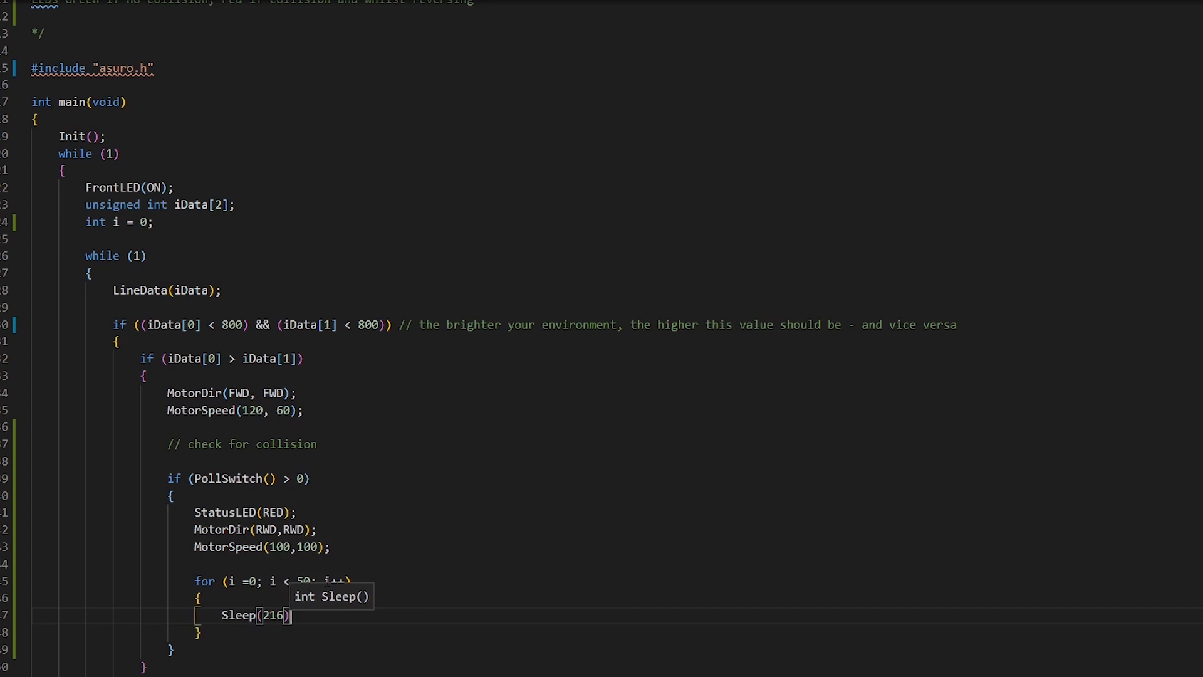
{"action": "type", "text": ";"}
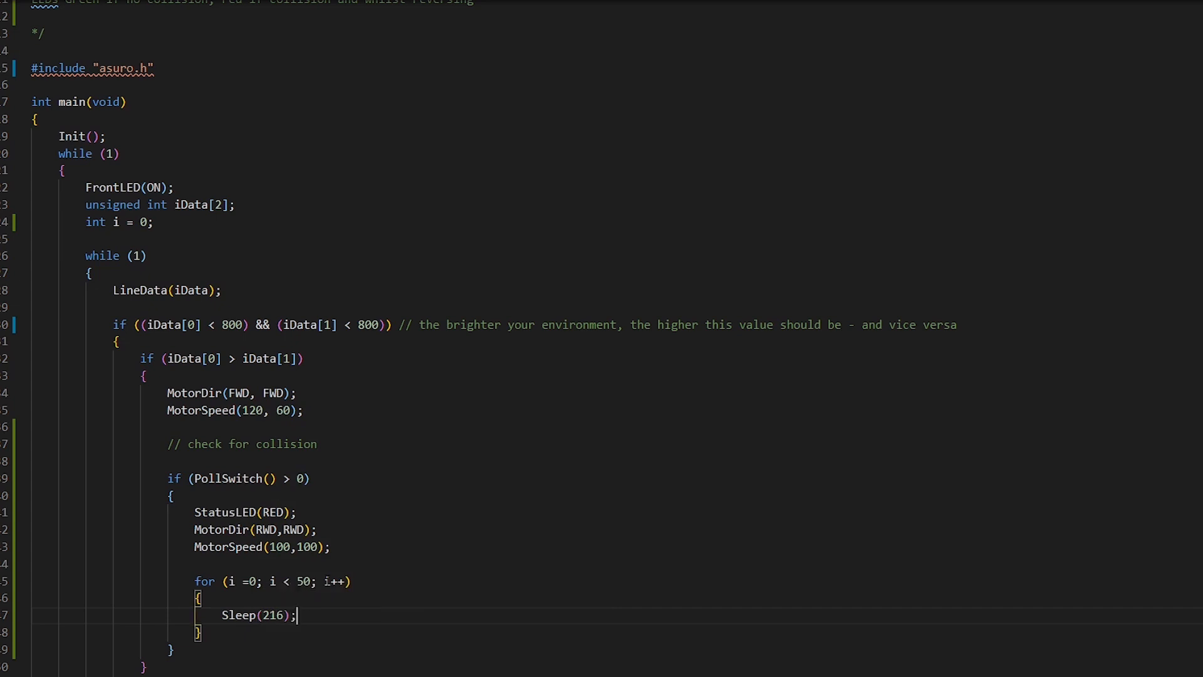
{"action": "scroll", "scroll_direction": "down", "scroll_amount": 3}
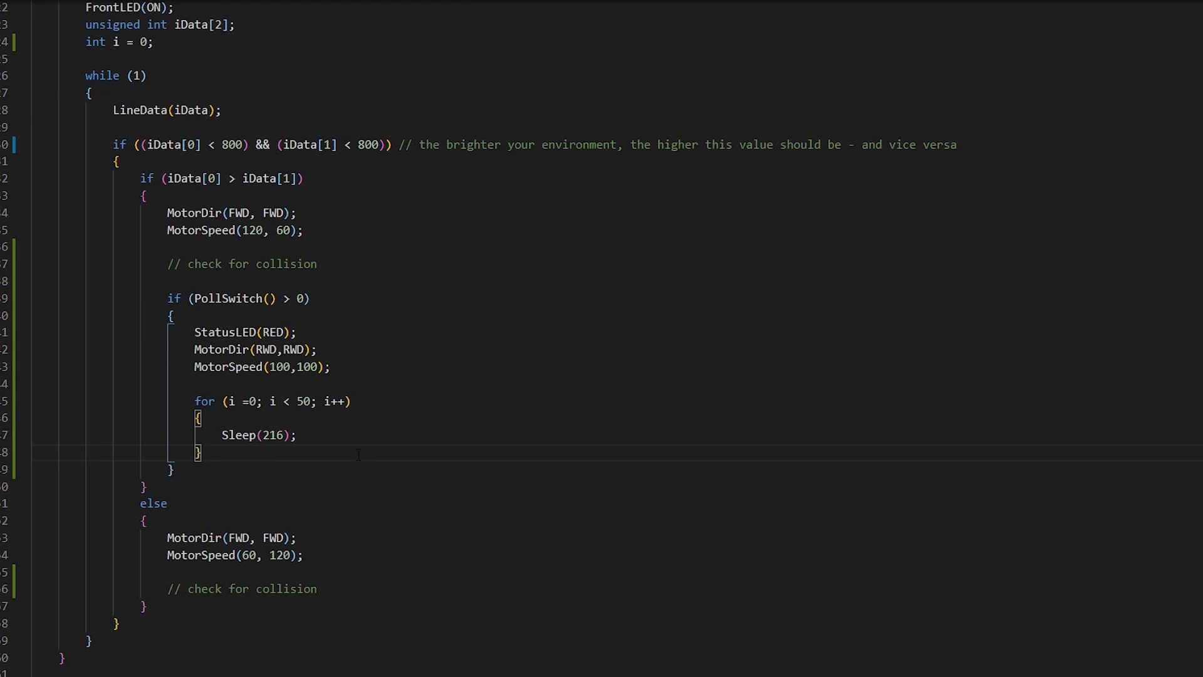
{"action": "left_click", "coordinate": [299, 435]}
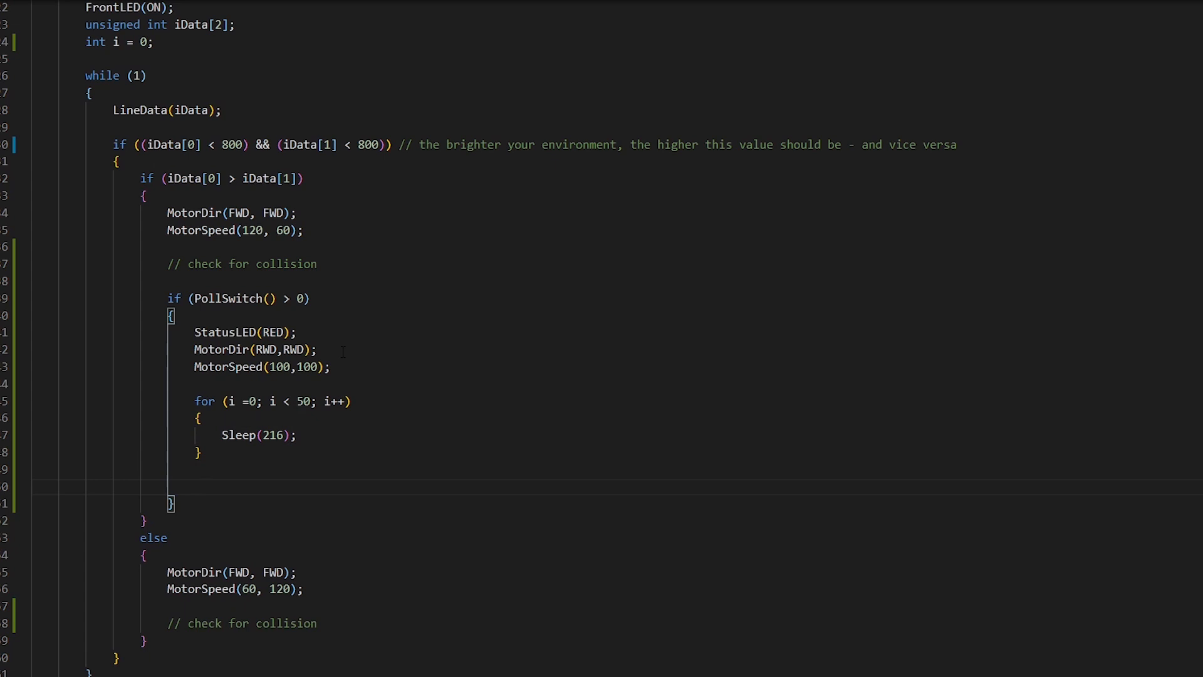
Add MotorDir(FWD, RWD) and MotorSpeed(130, 130) with a pasted 100-iteration Sleep loop below
{"action": "type", "text": "M"}
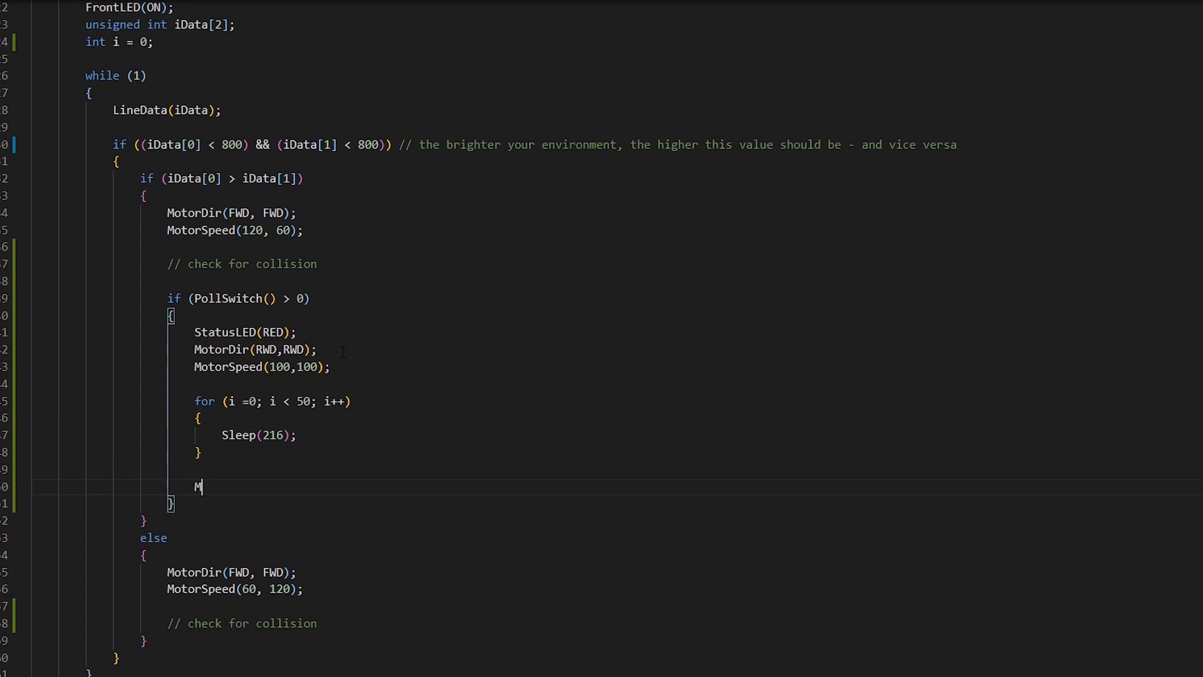
{"action": "key", "text": "Backspace"}
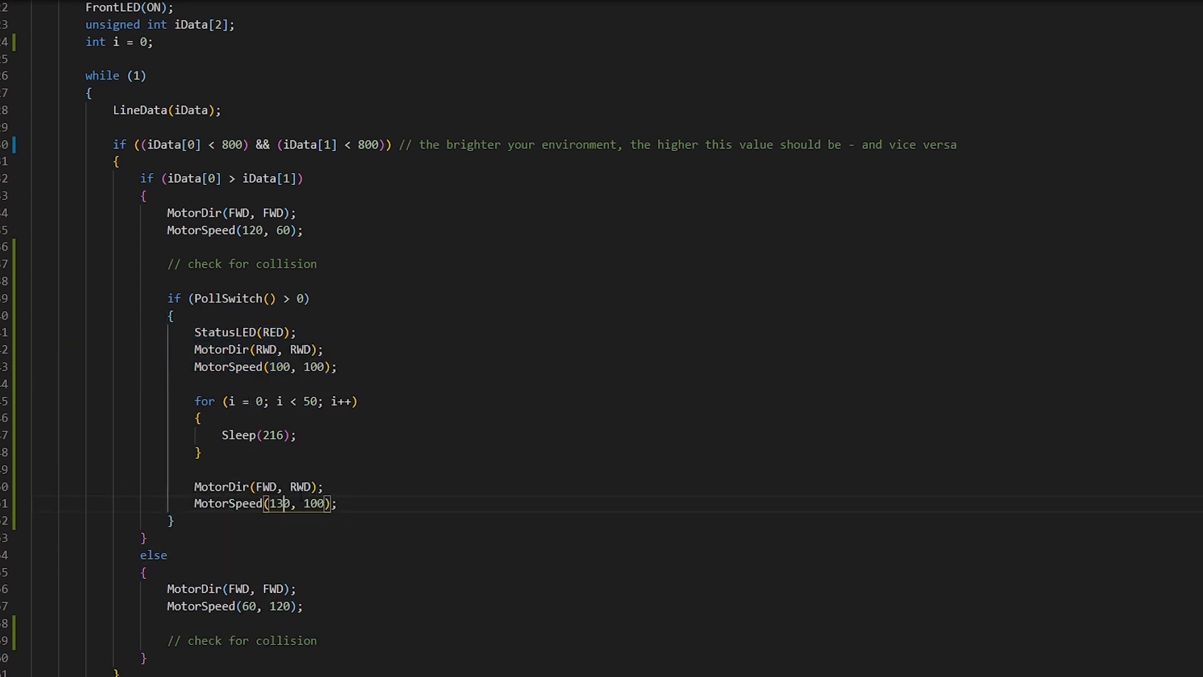
{"action": "type", "text": "130"}
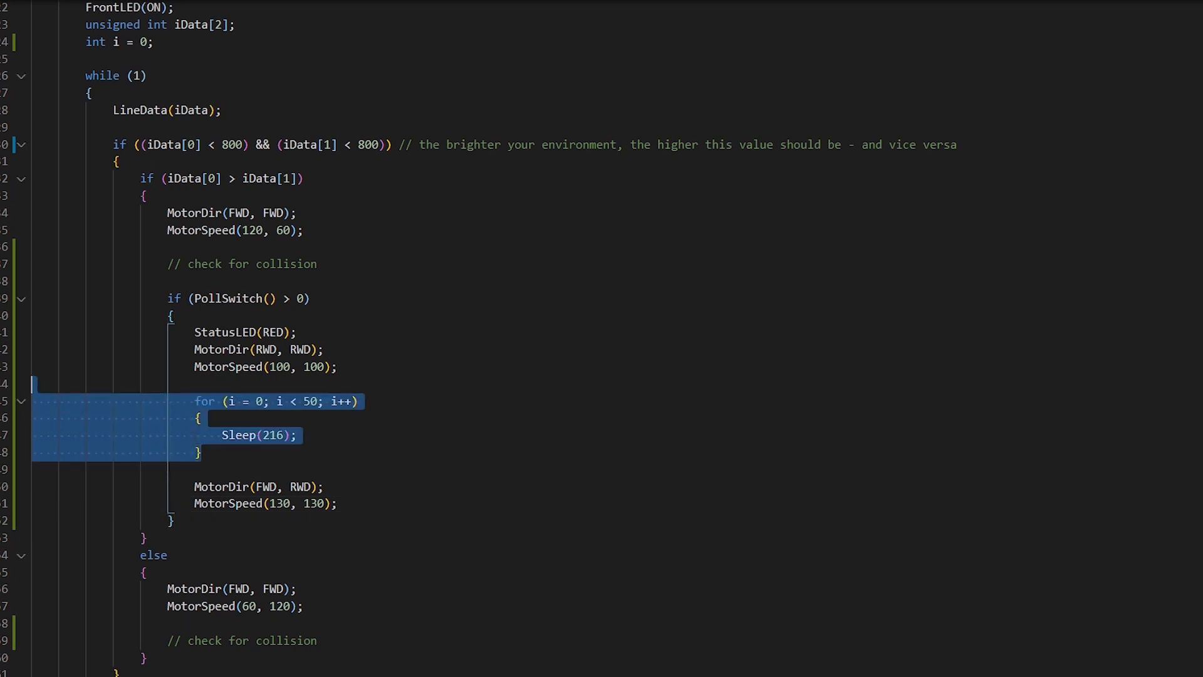
{"action": "left_click", "coordinate": [336, 503]}
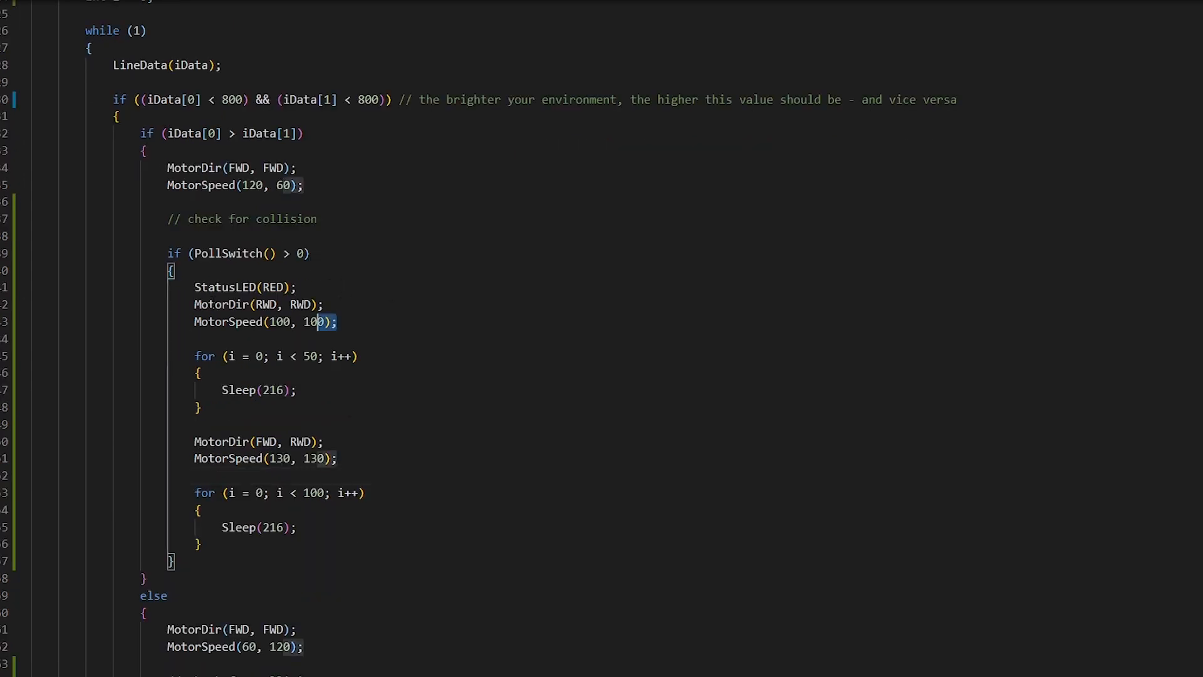
{"action": "left_click", "coordinate": [292, 304]}
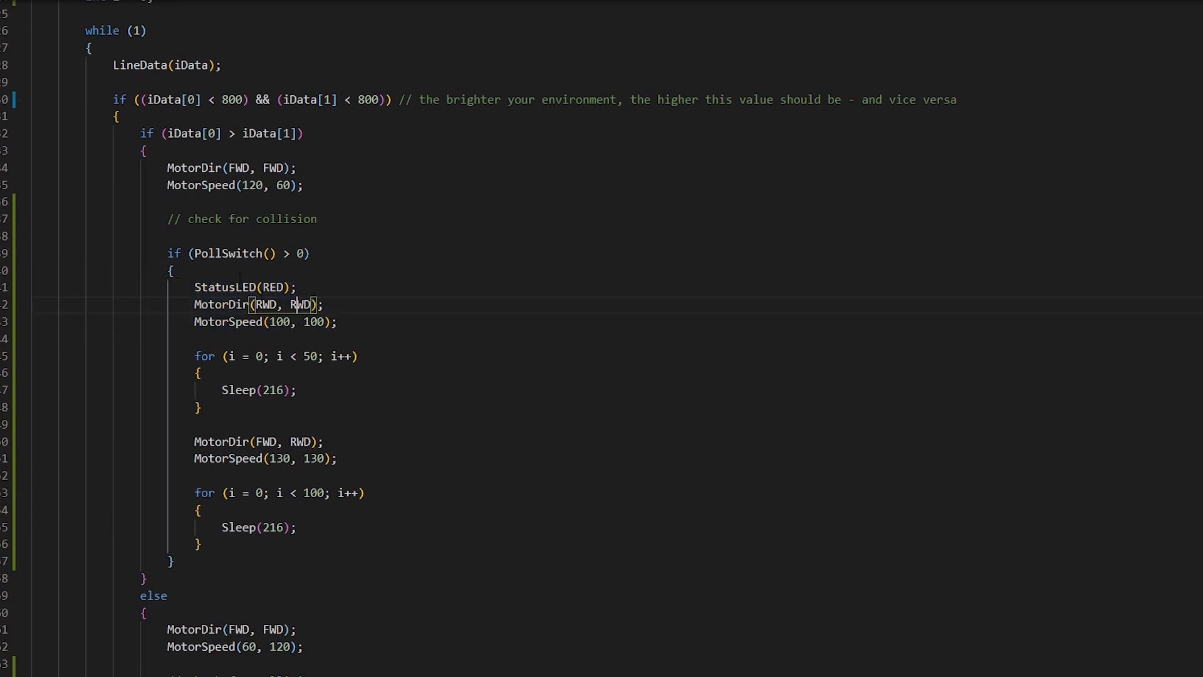
Label the reverse section with a //reversing comment above StatusLED(RED);
{"action": "type", "text": "//reve"}
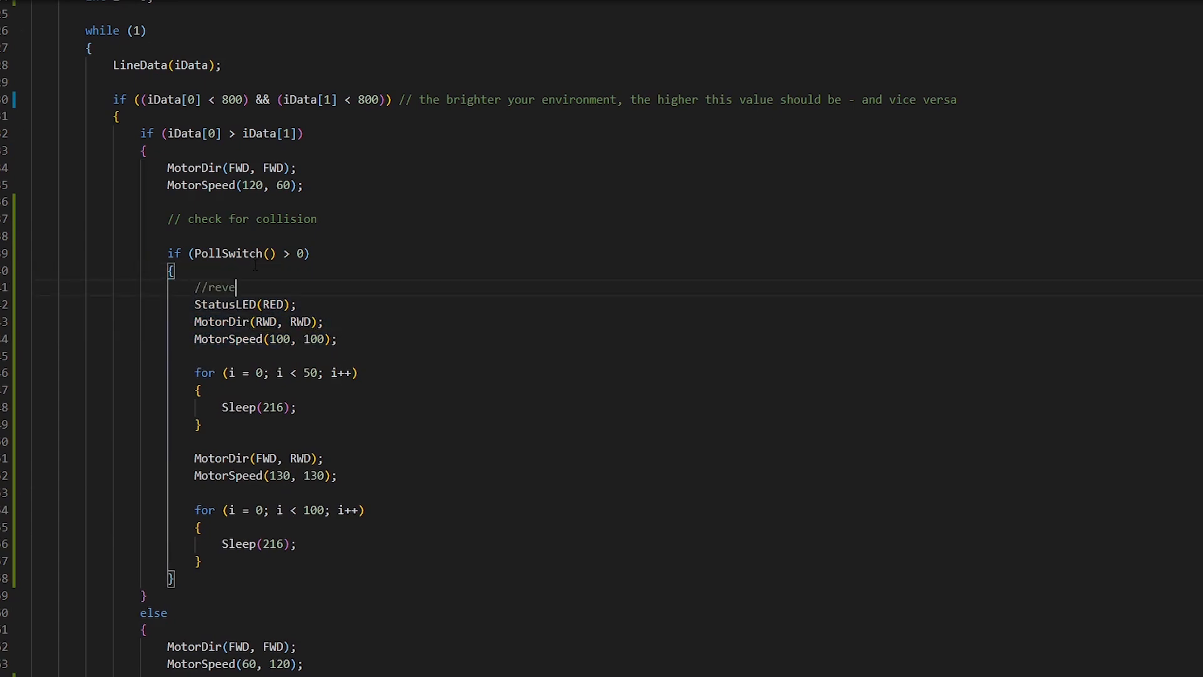
{"action": "type", "text": "rsing"}
{"action": "type", "text": "//spinning"}
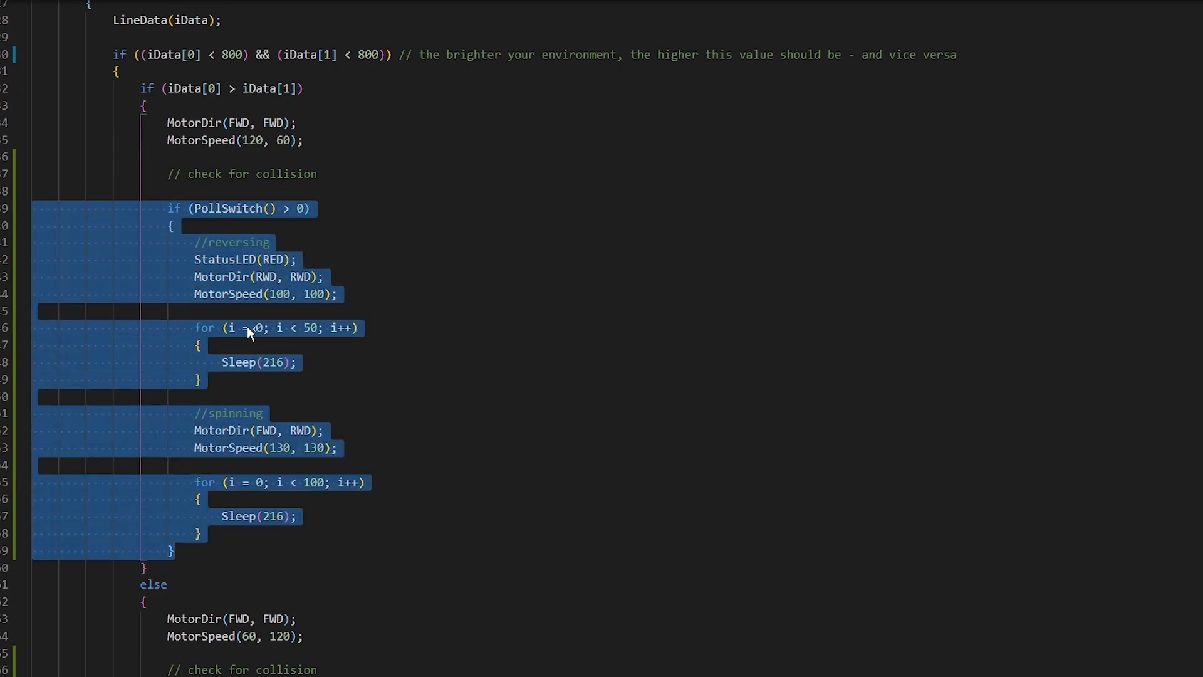
Paste the PollSwitch reverse-and-spin block below the else branch's // check for collision comment
{"action": "scroll", "scroll_direction": "down", "scroll_amount": 3}
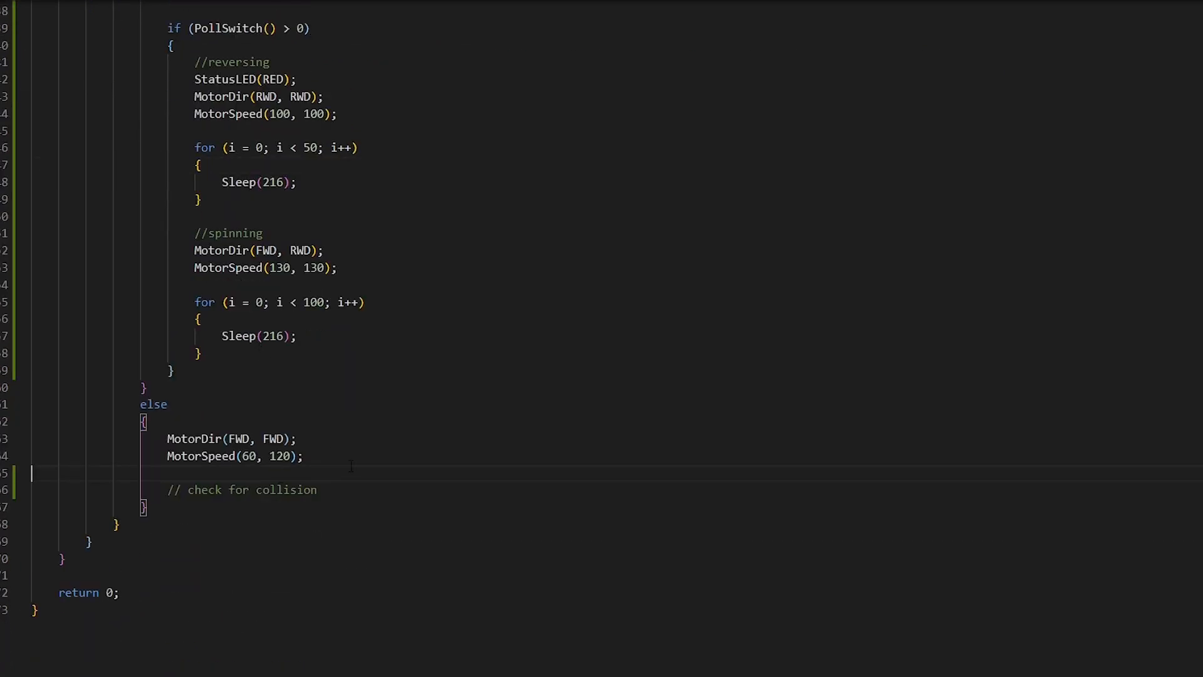
{"action": "left_click", "coordinate": [317, 490]}
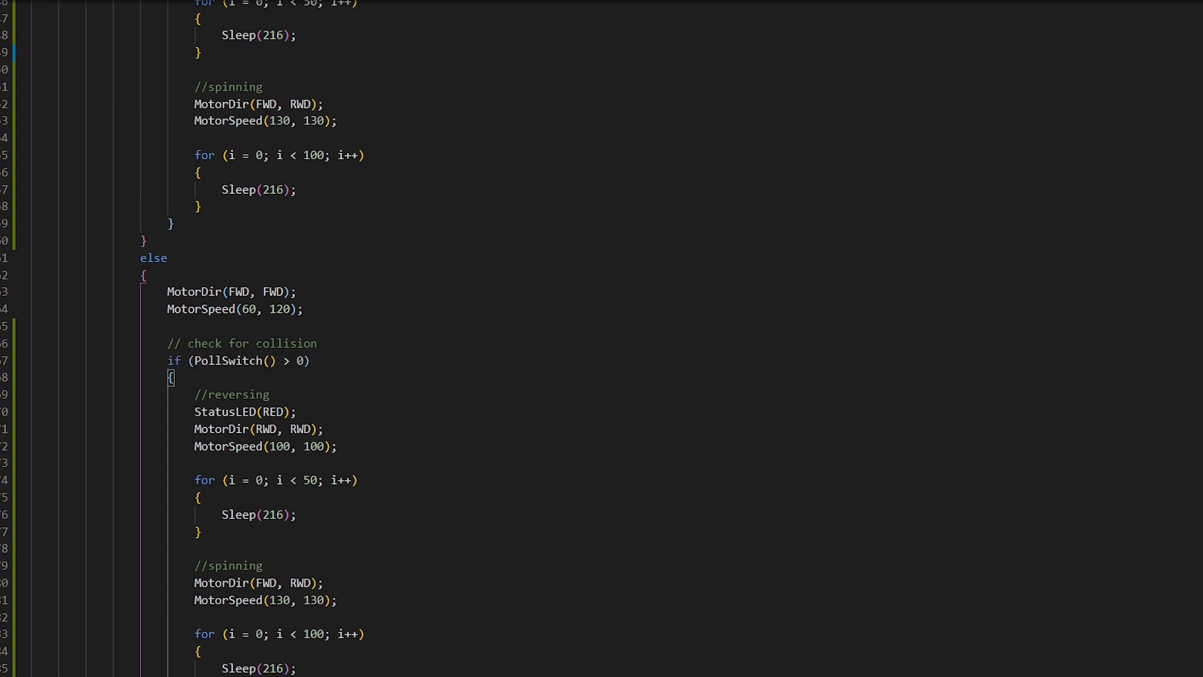
{"action": "scroll", "scroll_direction": "down", "scroll_amount": 3}
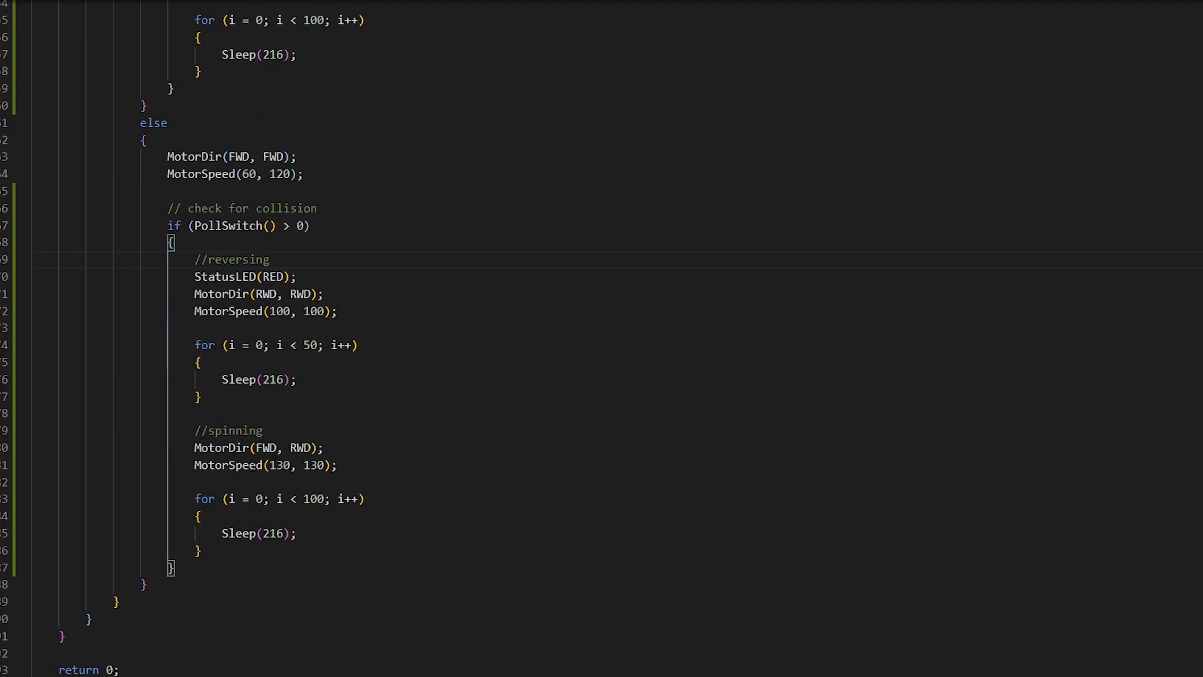
{"action": "scroll", "scroll_direction": "down", "scroll_amount": 3}
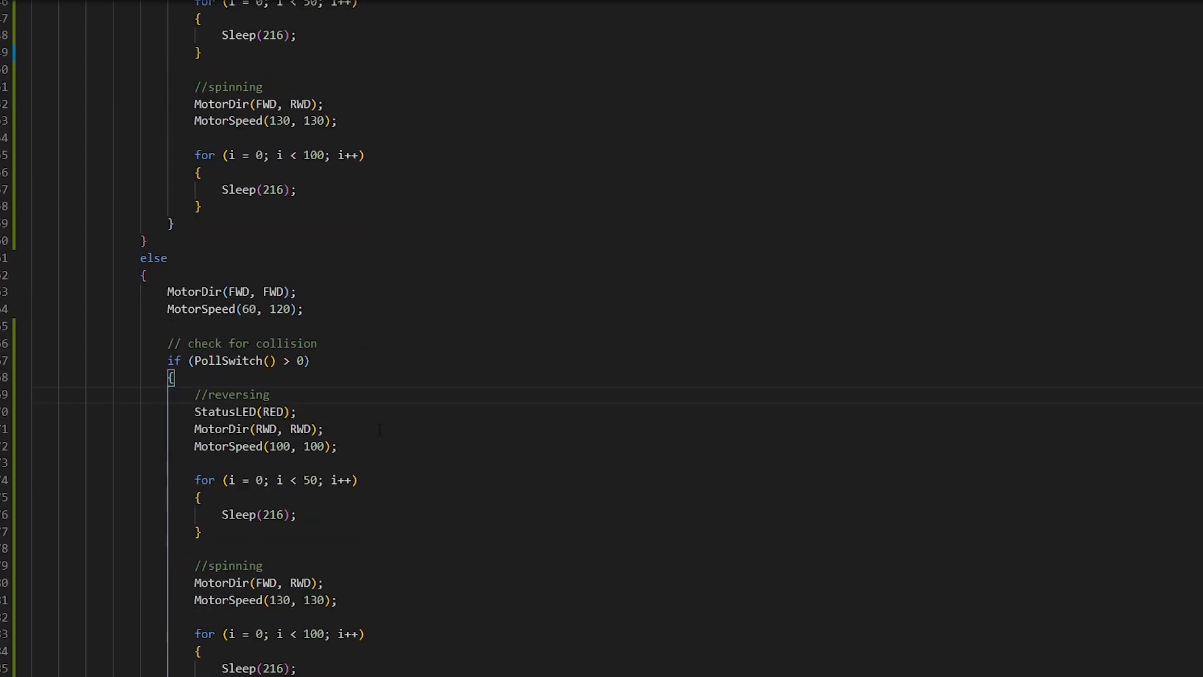
{"action": "scroll", "scroll_direction": "down", "scroll_amount": 3}
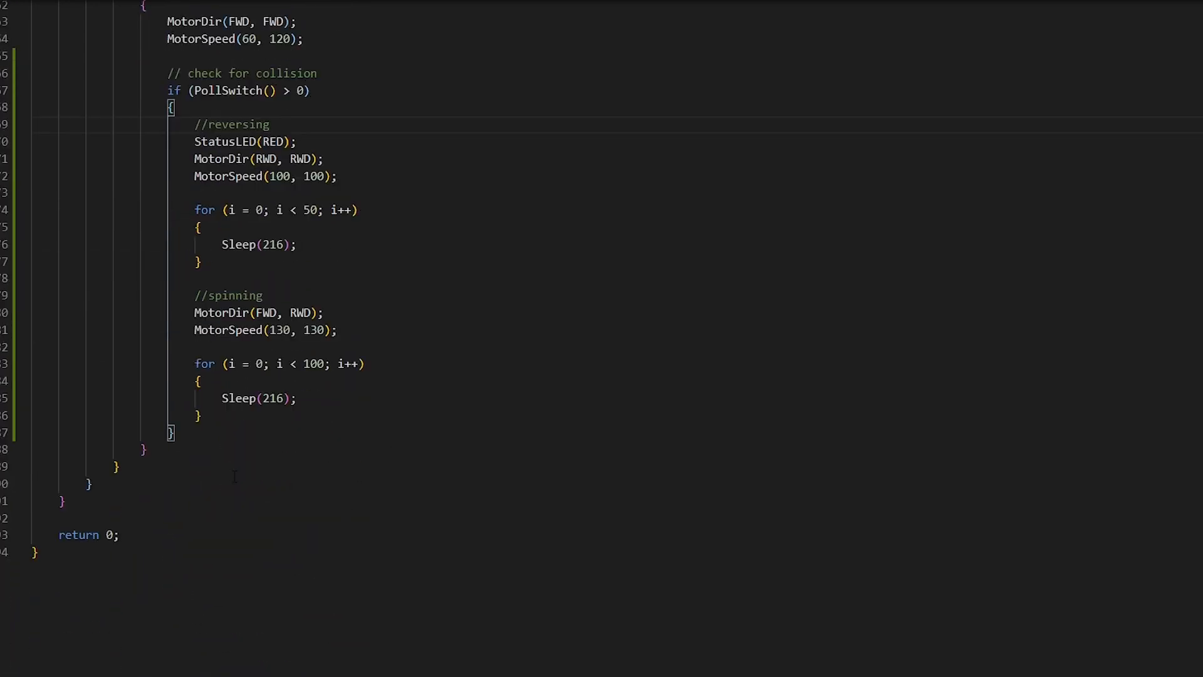
{"action": "left_click", "coordinate": [271, 124]}
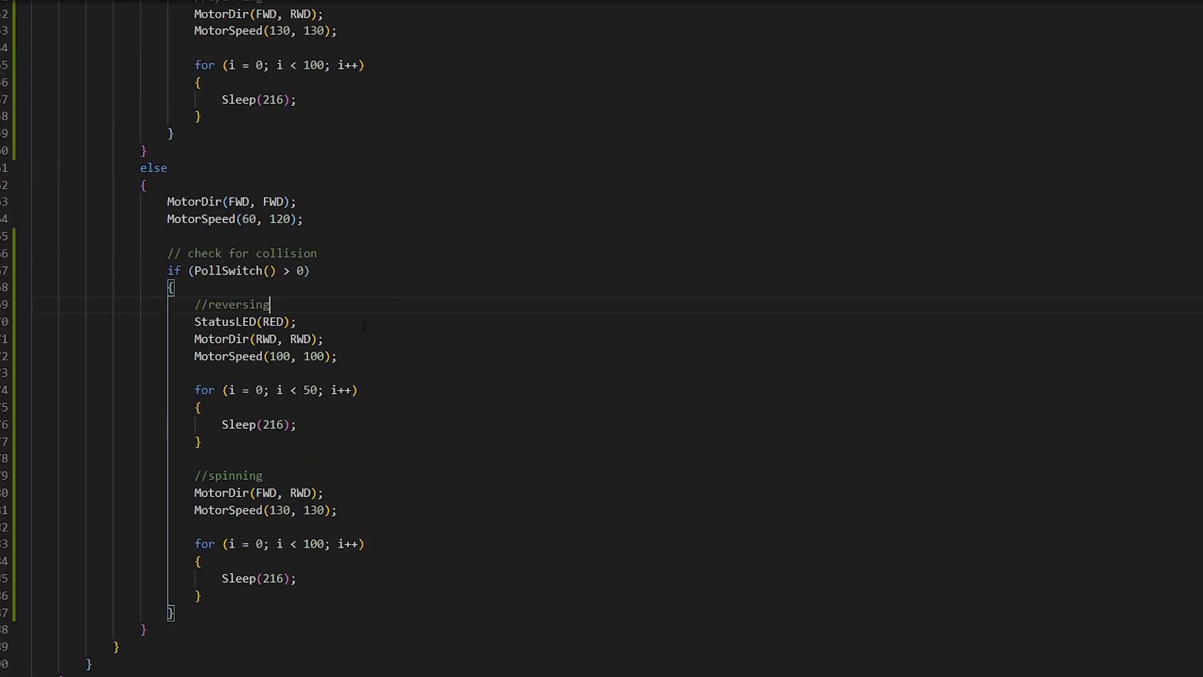
{"action": "mouse_move", "coordinate": [476, 438]}
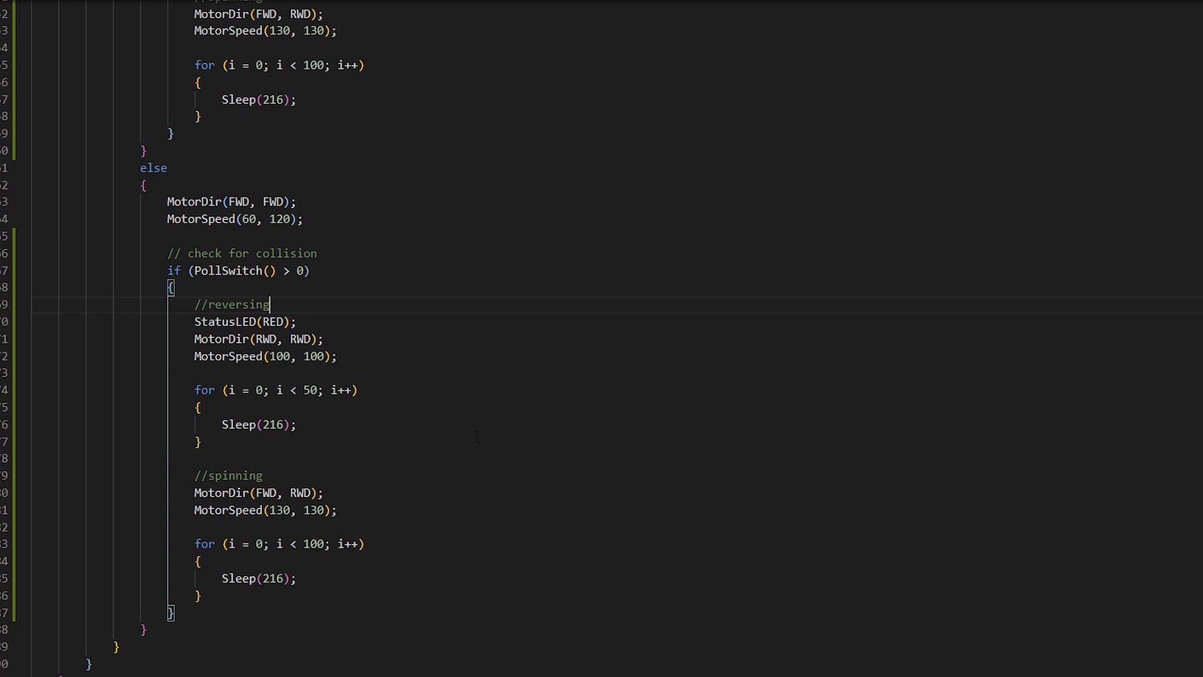
Review the pasted collision block in the else branch and clear its highlight
{"action": "scroll", "scroll_direction": "up", "scroll_amount": 3}
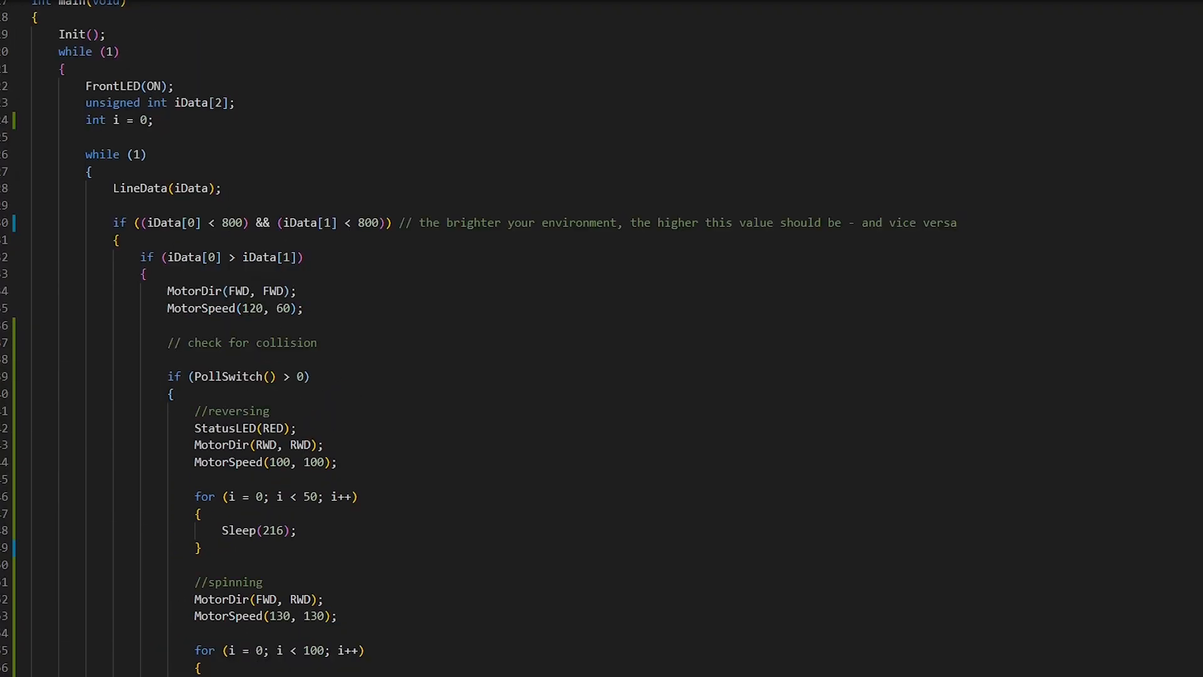
{"action": "scroll", "scroll_direction": "down", "scroll_amount": 3}
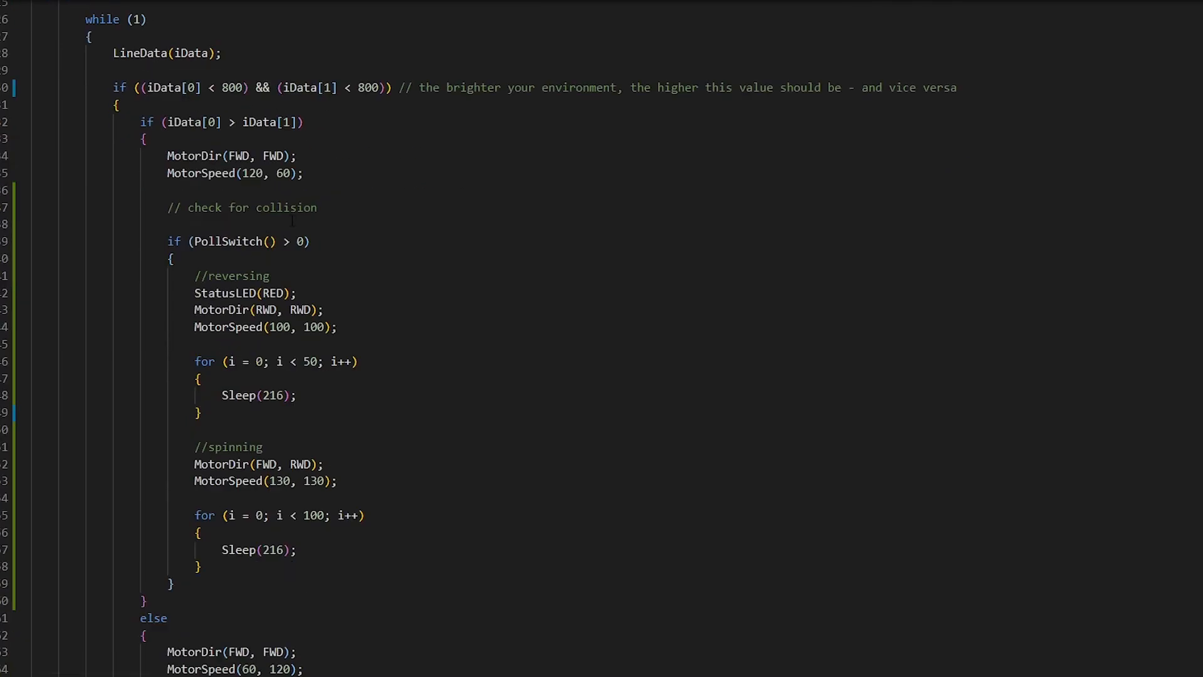
{"action": "scroll", "scroll_direction": "up", "scroll_amount": 3}
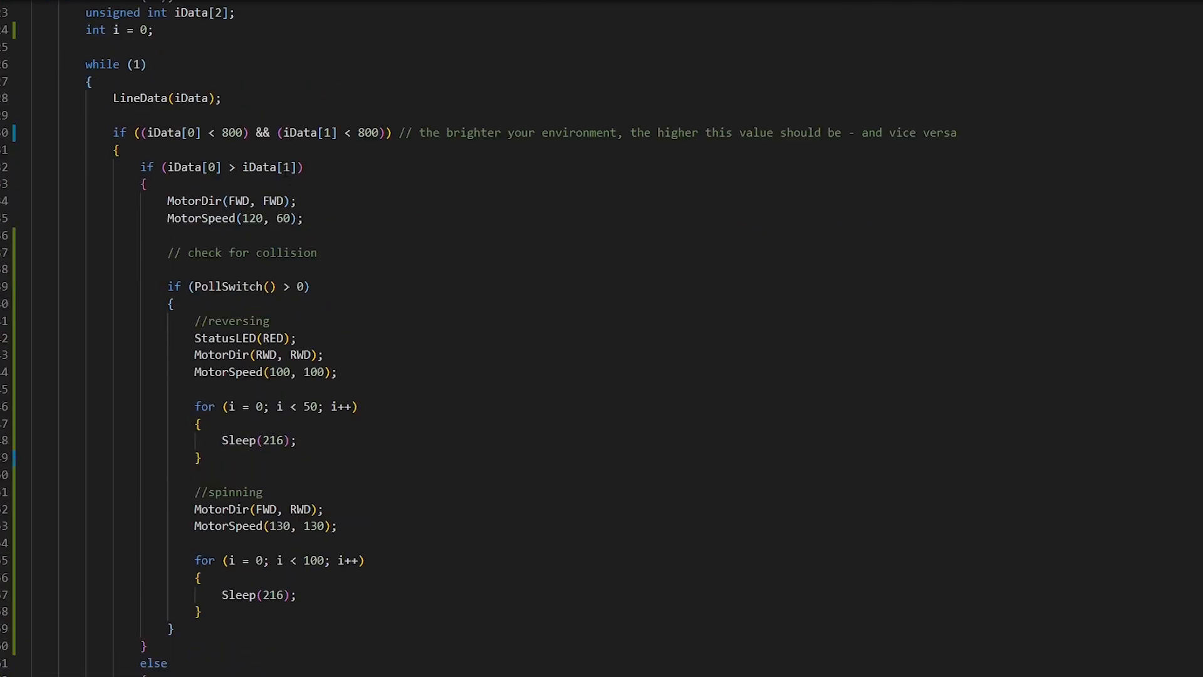
{"action": "mouse_move", "coordinate": [217, 199]}
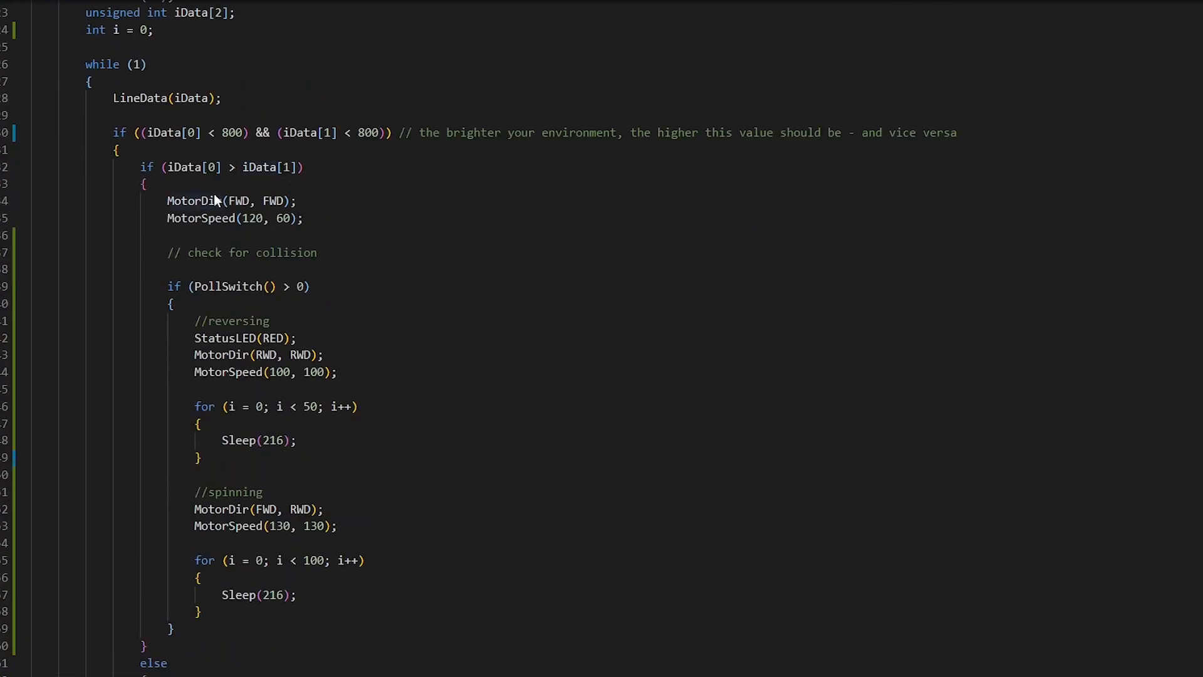
{"action": "scroll", "scroll_direction": "down", "scroll_amount": 3}
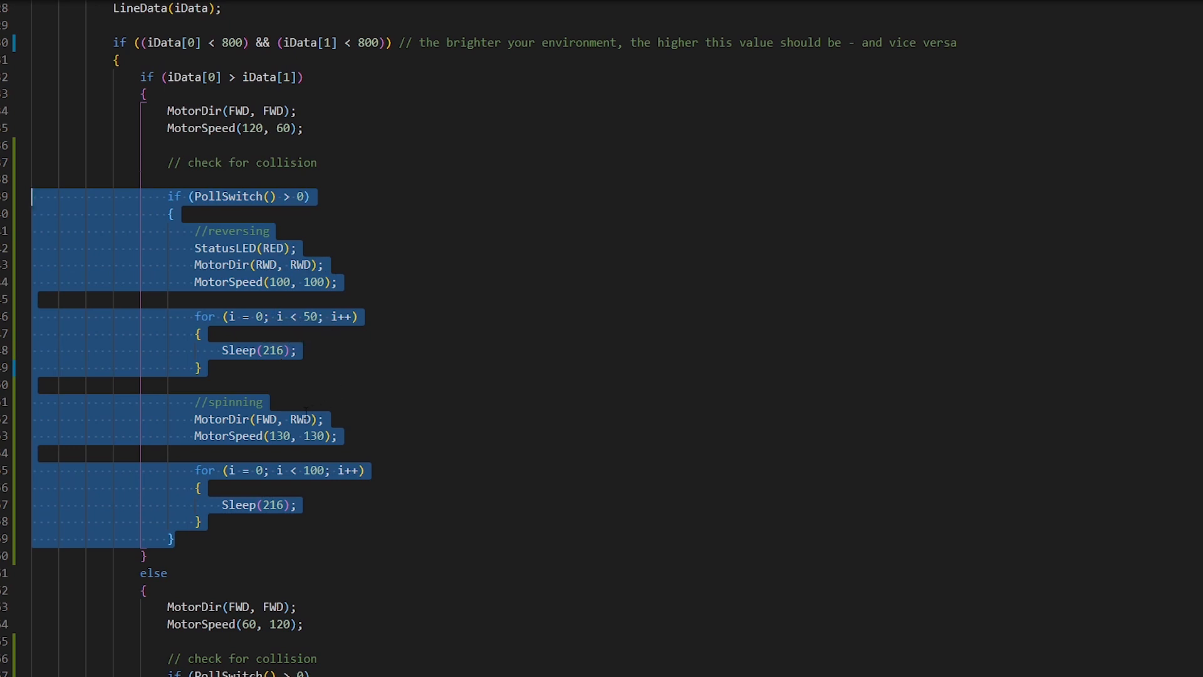
{"action": "left_click", "coordinate": [238, 197]}
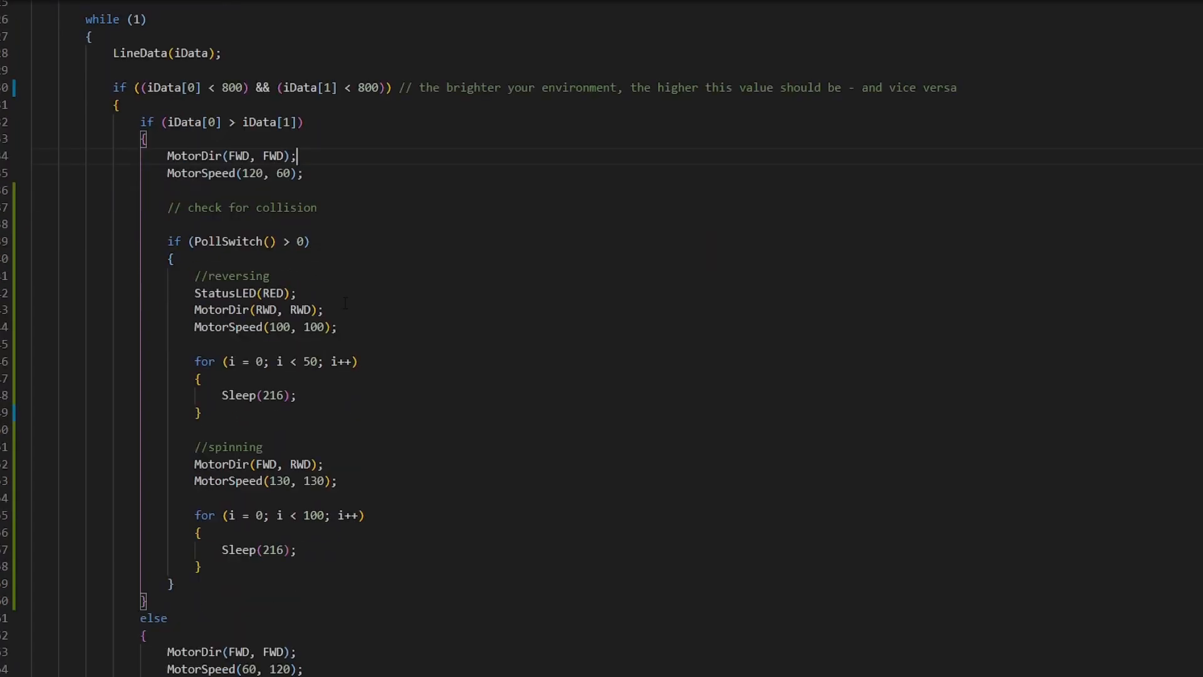
{"action": "scroll", "scroll_direction": "down", "scroll_amount": 3}
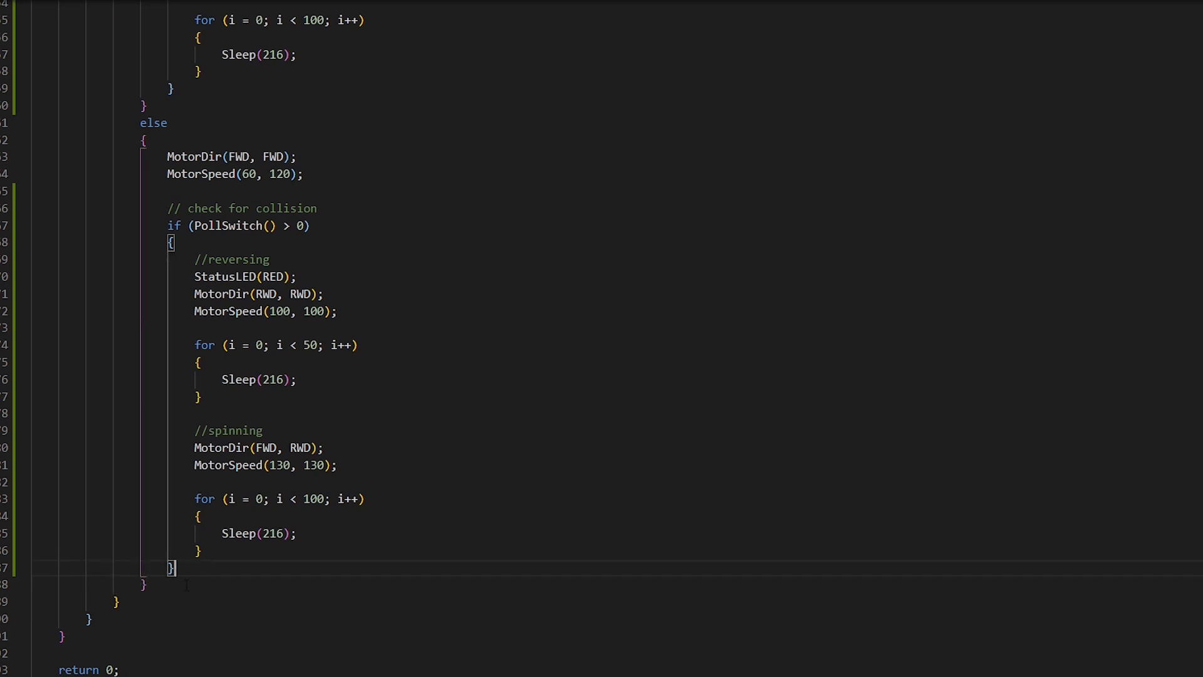
Write if ((iData[0] > 800) && (iData[1] > 800)) driving both motors forward at MotorSpeed(70, 70)
{"action": "scroll", "scroll_direction": "up", "scroll_amount": 3}
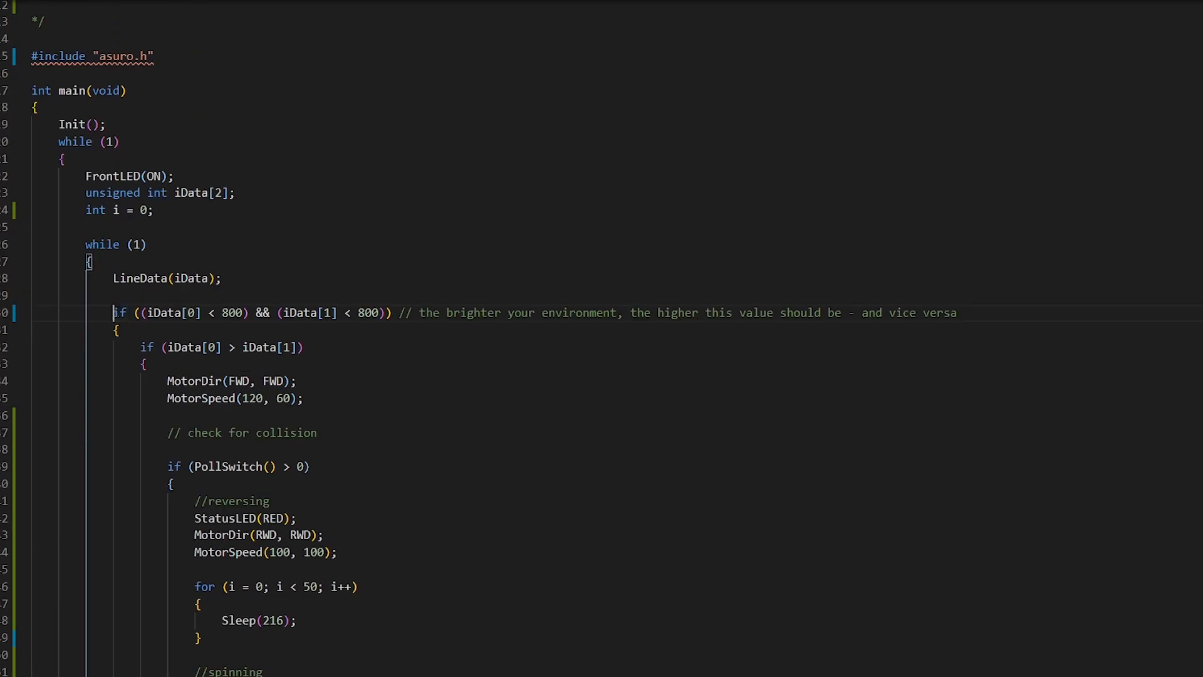
{"action": "scroll", "scroll_direction": "down", "scroll_amount": 3}
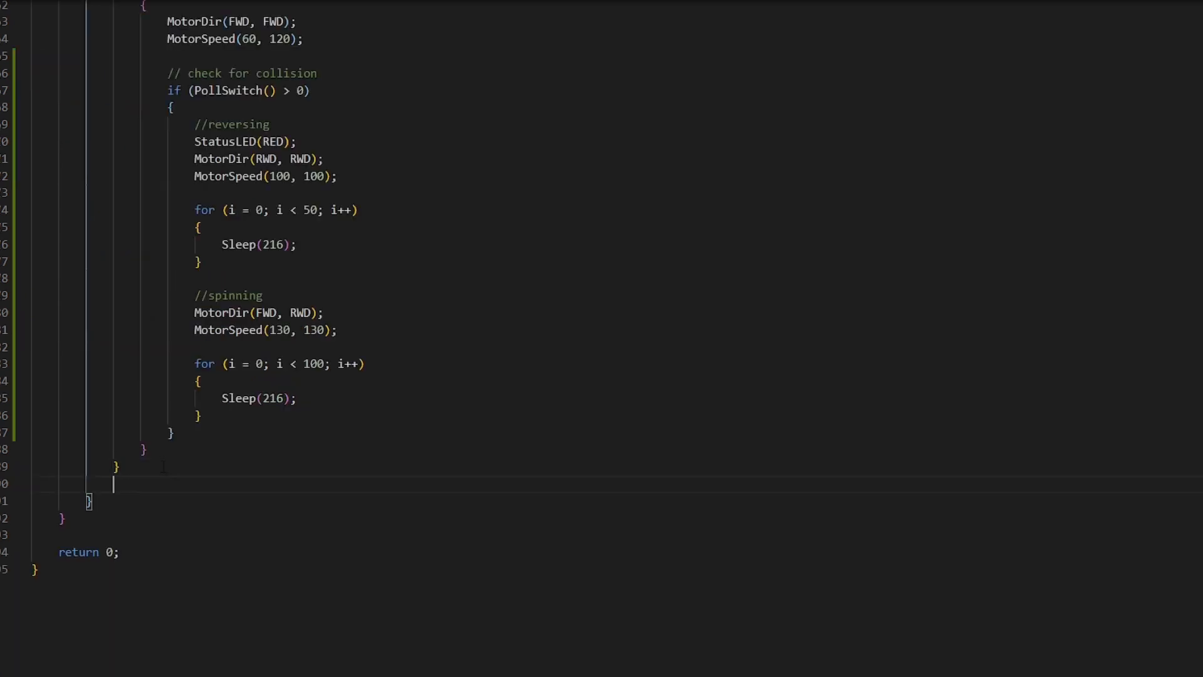
{"action": "type", "text": "if ((iData[0] < 800) && (iData[1] < 800)) // the brighter your environment, the higher this value should be - and vice versa"}
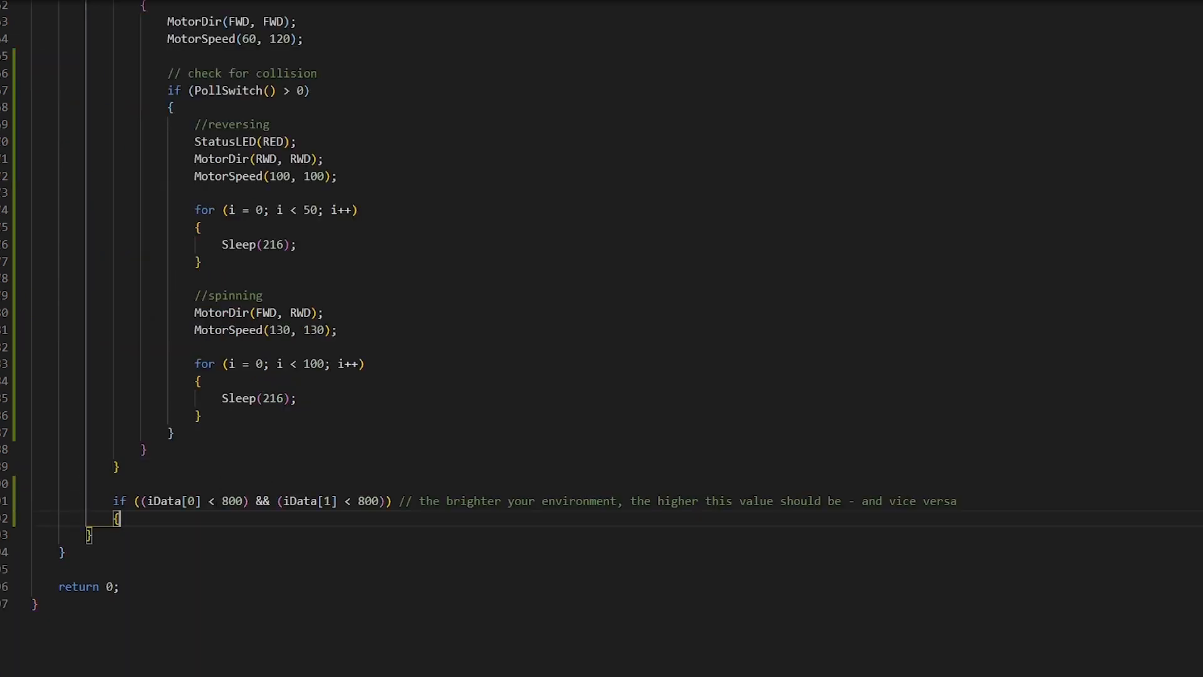
{"action": "type", "text": ">"}
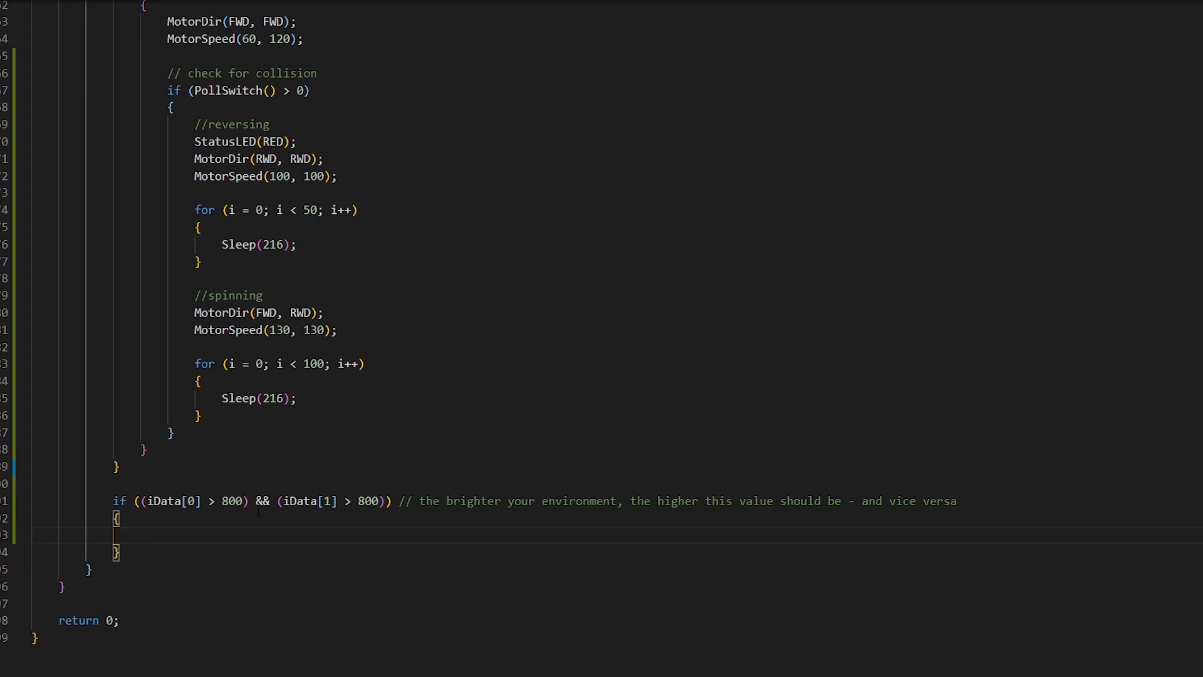
{"action": "left_click", "coordinate": [336, 330]}
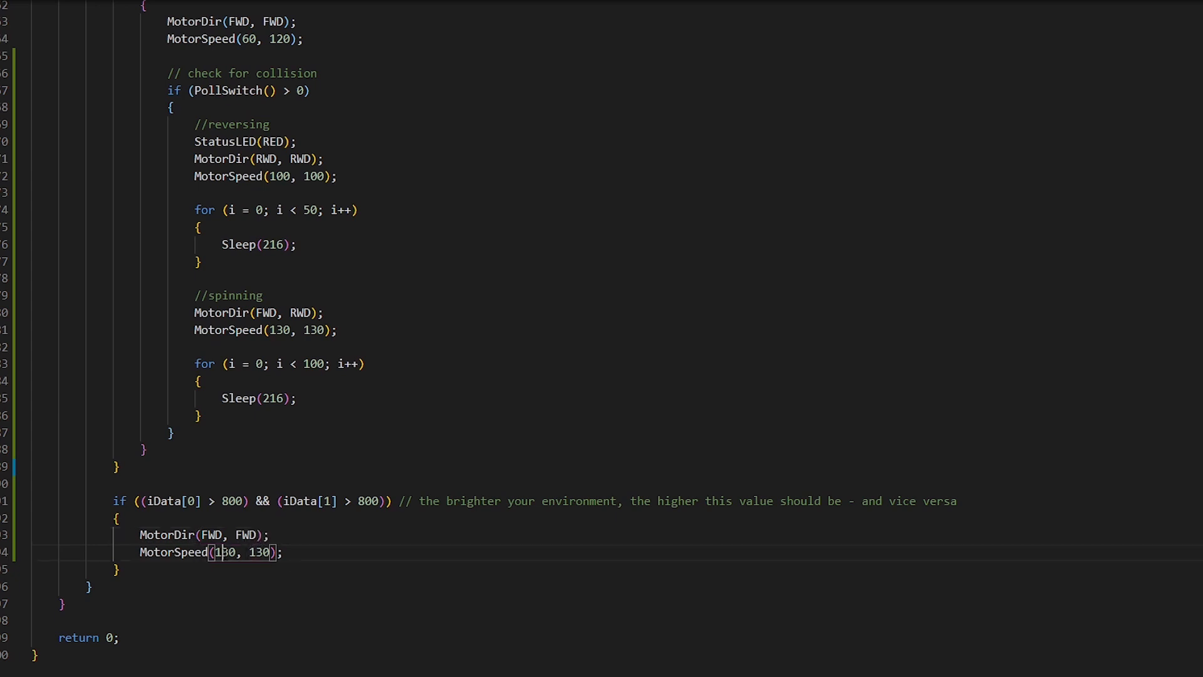
{"action": "type", "text": "70, 70"}
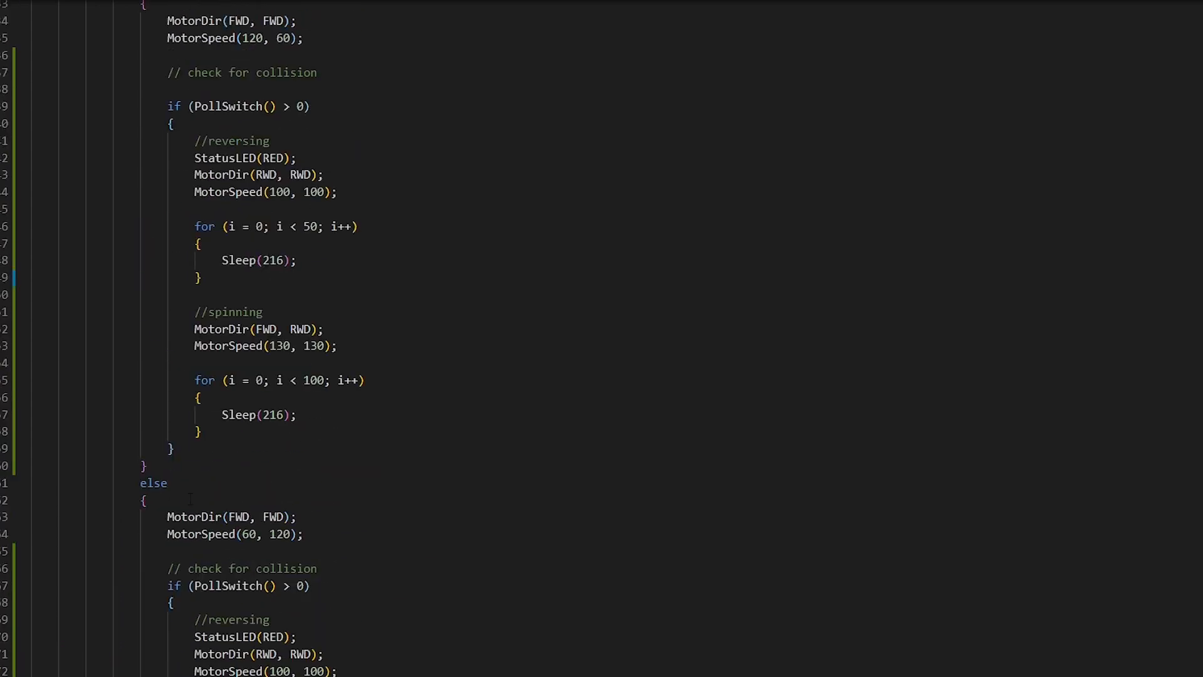
Replace the above-800 condition with a plain else keeping MotorSpeed(70, 70)
{"action": "scroll", "scroll_direction": "up", "scroll_amount": 3}
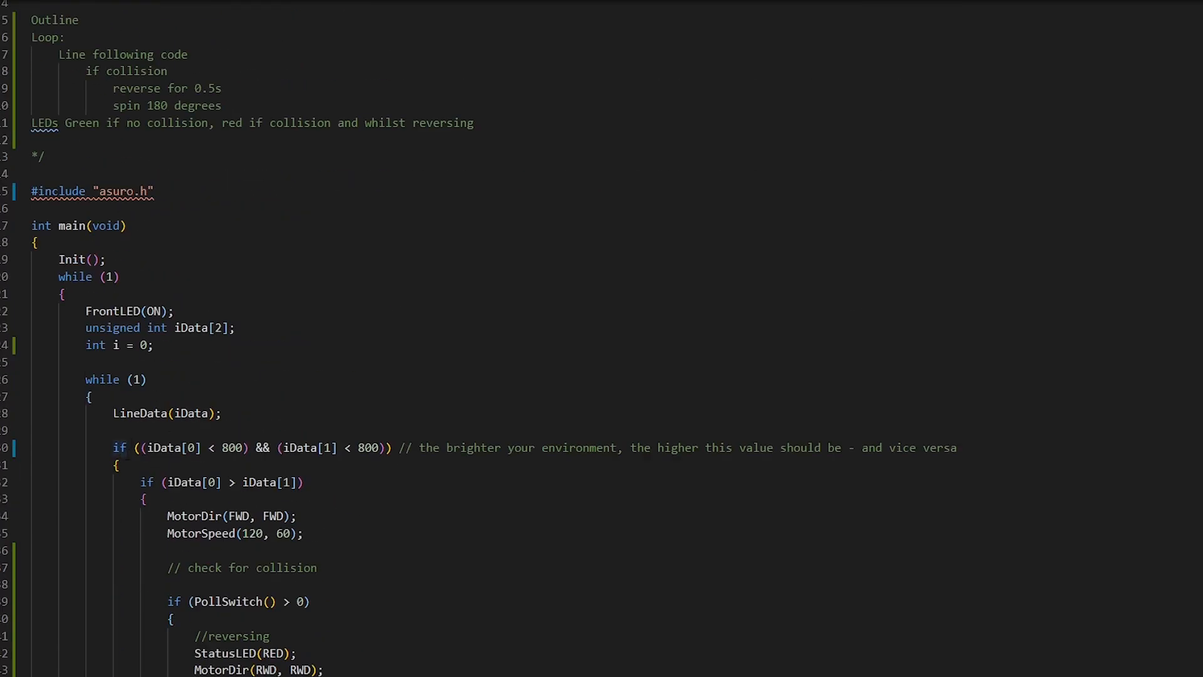
{"action": "scroll", "scroll_direction": "down", "scroll_amount": 3}
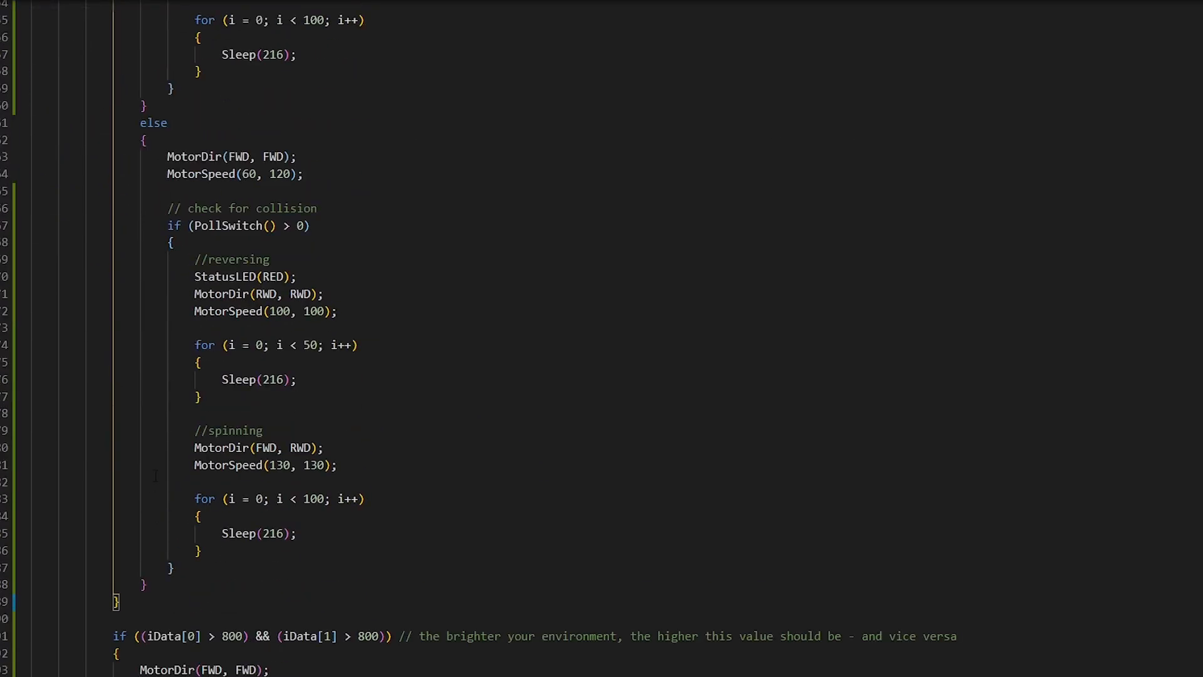
{"action": "scroll", "scroll_direction": "down", "scroll_amount": 3}
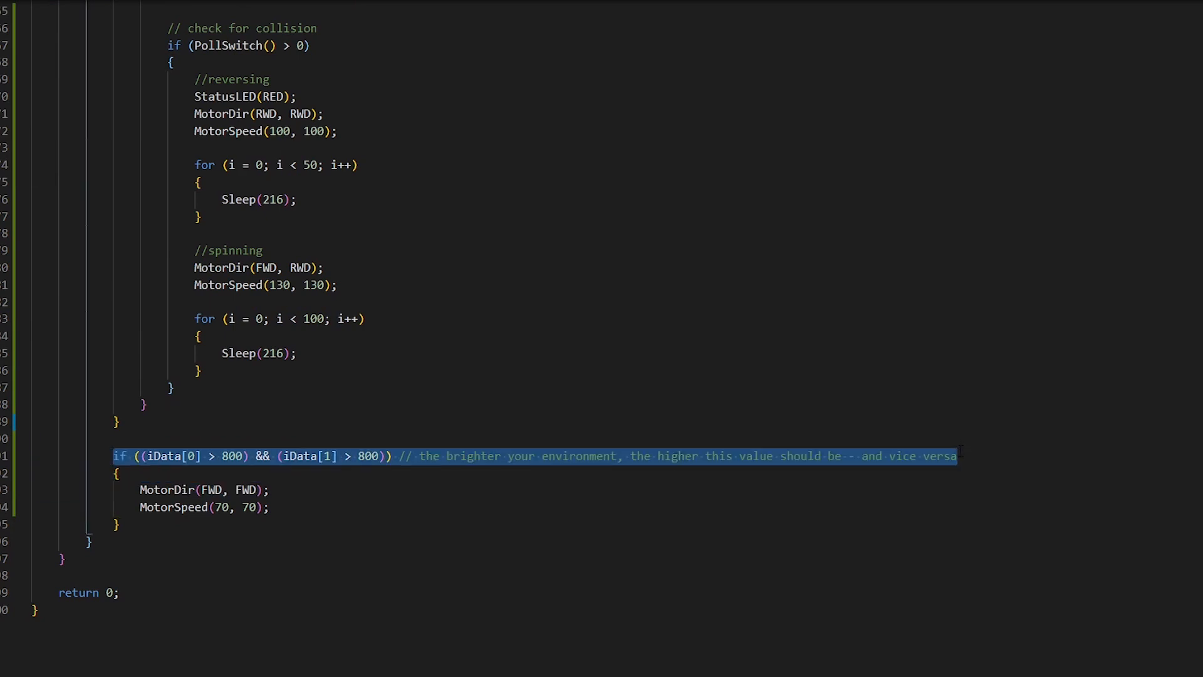
{"action": "type", "text": "else"}
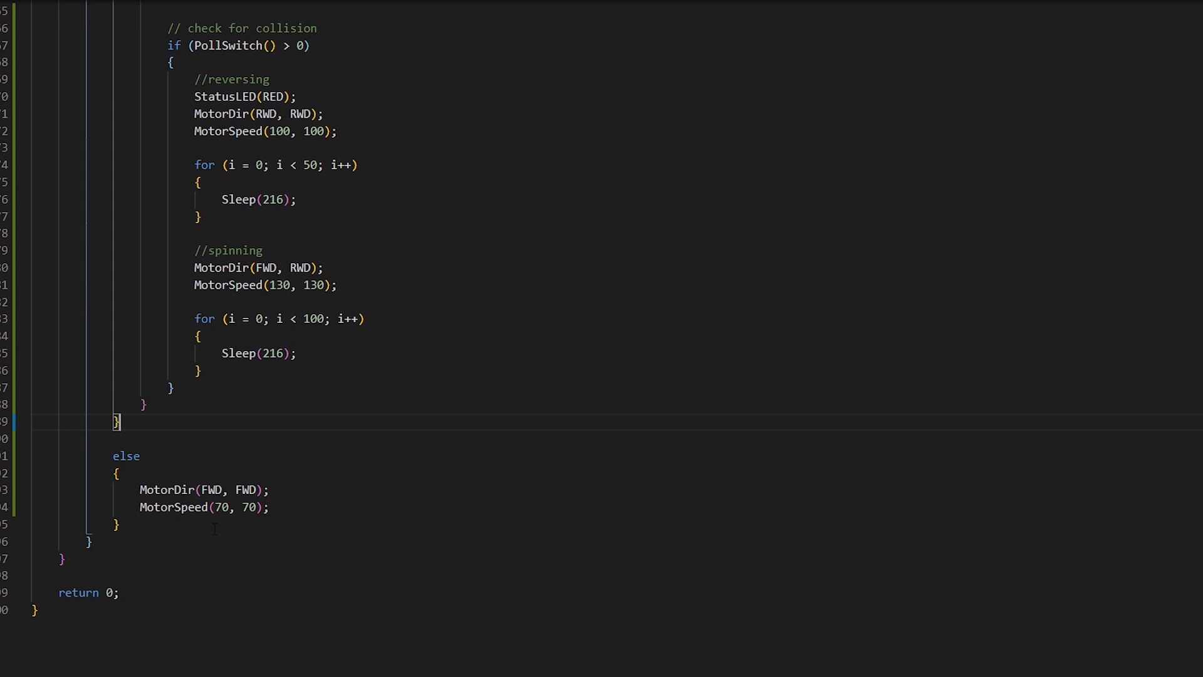
{"action": "type", "text": "if ((iData[0] > 800) && (iData[1] > 800)) // the brighter your environment, the higher this value should be -- and vice versa"}
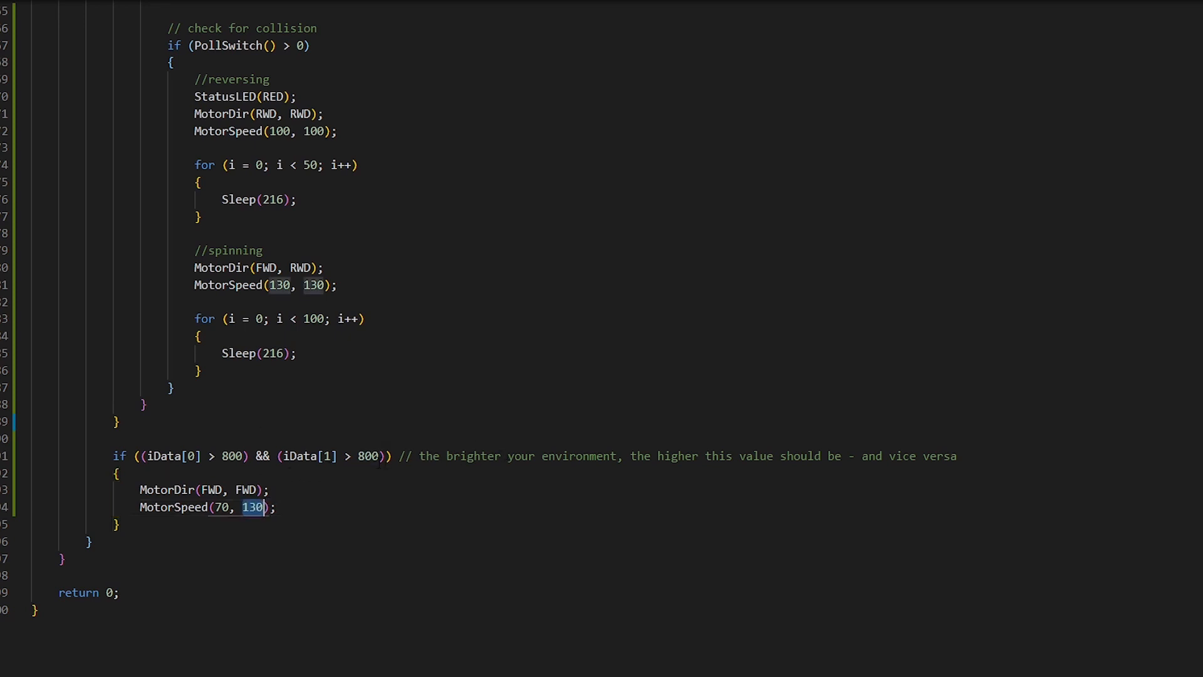
{"action": "type", "text": "70"}
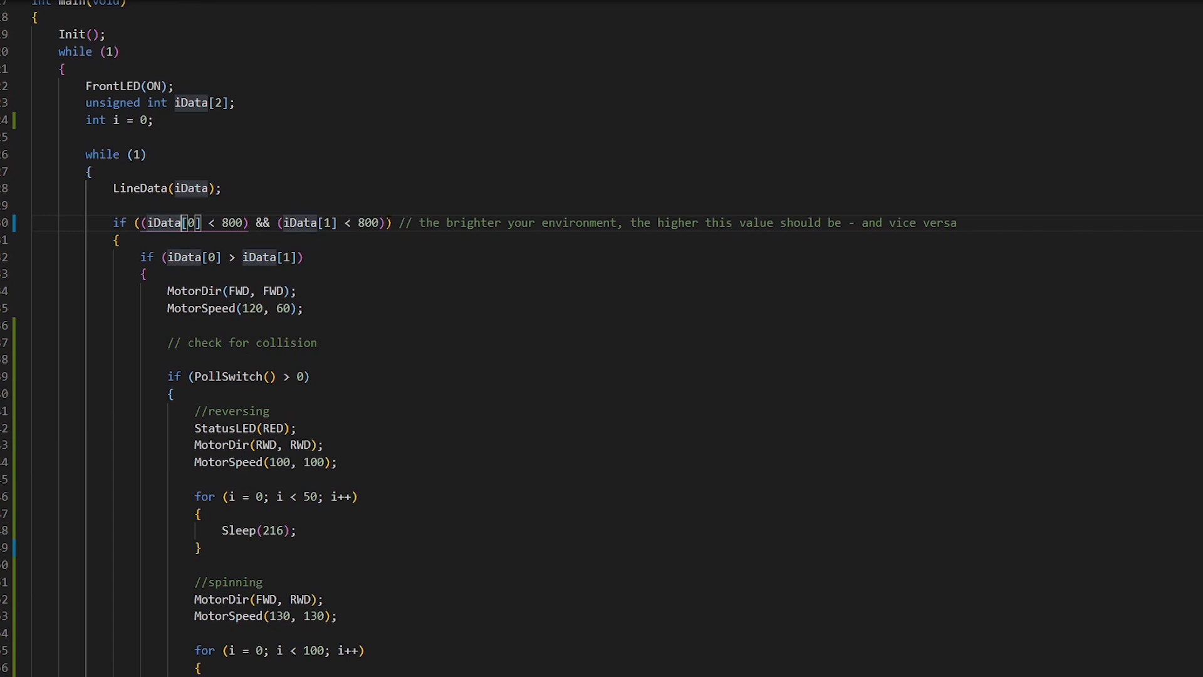
{"action": "scroll", "scroll_direction": "down", "scroll_amount": 3}
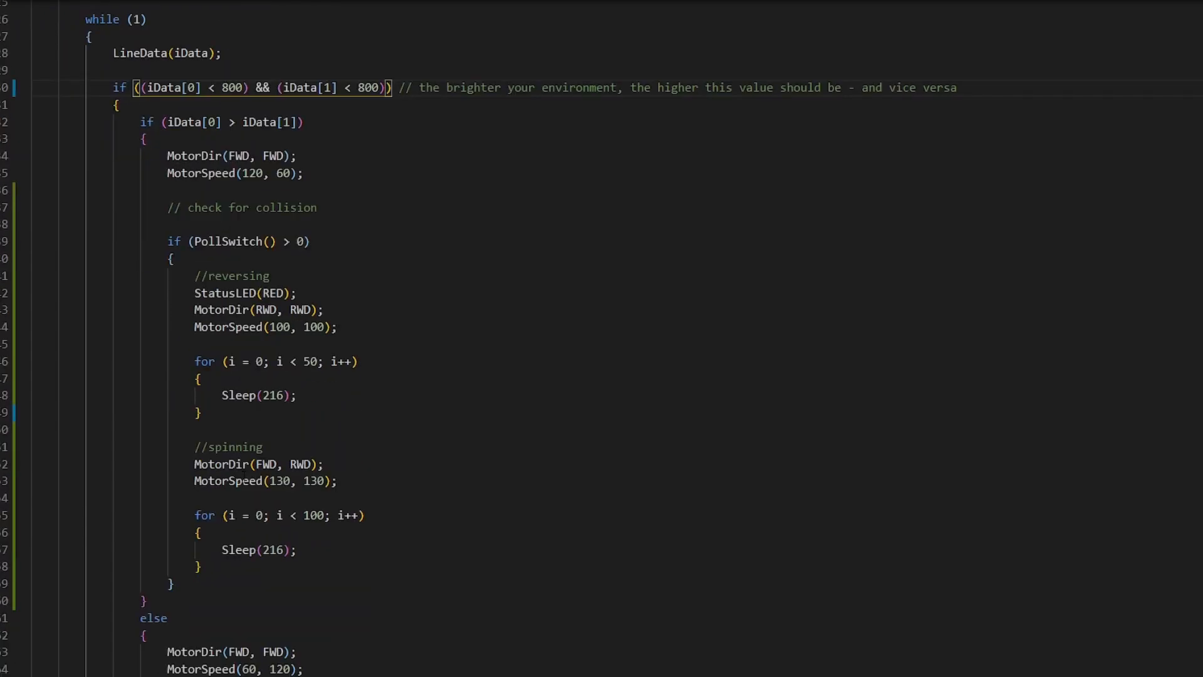
{"action": "scroll", "scroll_direction": "down", "scroll_amount": 3}
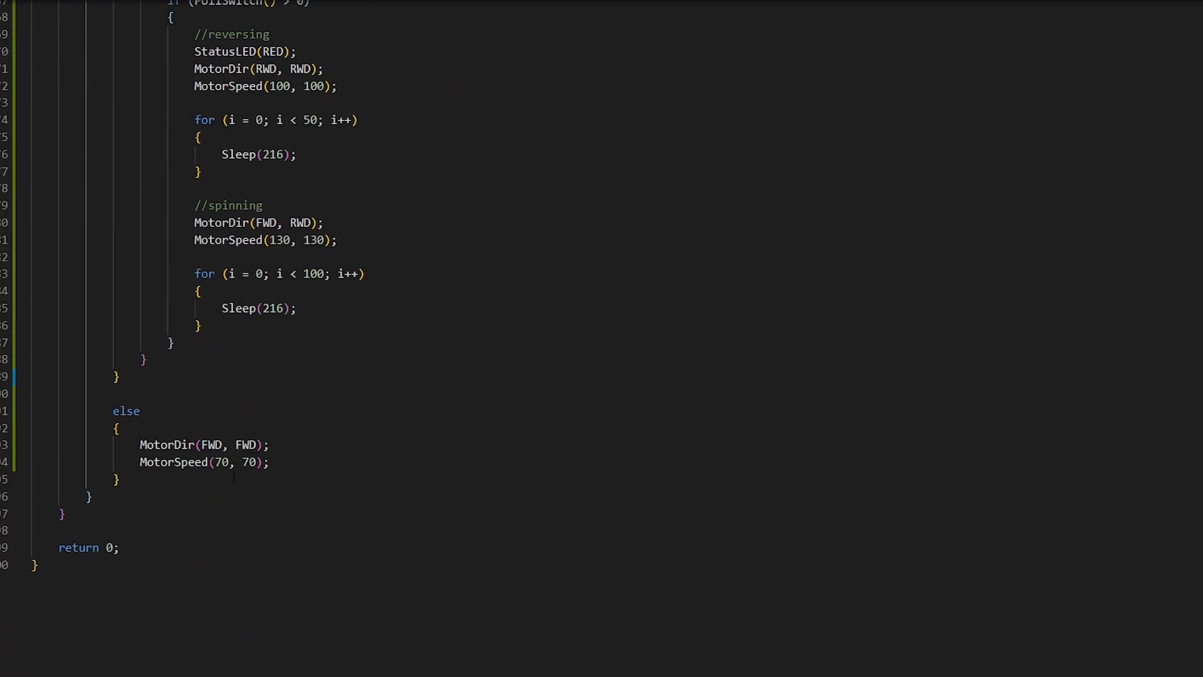
Copy the // check for collision if-block into the final else after MotorSpeed(70, 70)
{"action": "left_click", "coordinate": [271, 462]}
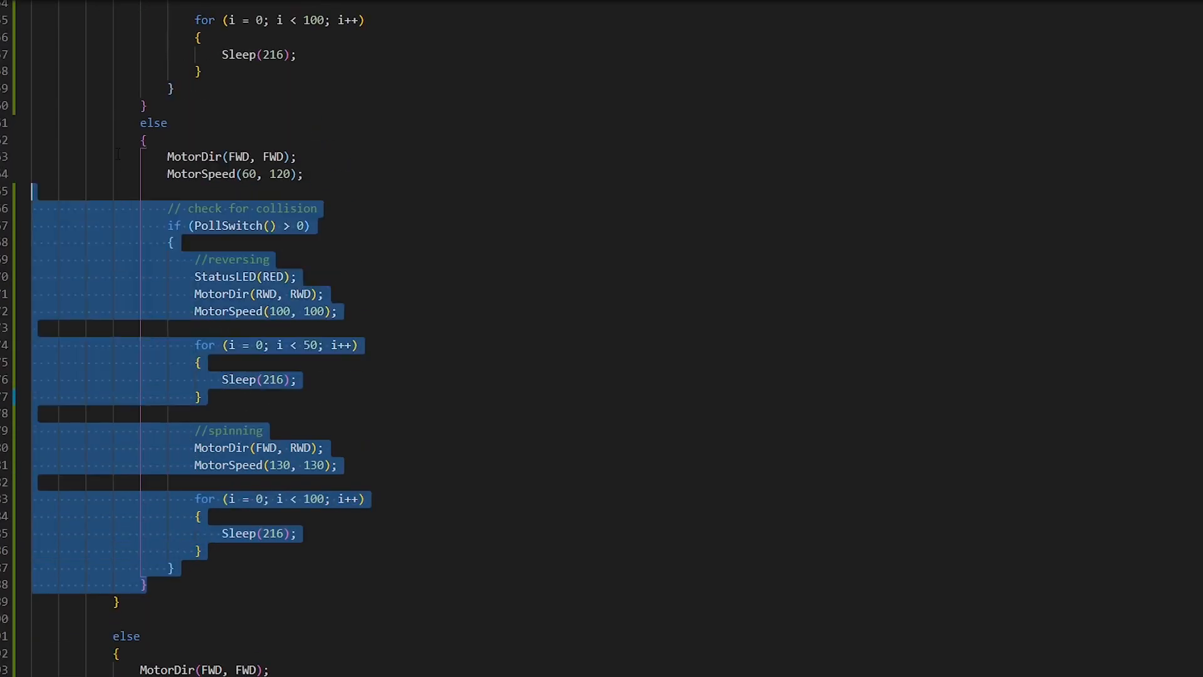
{"action": "left_click", "coordinate": [214, 174]}
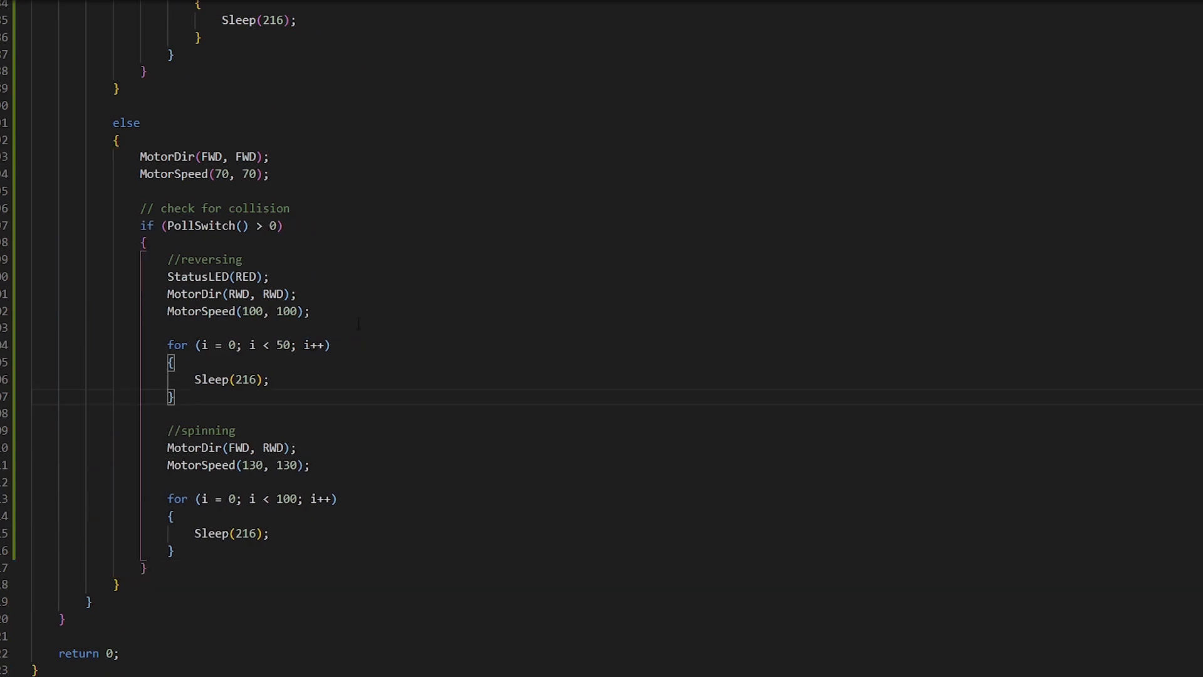
{"action": "scroll", "scroll_direction": "up", "scroll_amount": 3}
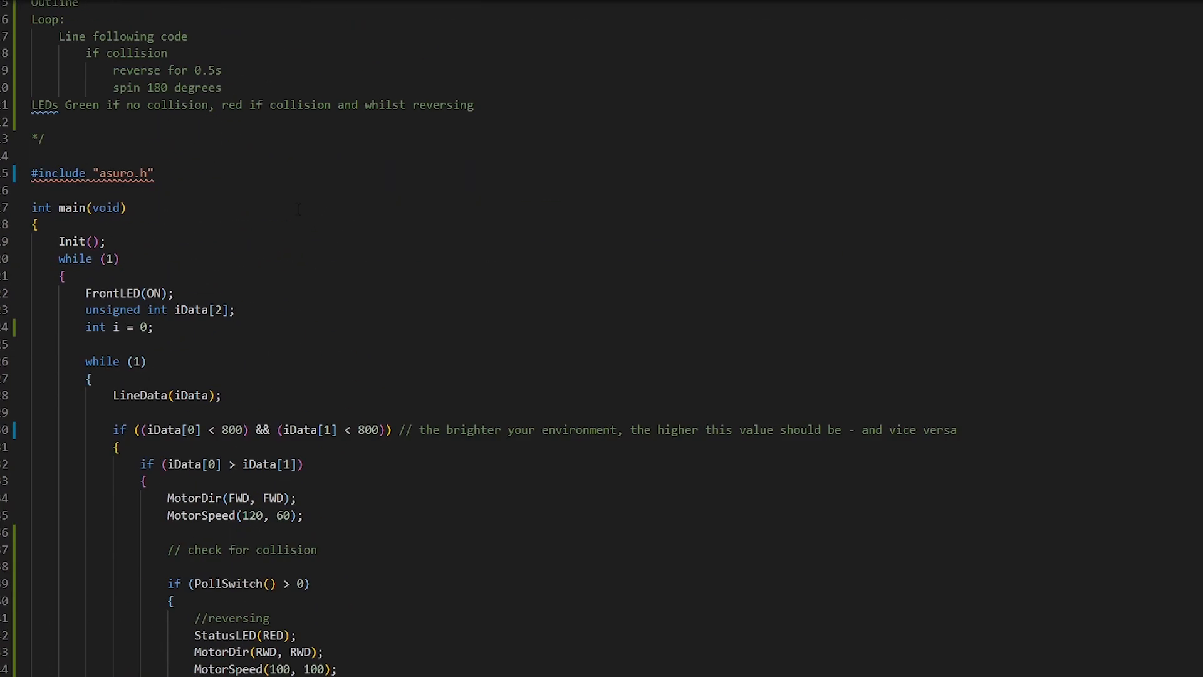
{"action": "scroll", "scroll_direction": "down", "scroll_amount": 3}
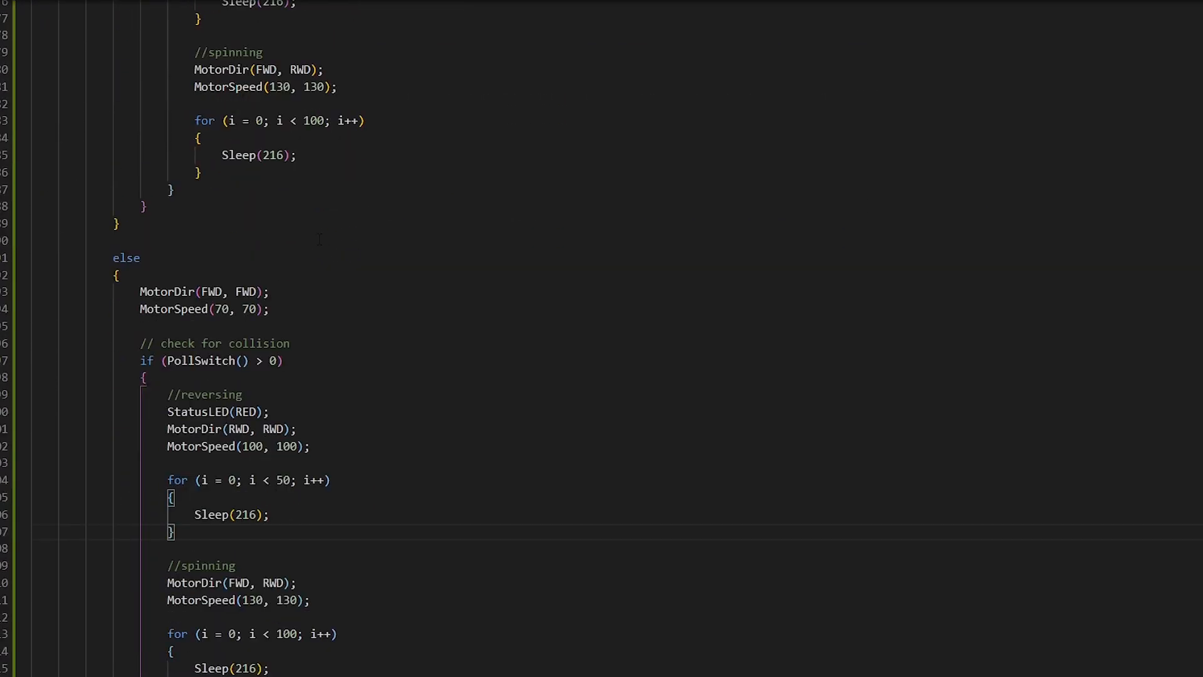
{"action": "scroll", "scroll_direction": "down", "scroll_amount": 3}
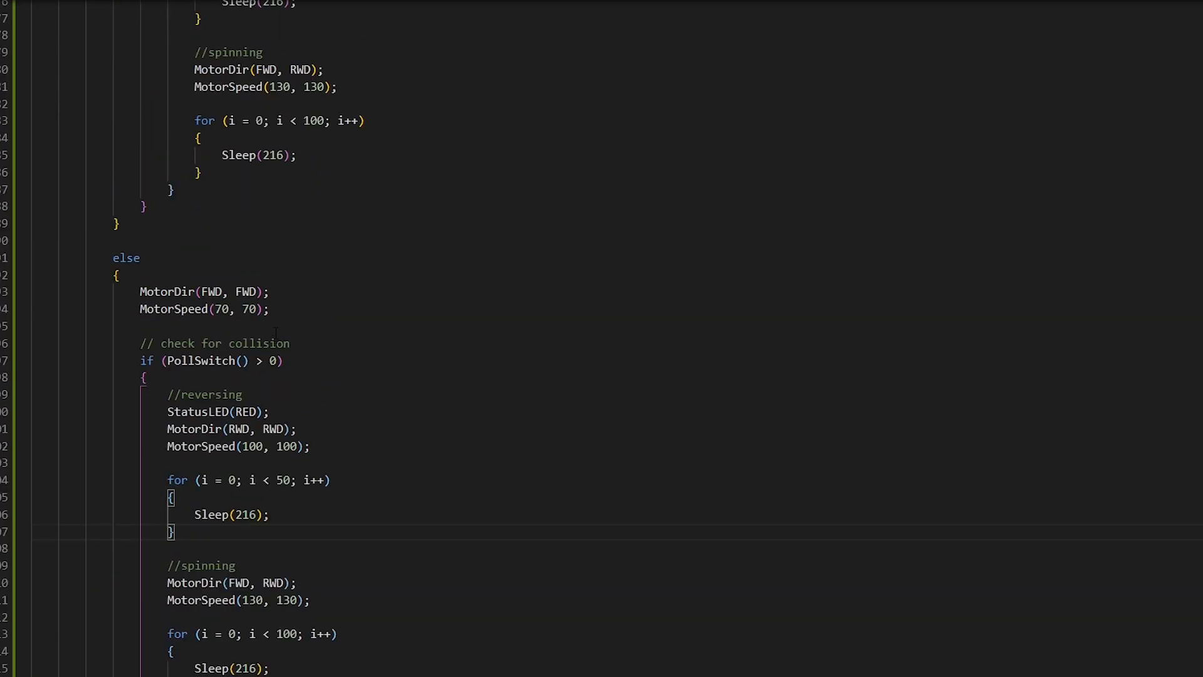
{"action": "scroll", "scroll_direction": "down", "scroll_amount": 3}
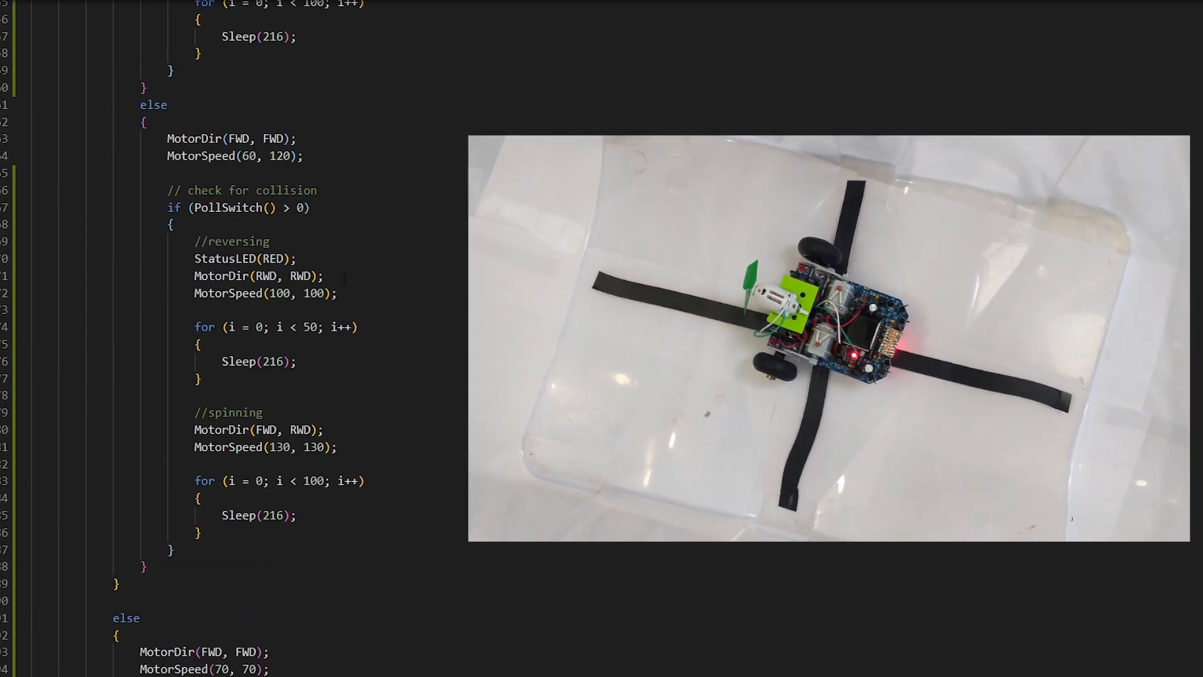
{"action": "scroll", "scroll_direction": "up", "scroll_amount": 3}
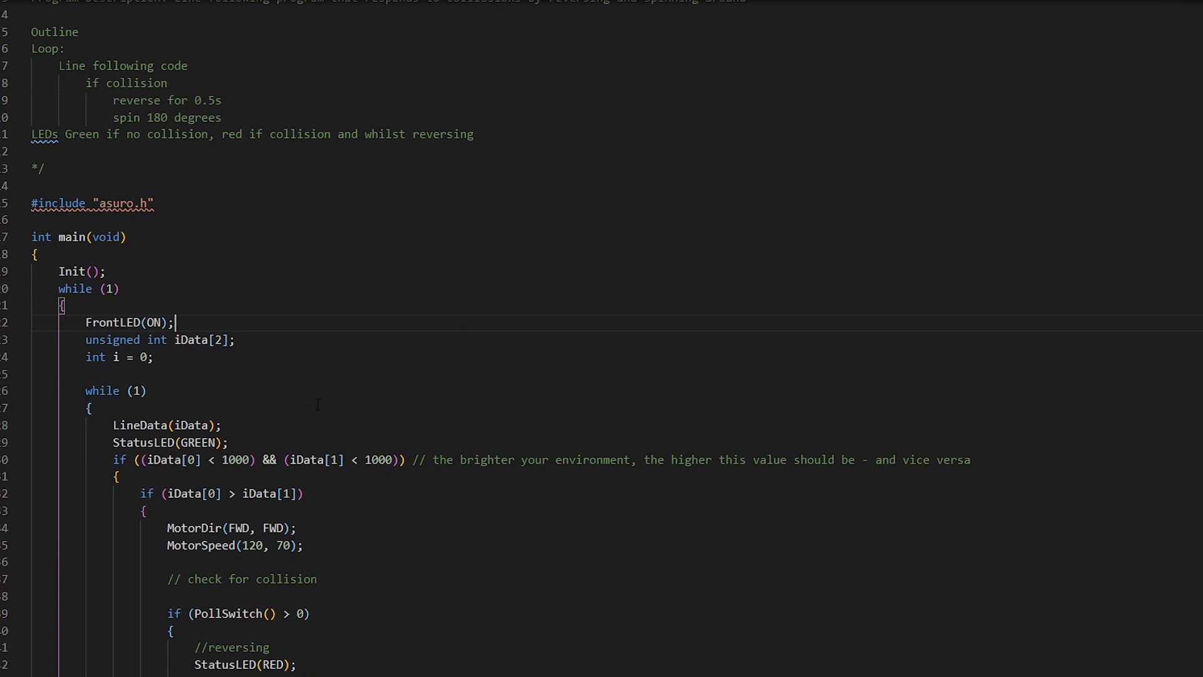
Add StatusLED(GREEN); after LineData and raise both line thresholds from 800 to 1000
{"action": "scroll", "scroll_direction": "down", "scroll_amount": 3}
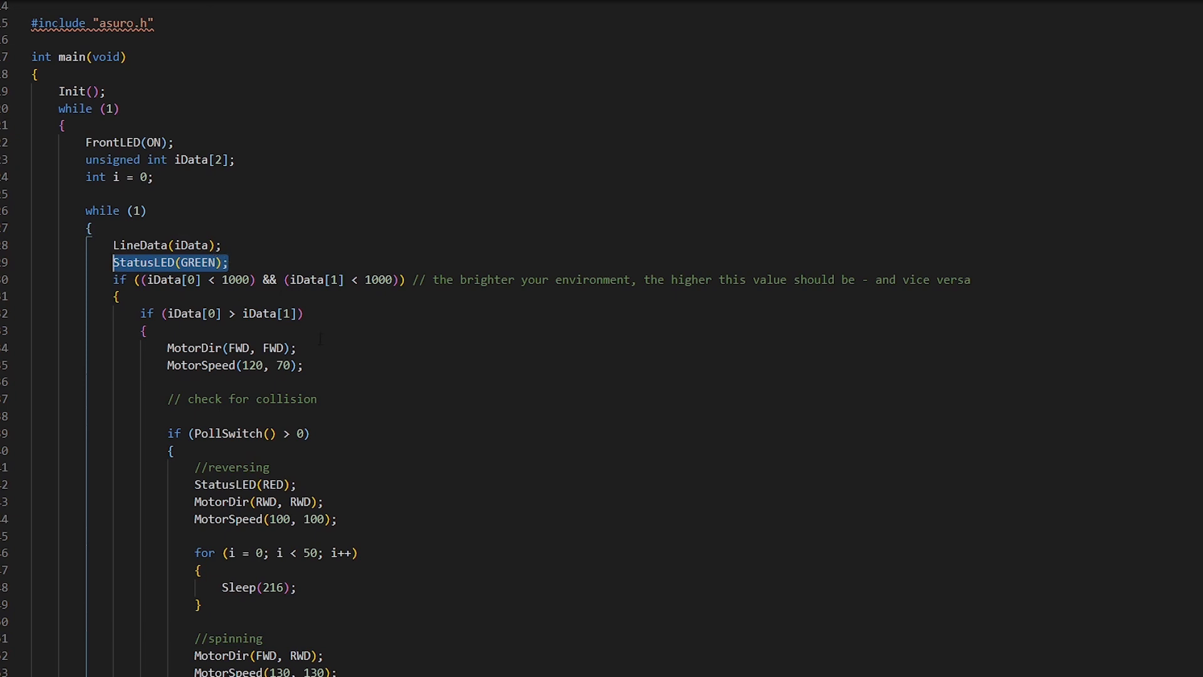
{"action": "scroll", "scroll_direction": "down", "scroll_amount": 3}
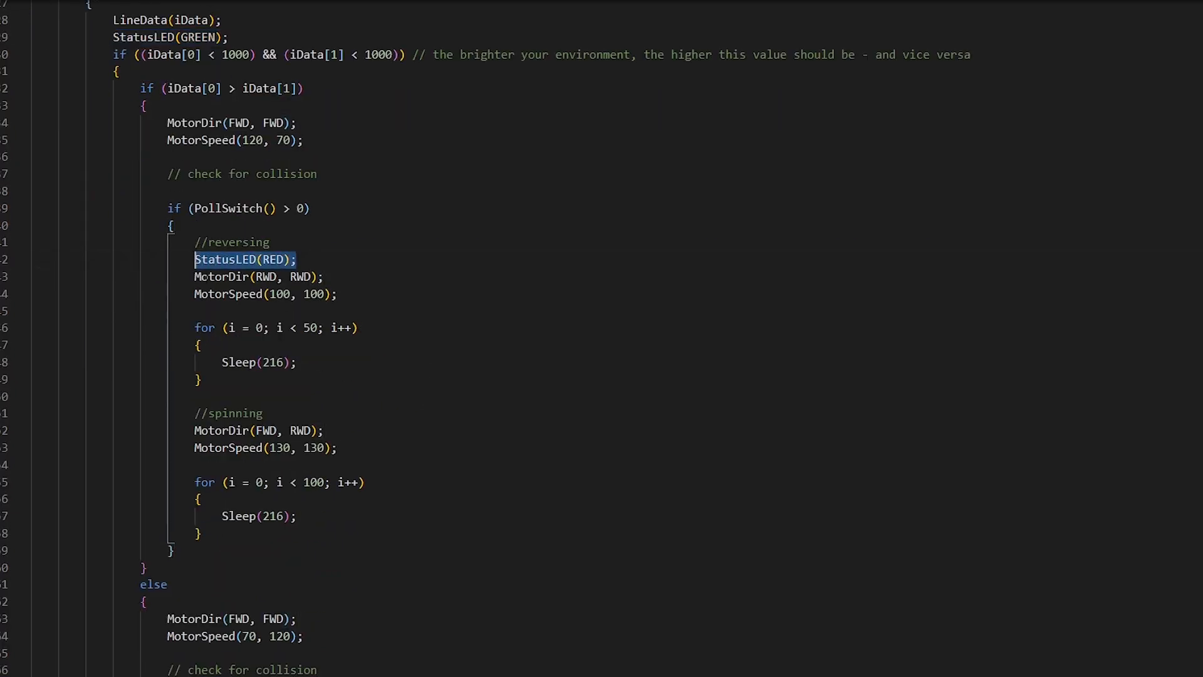
{"action": "scroll", "scroll_direction": "up", "scroll_amount": 3}
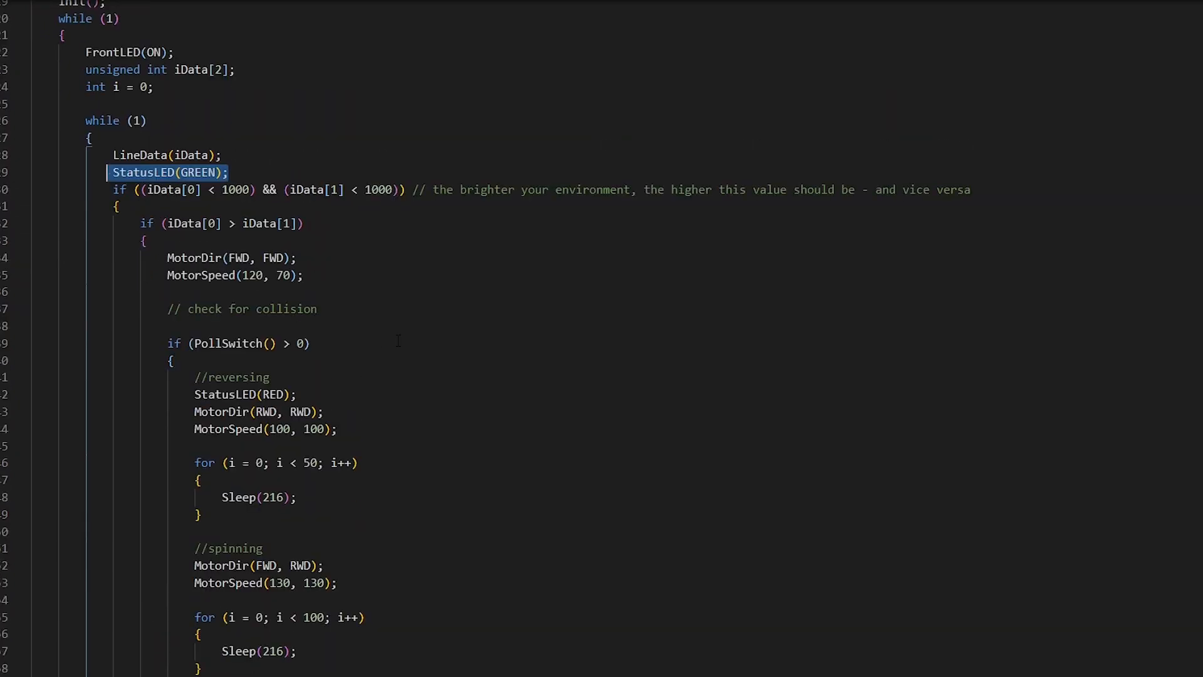
{"action": "left_click", "coordinate": [234, 189]}
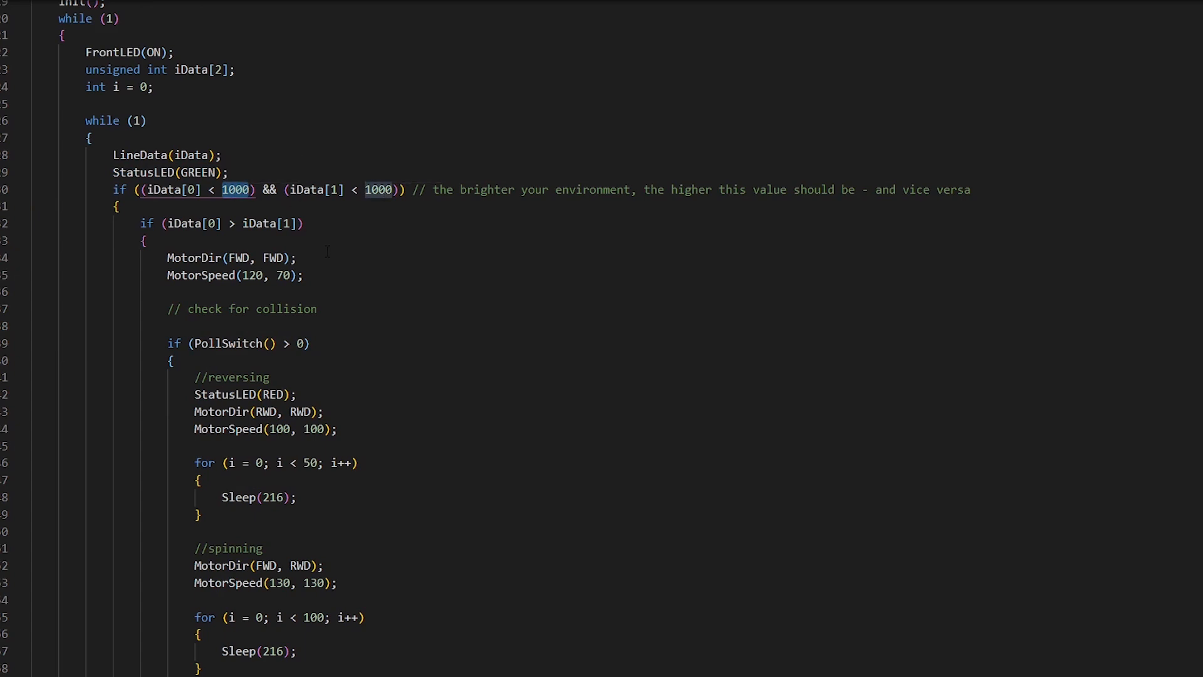
{"action": "left_click", "coordinate": [144, 241]}
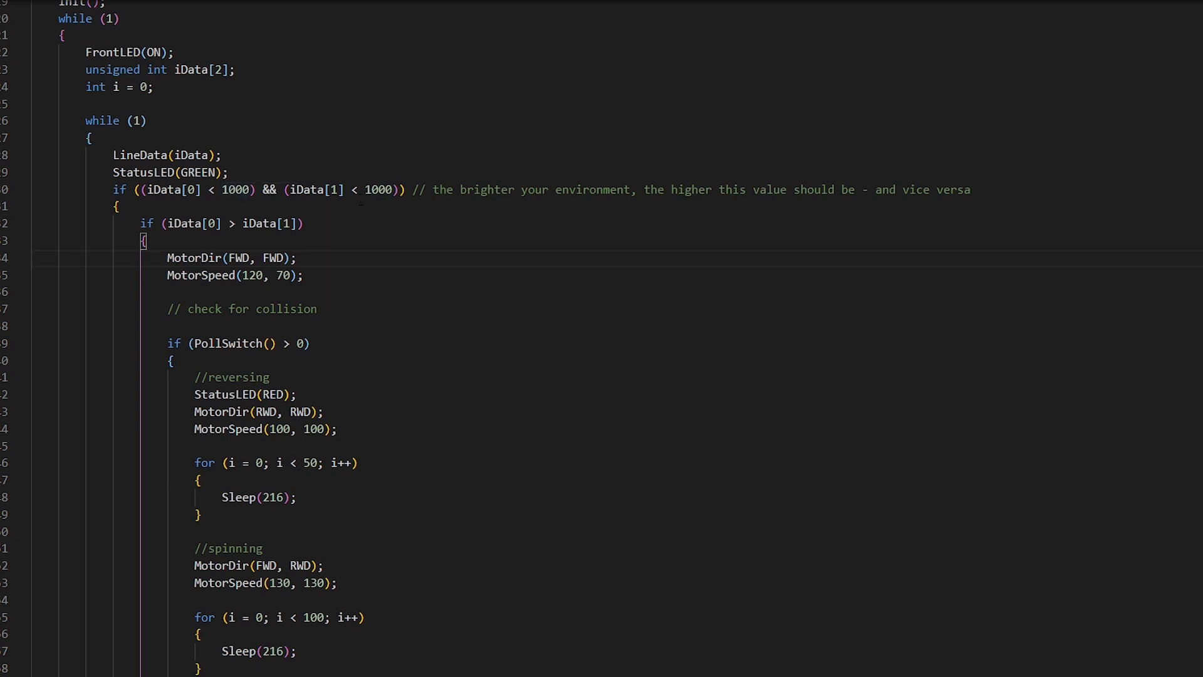
Retune the turning speeds to MotorSpeed(120, 70) and (70, 120), and the else branch to (80, 80)
{"action": "scroll", "scroll_direction": "down", "scroll_amount": 3}
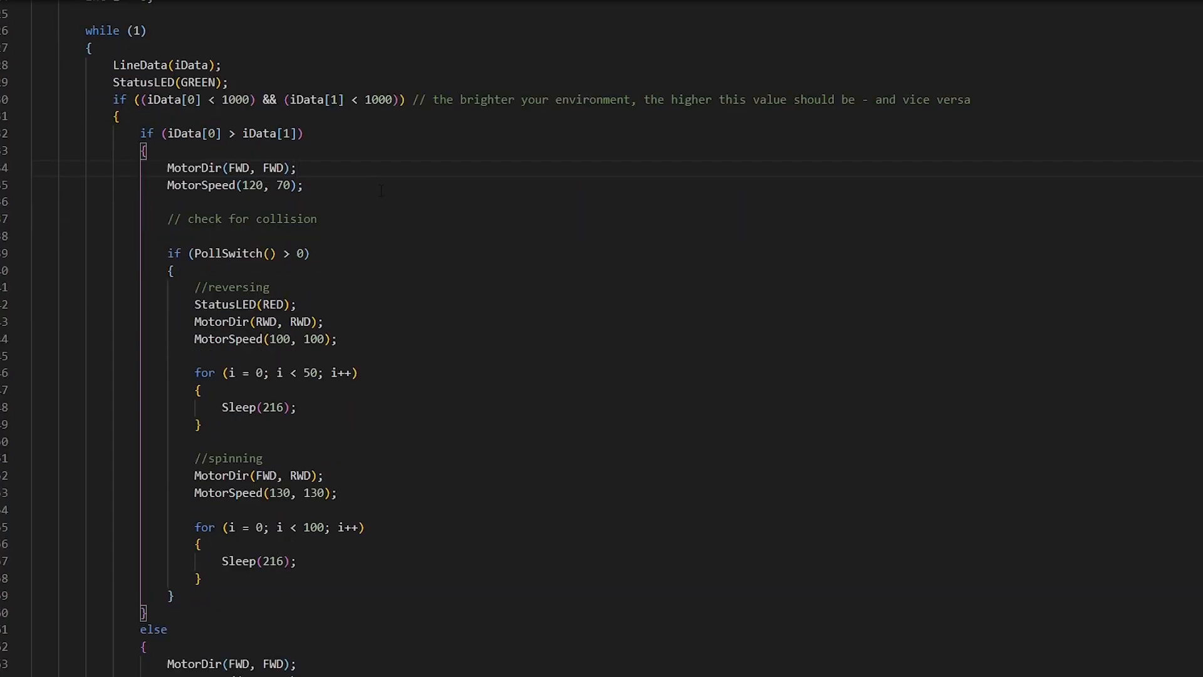
{"action": "scroll", "scroll_direction": "down", "scroll_amount": 3}
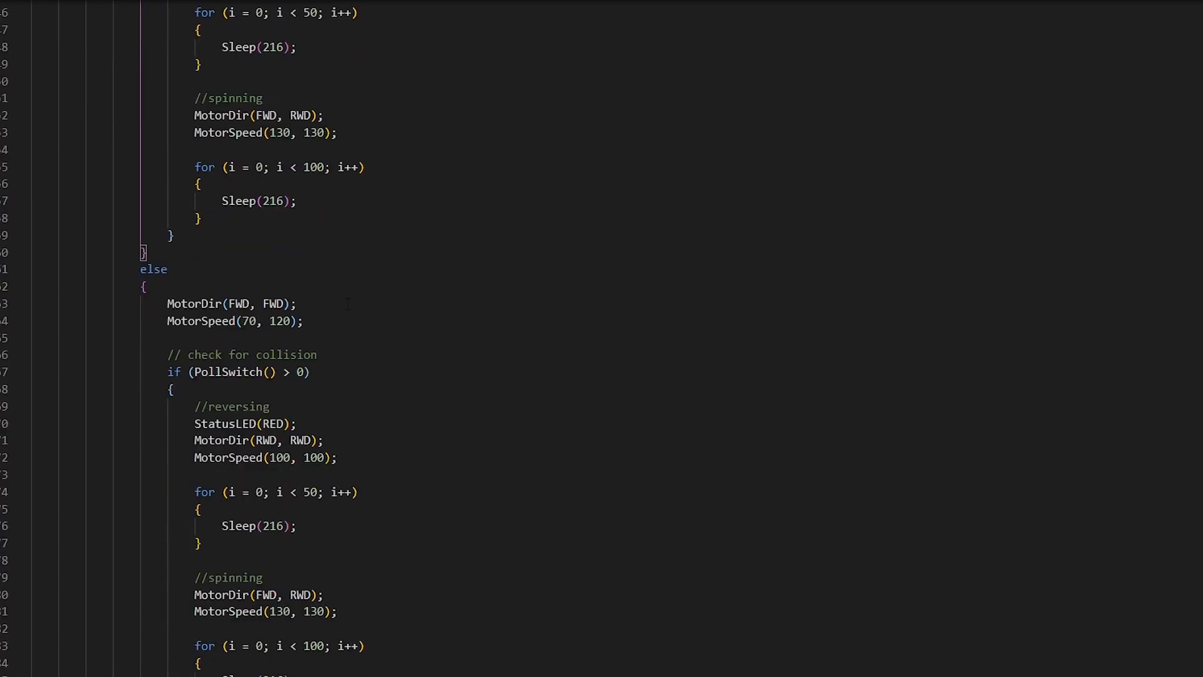
{"action": "scroll", "scroll_direction": "down", "scroll_amount": 3}
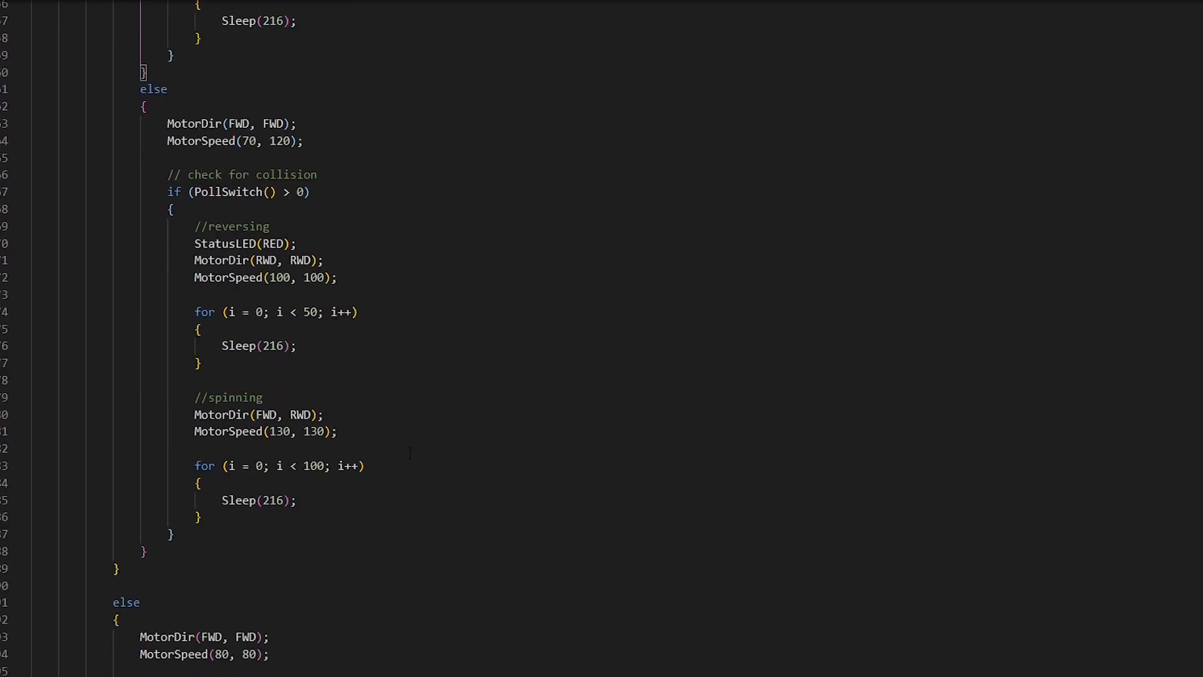
{"action": "scroll", "scroll_direction": "down", "scroll_amount": 3}
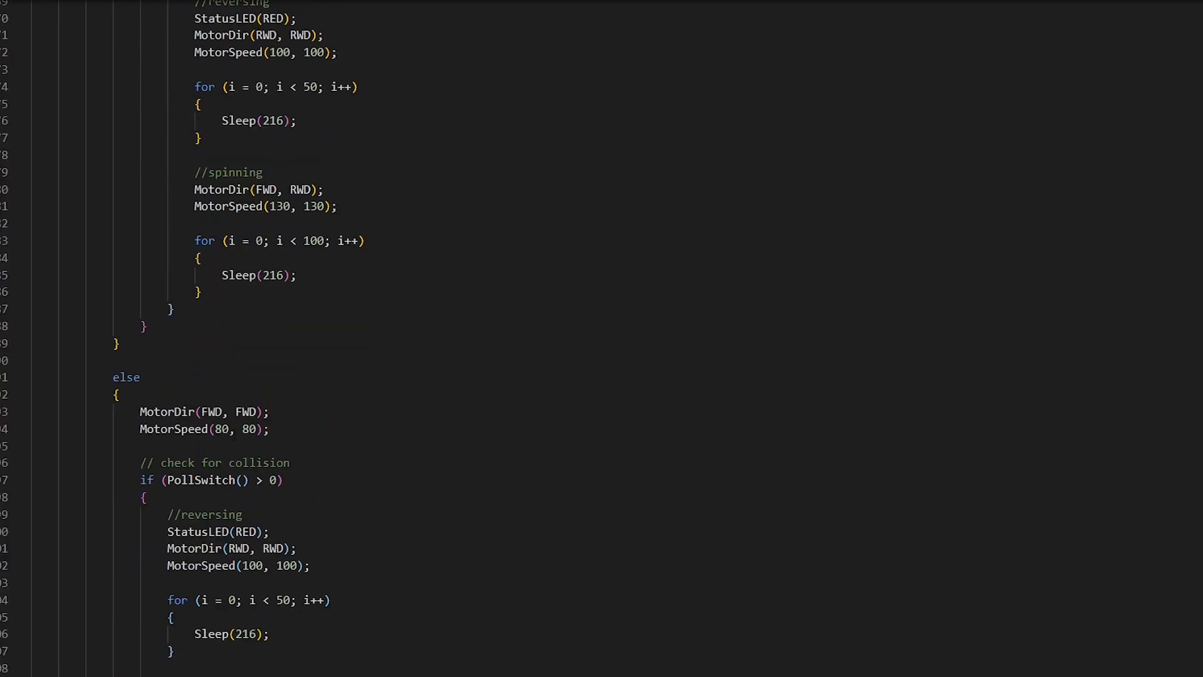
{"action": "scroll", "scroll_direction": "down", "scroll_amount": 3}
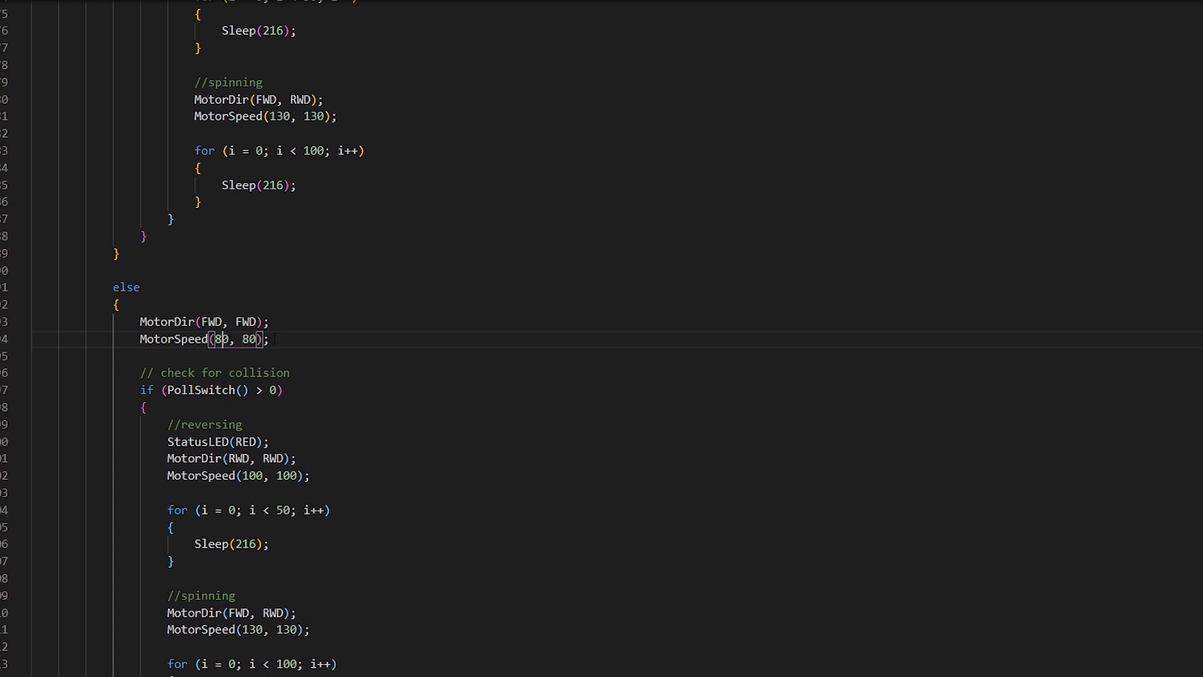
{"action": "scroll", "scroll_direction": "up", "scroll_amount": 3}
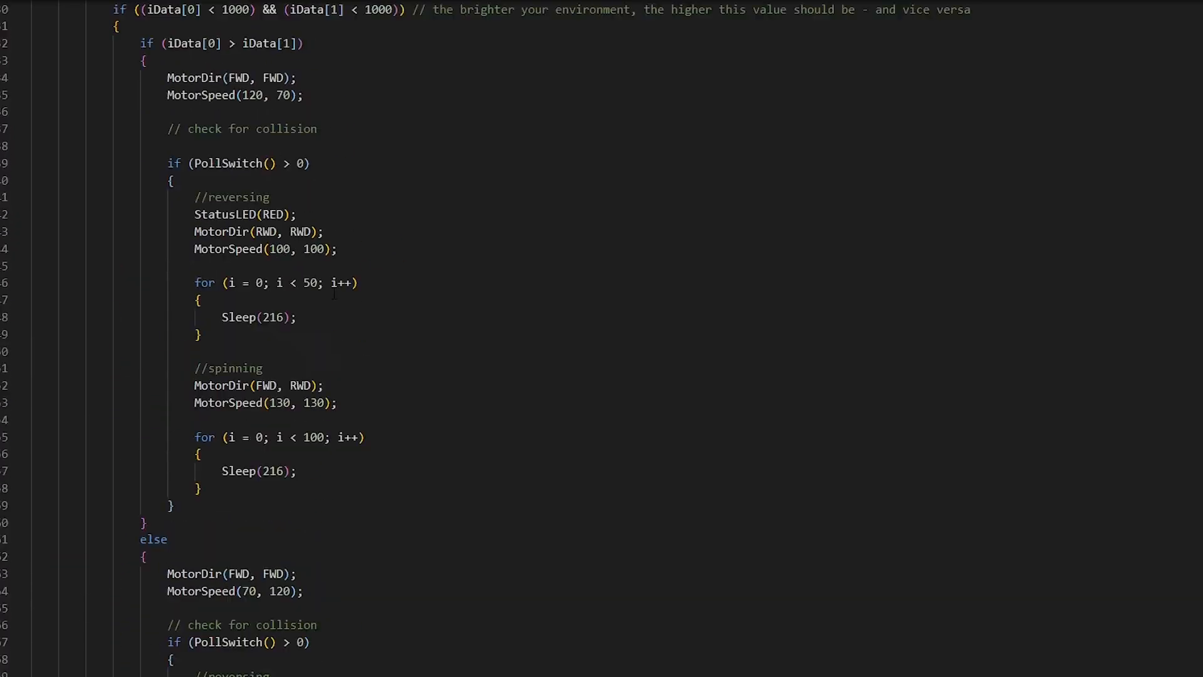
{"action": "scroll", "scroll_direction": "down", "scroll_amount": 3}
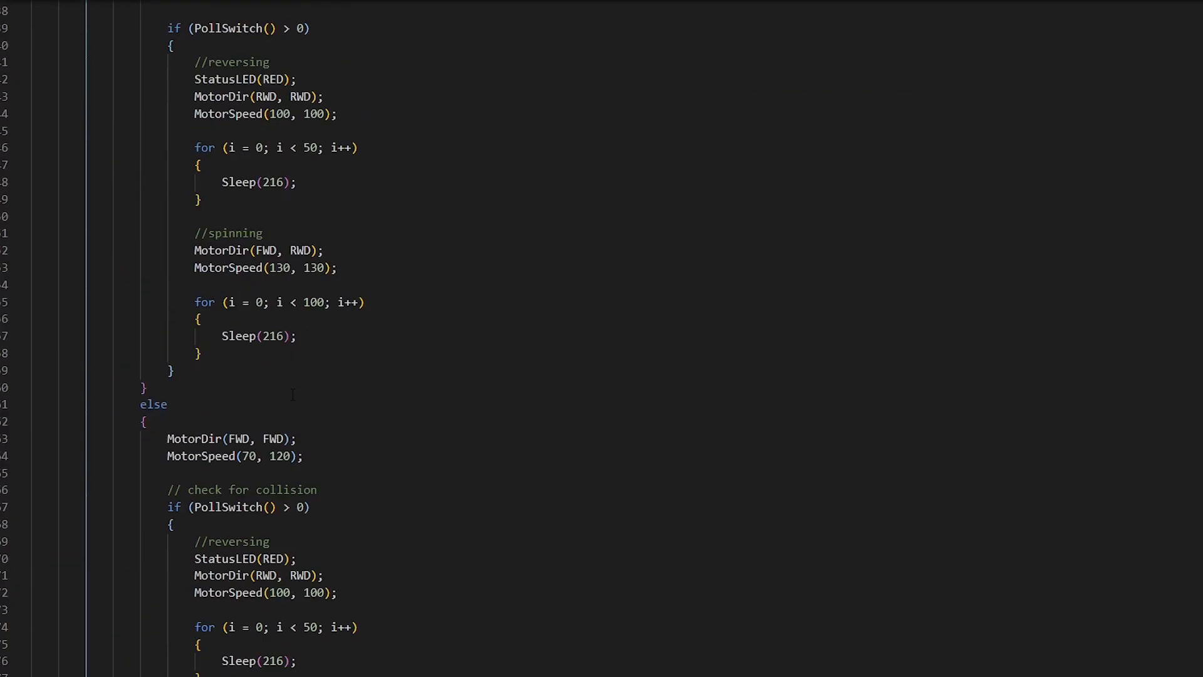
{"action": "scroll", "scroll_direction": "down", "scroll_amount": 3}
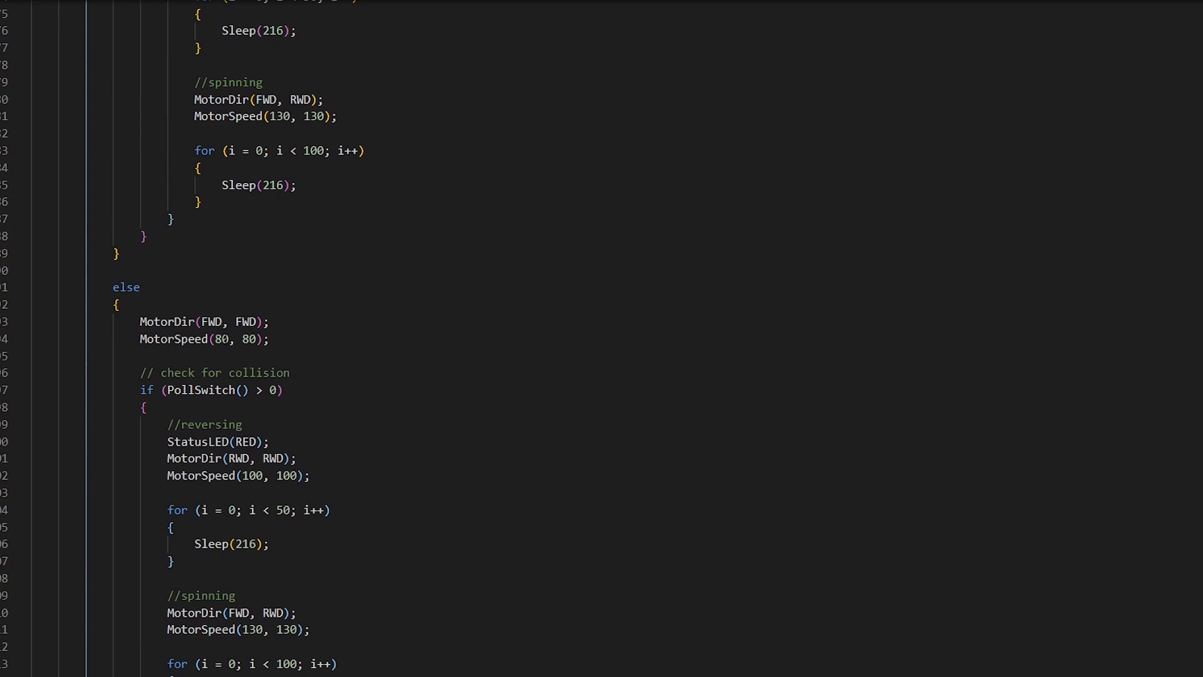